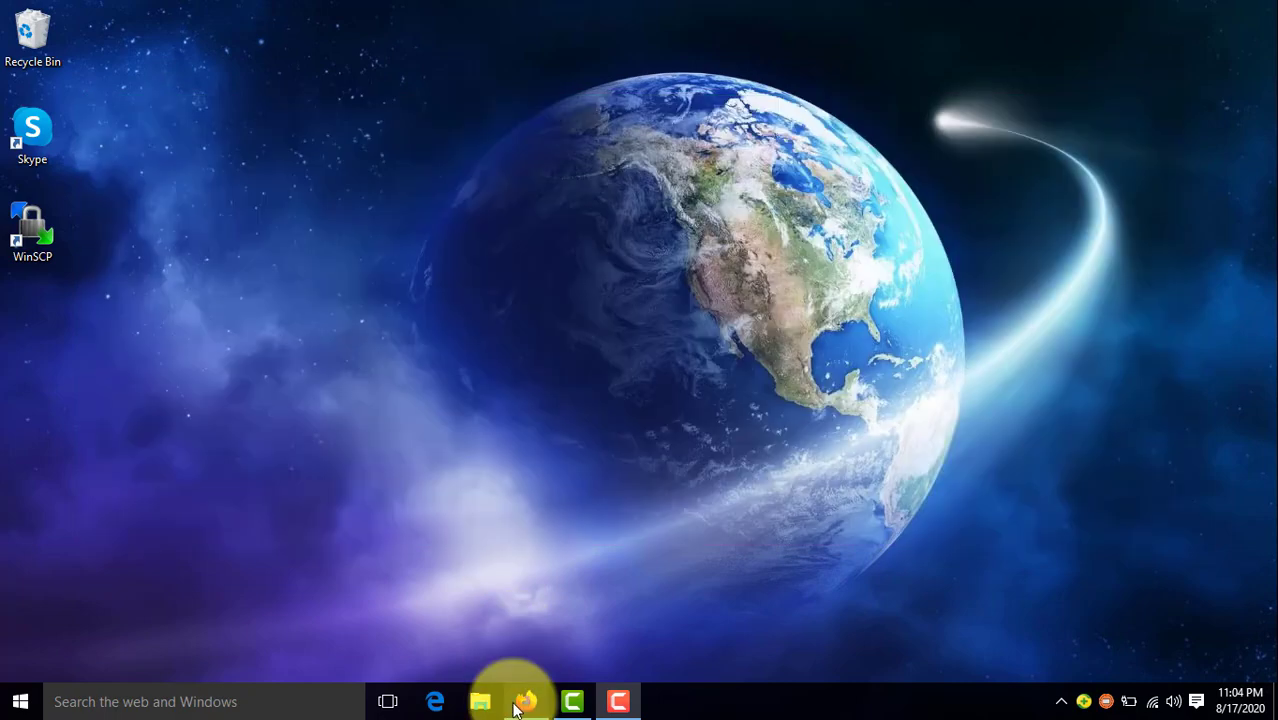
# - Bring cPanel in Firefox to the front and search its functions for 'ftp'
pyautogui.click(525, 701)
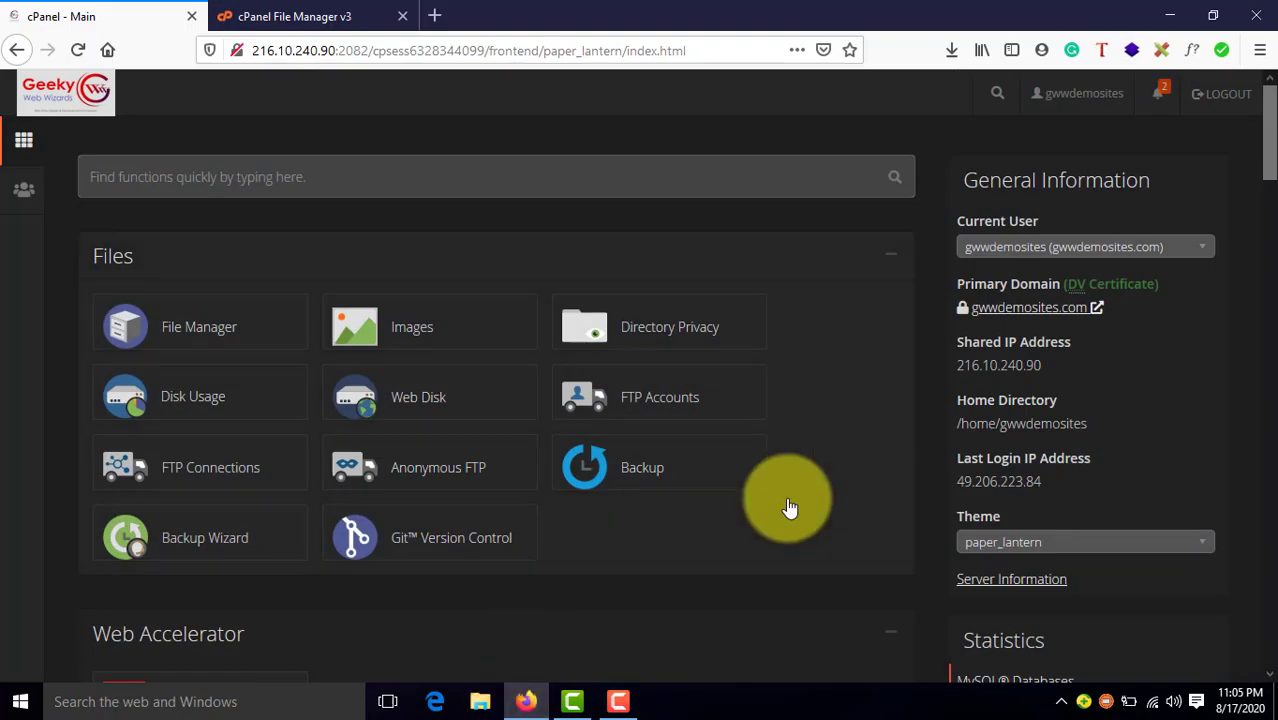
pyautogui.moveTo(789, 508)
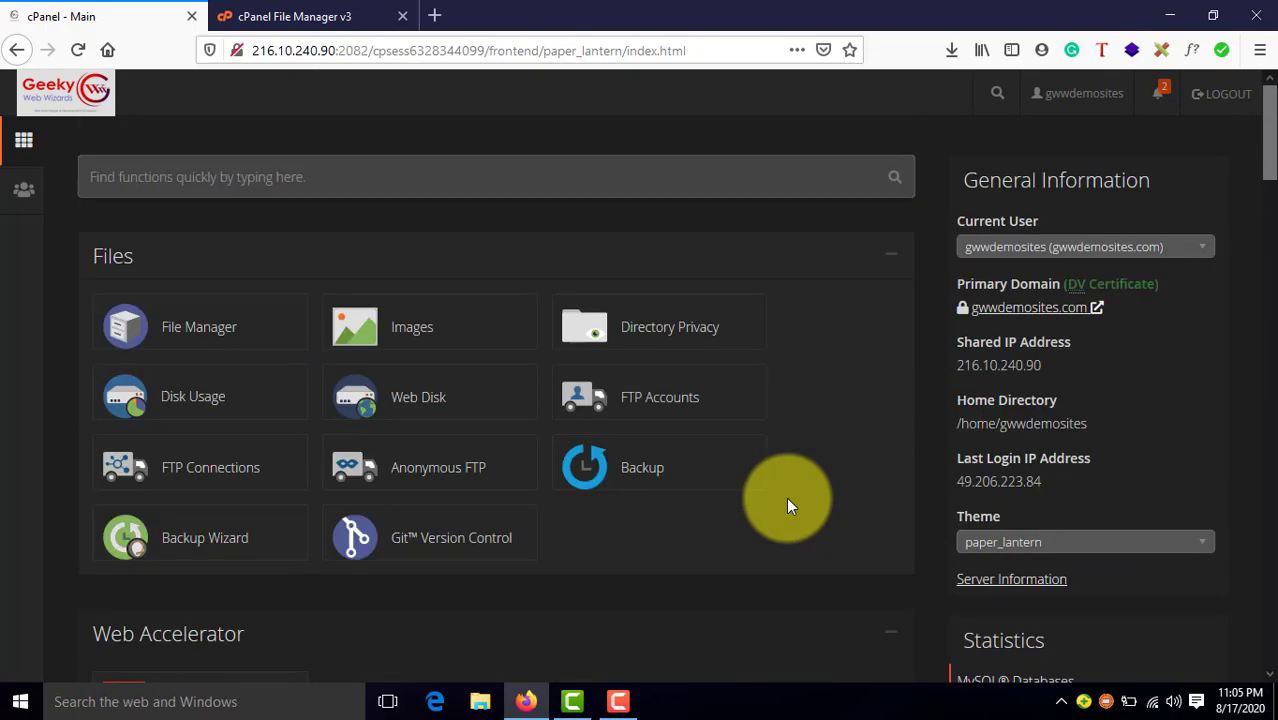
pyautogui.moveTo(739, 253)
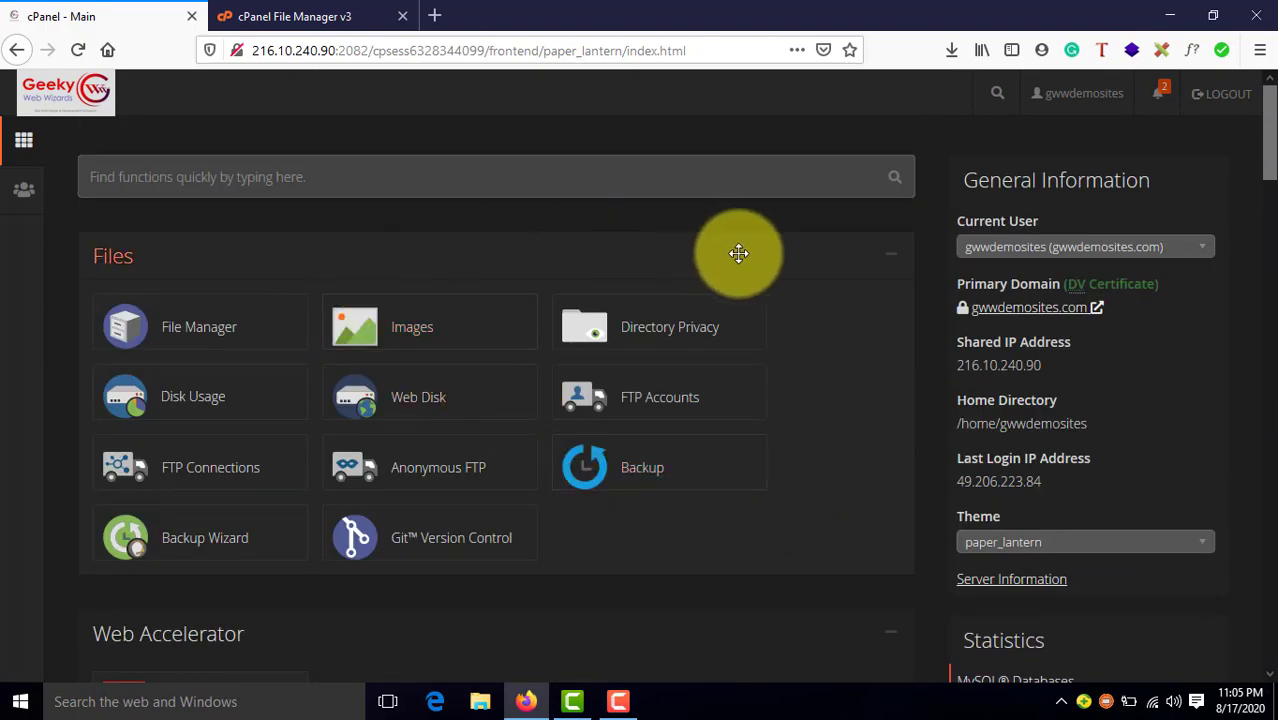
pyautogui.moveTo(110, 255)
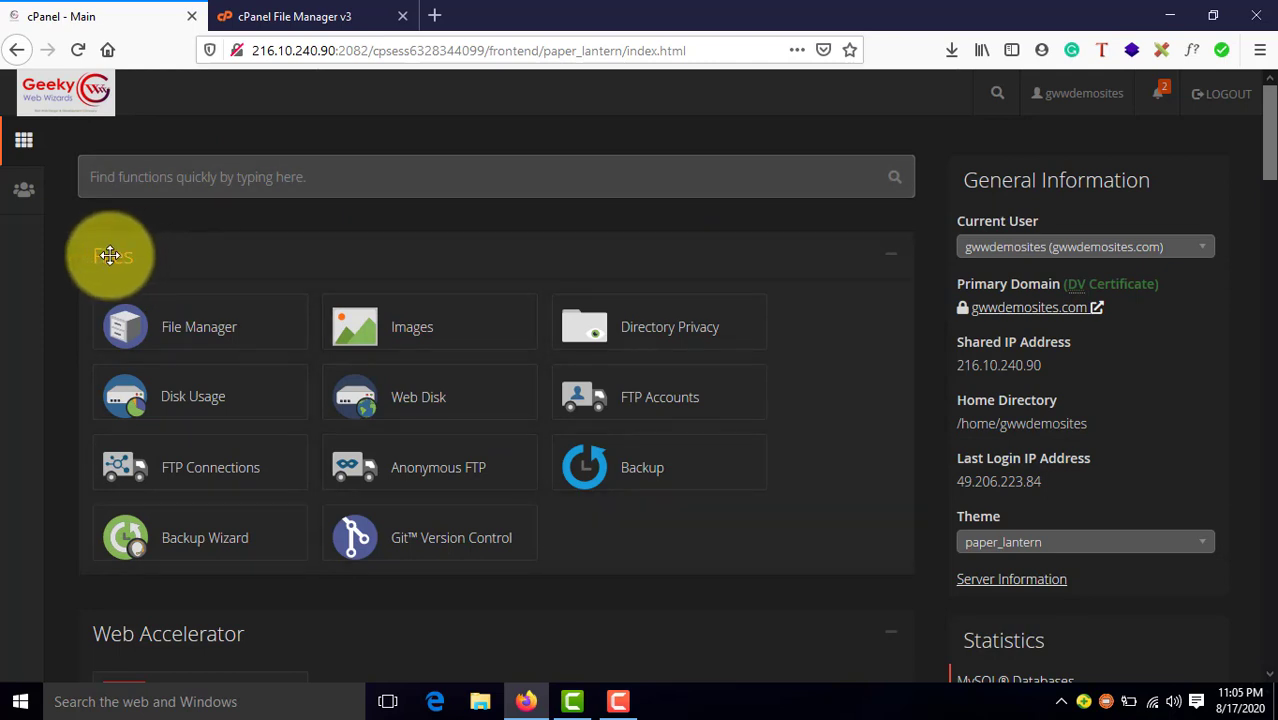
pyautogui.moveTo(640, 397)
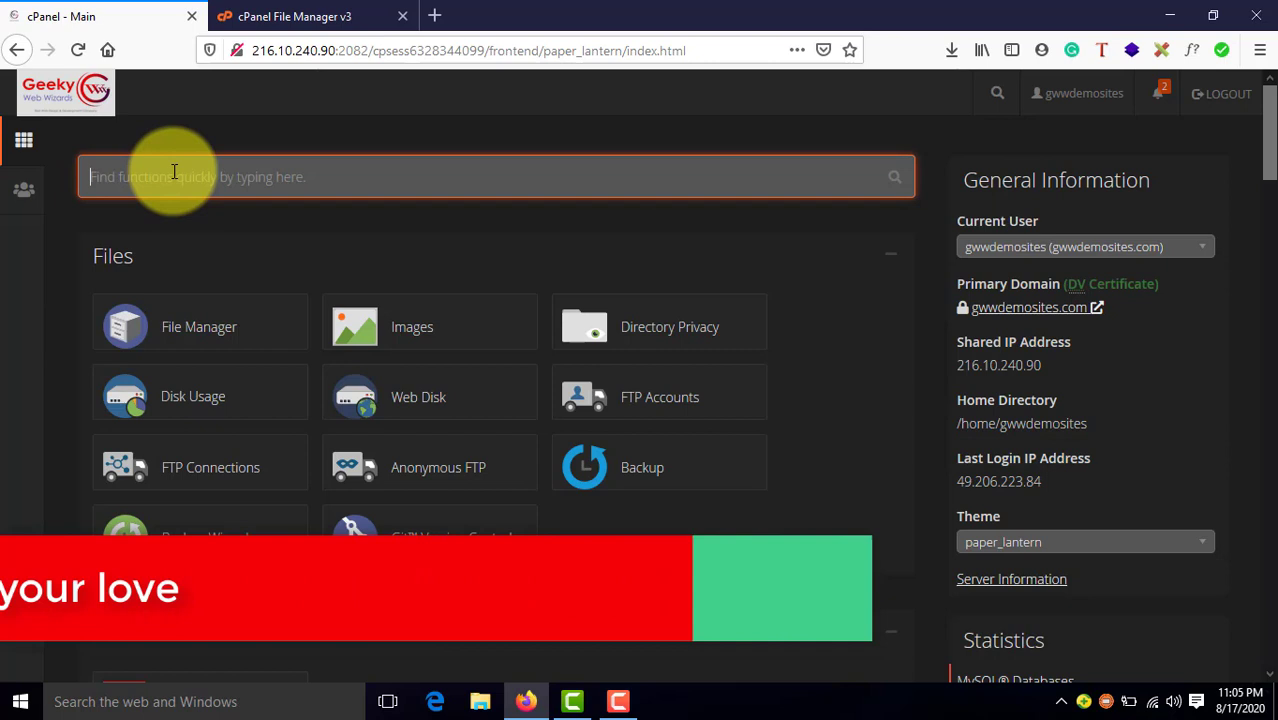
pyautogui.write('ftp')
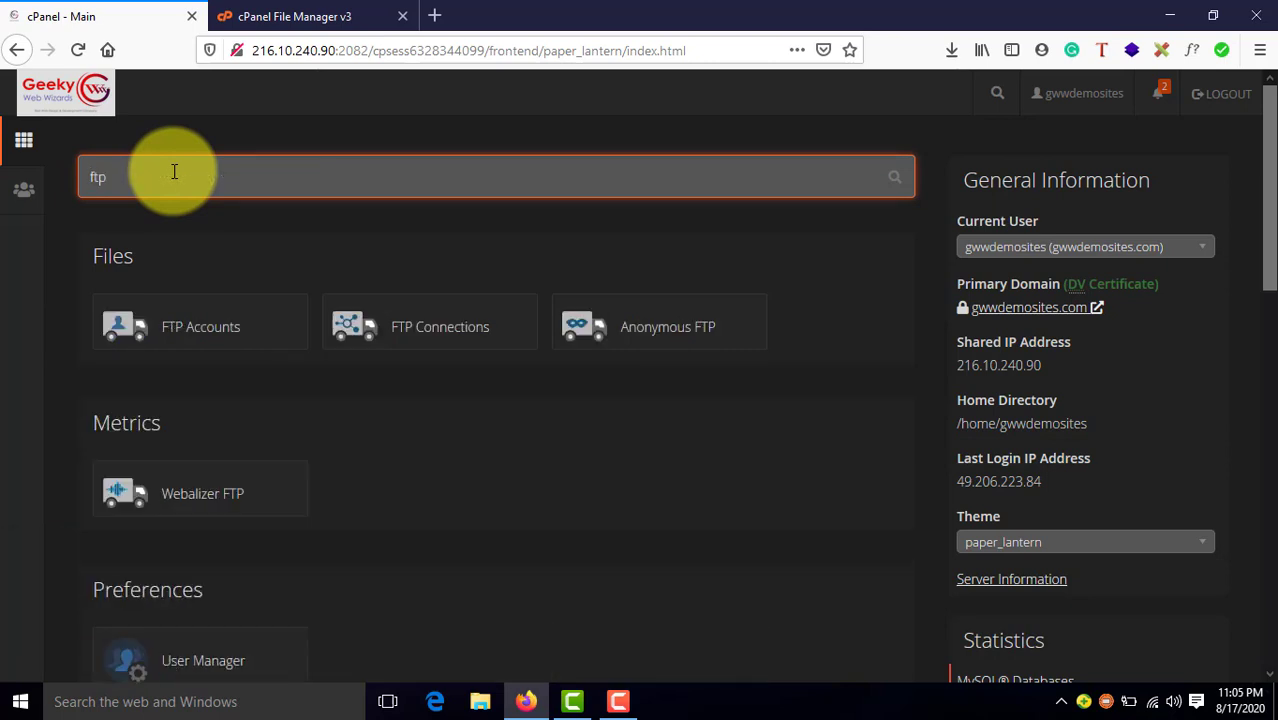
pyautogui.moveTo(200, 327)
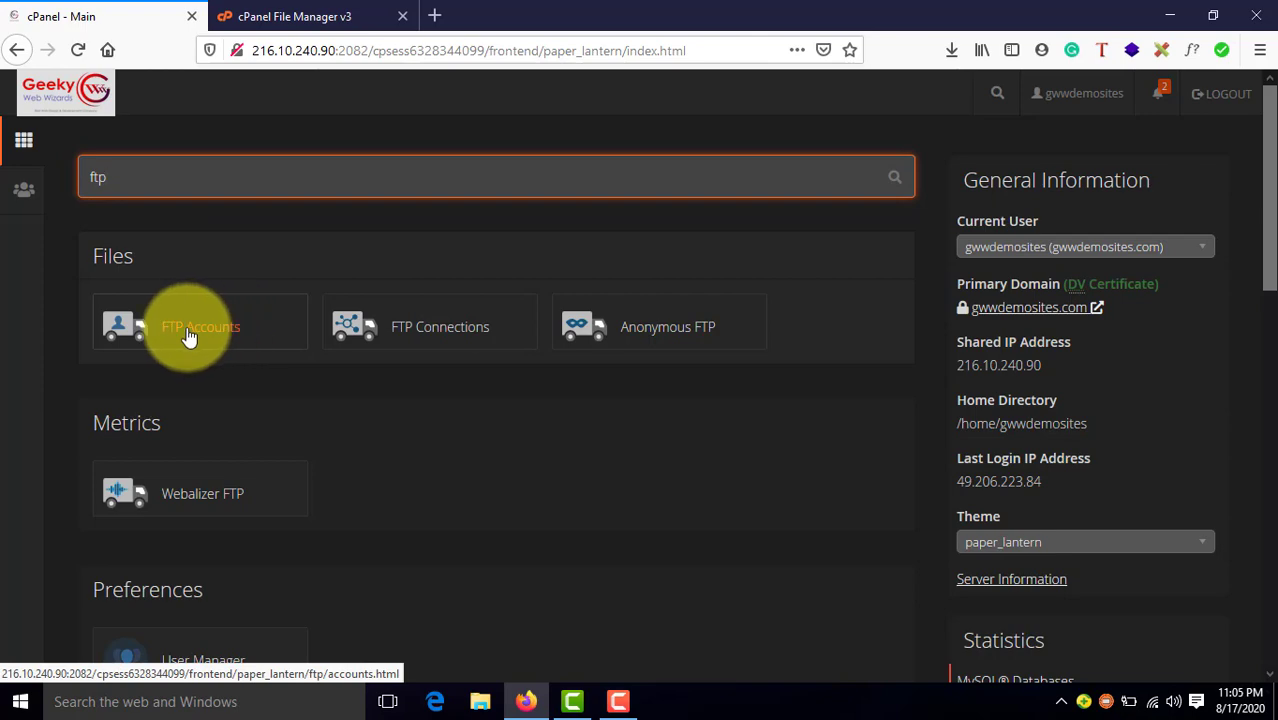
# - Open FTP Accounts and scroll through the existing and special FTP account lists
pyautogui.click(200, 326)
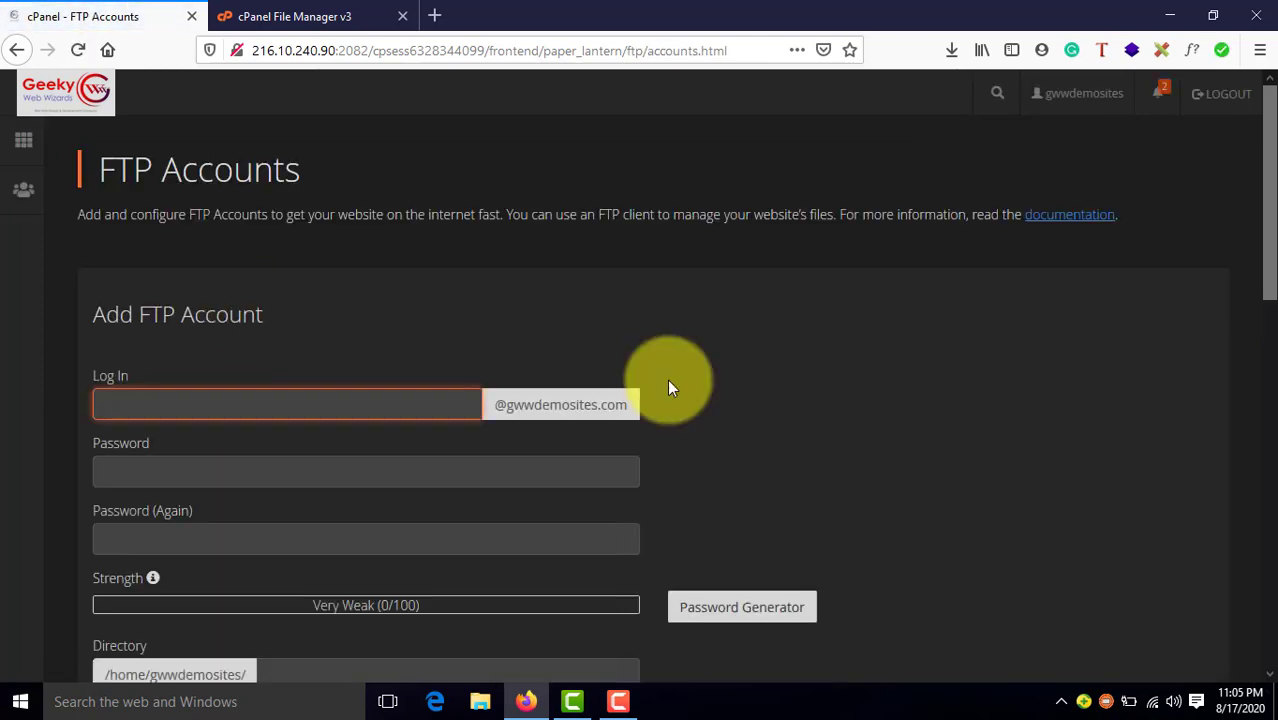
pyautogui.scroll(-3)
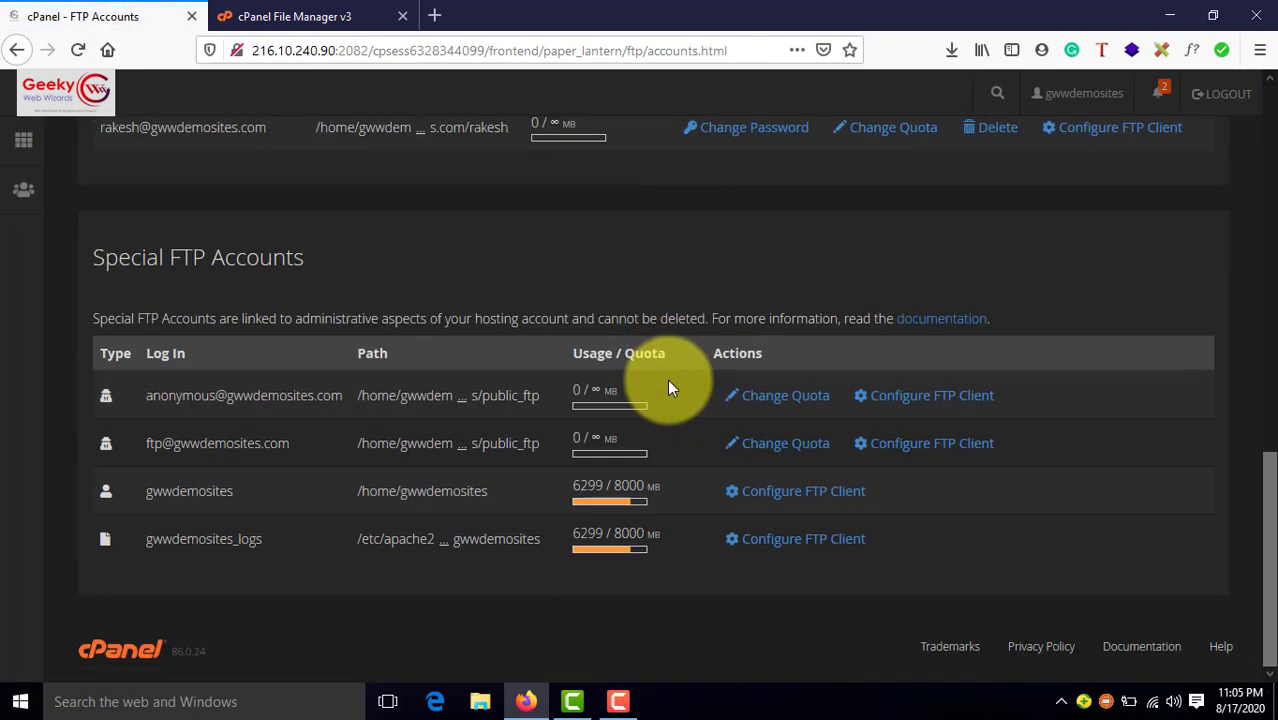
pyautogui.scroll(3)
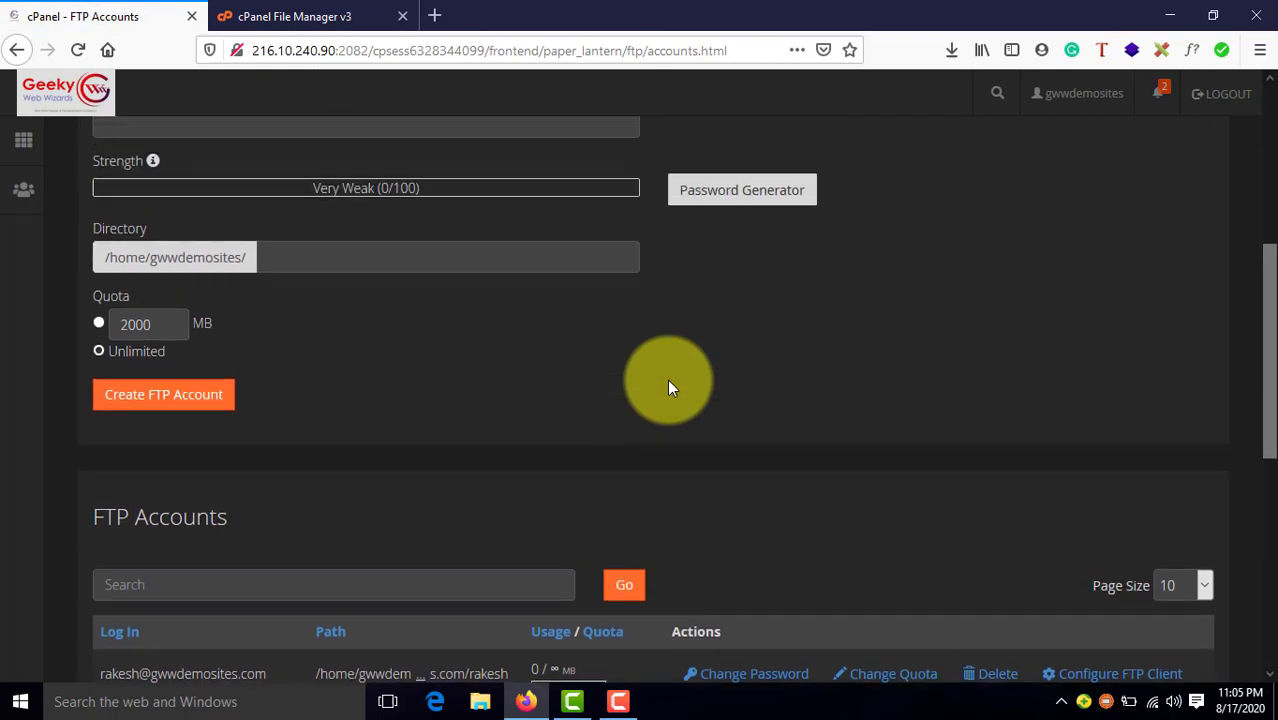
pyautogui.scroll(3)
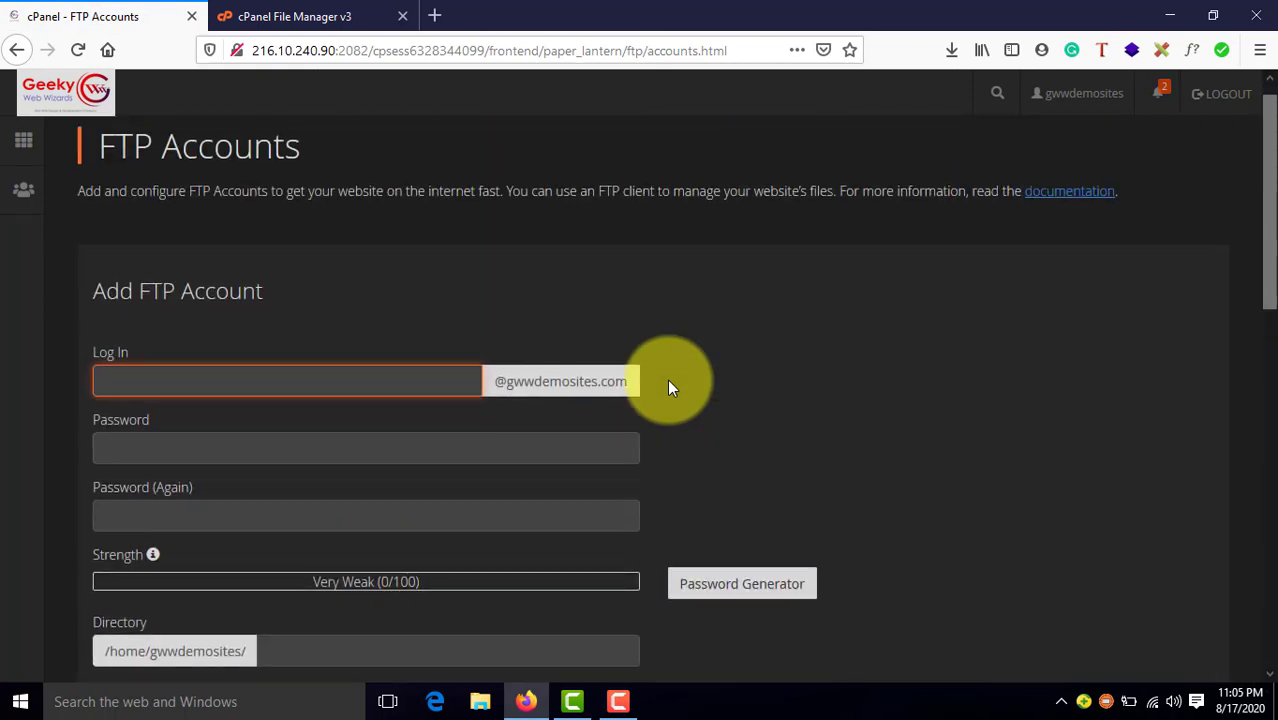
pyautogui.scroll(-3)
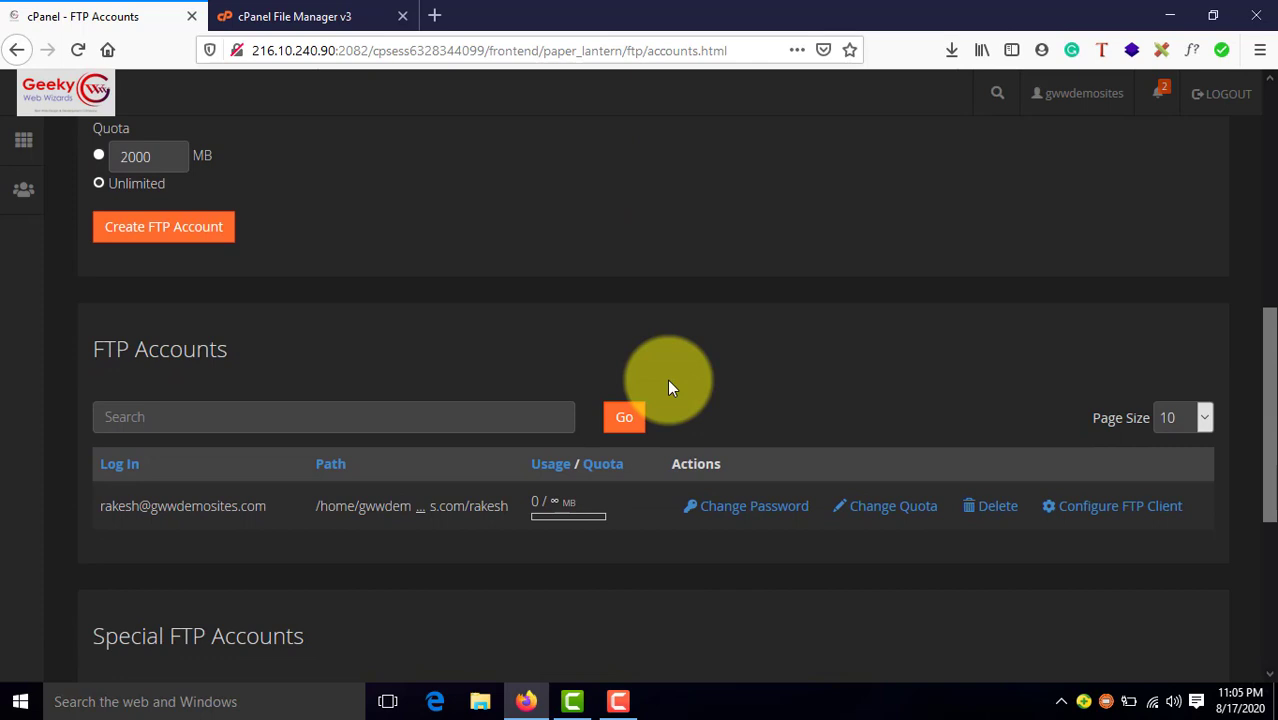
pyautogui.moveTo(100, 515)
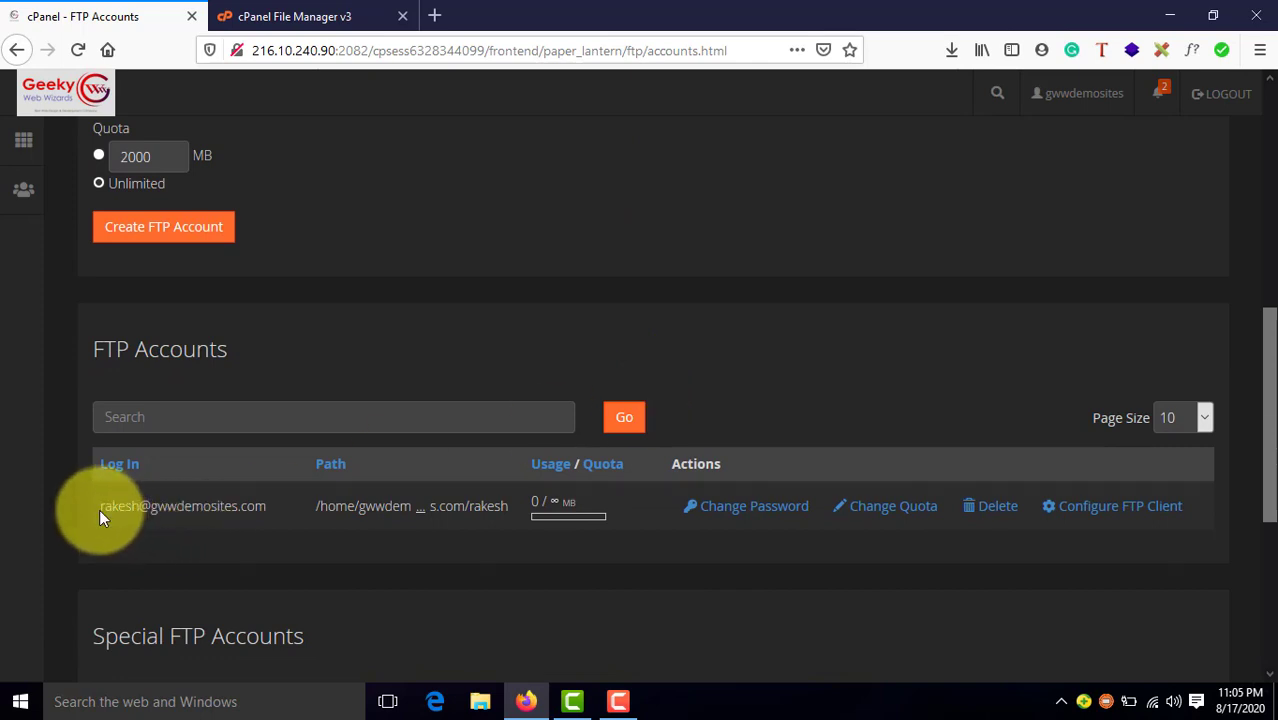
pyautogui.doubleClick(182, 505)
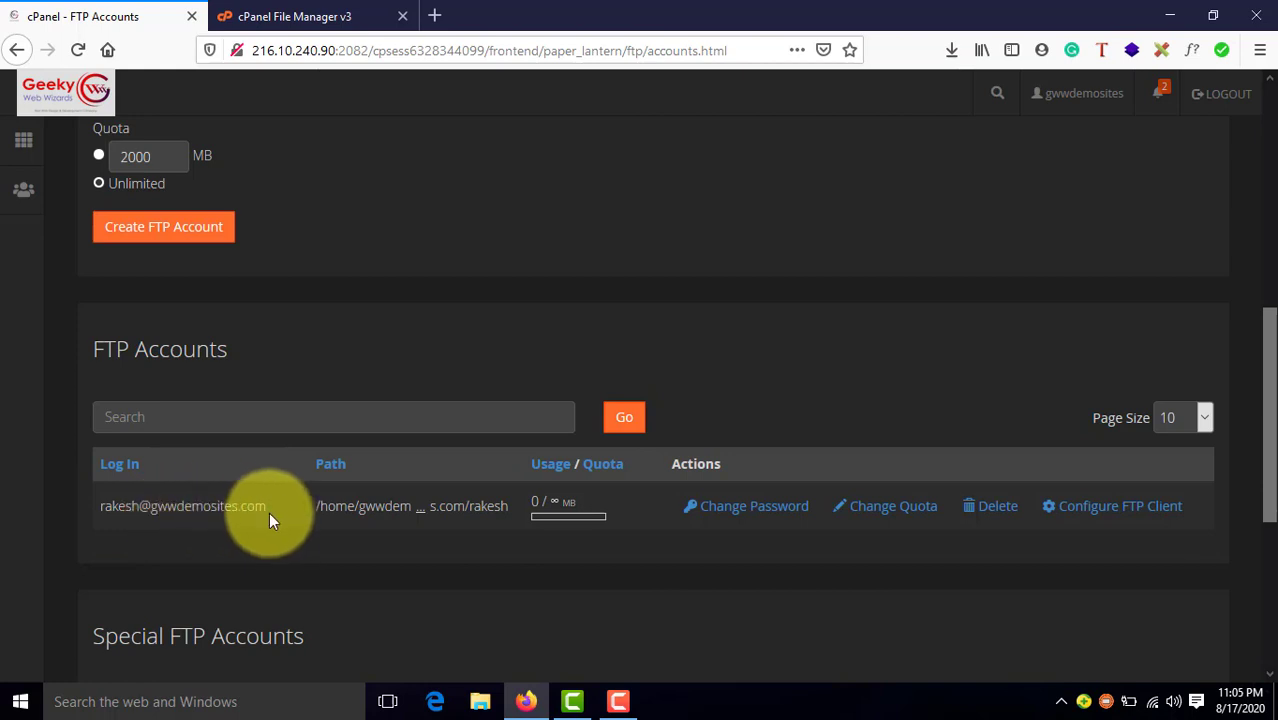
pyautogui.moveTo(819, 545)
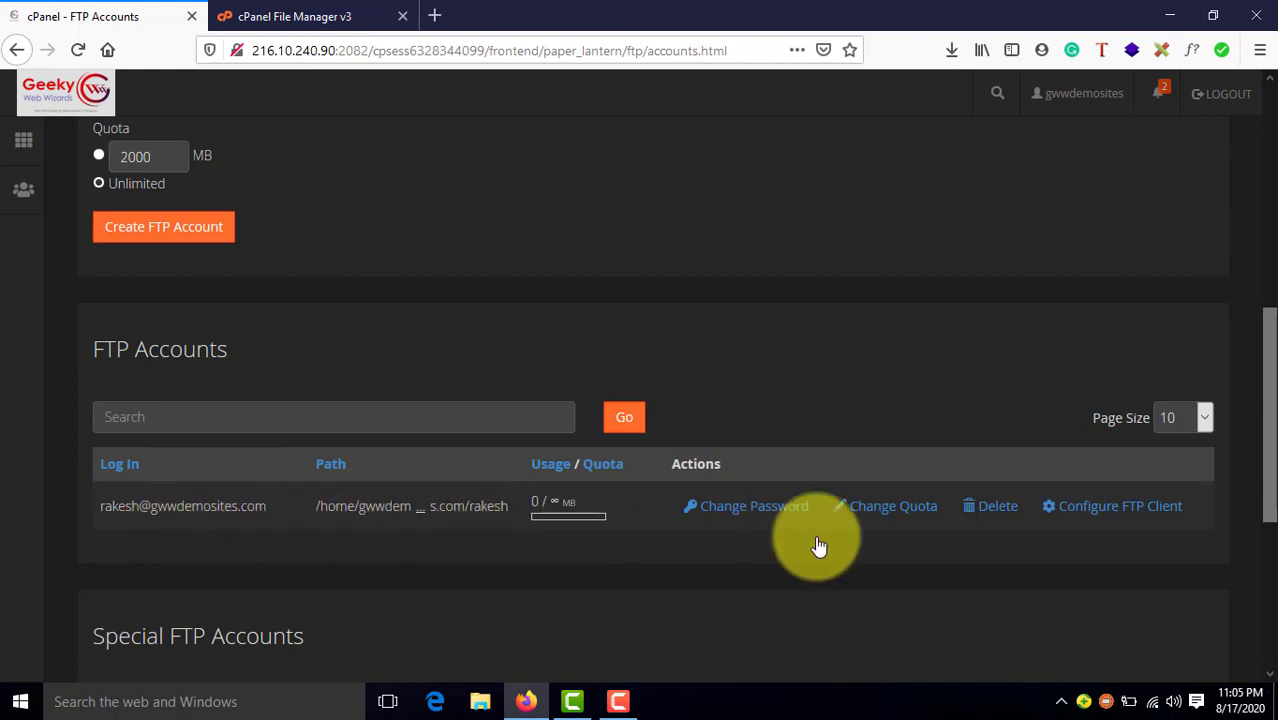
pyautogui.scroll(3)
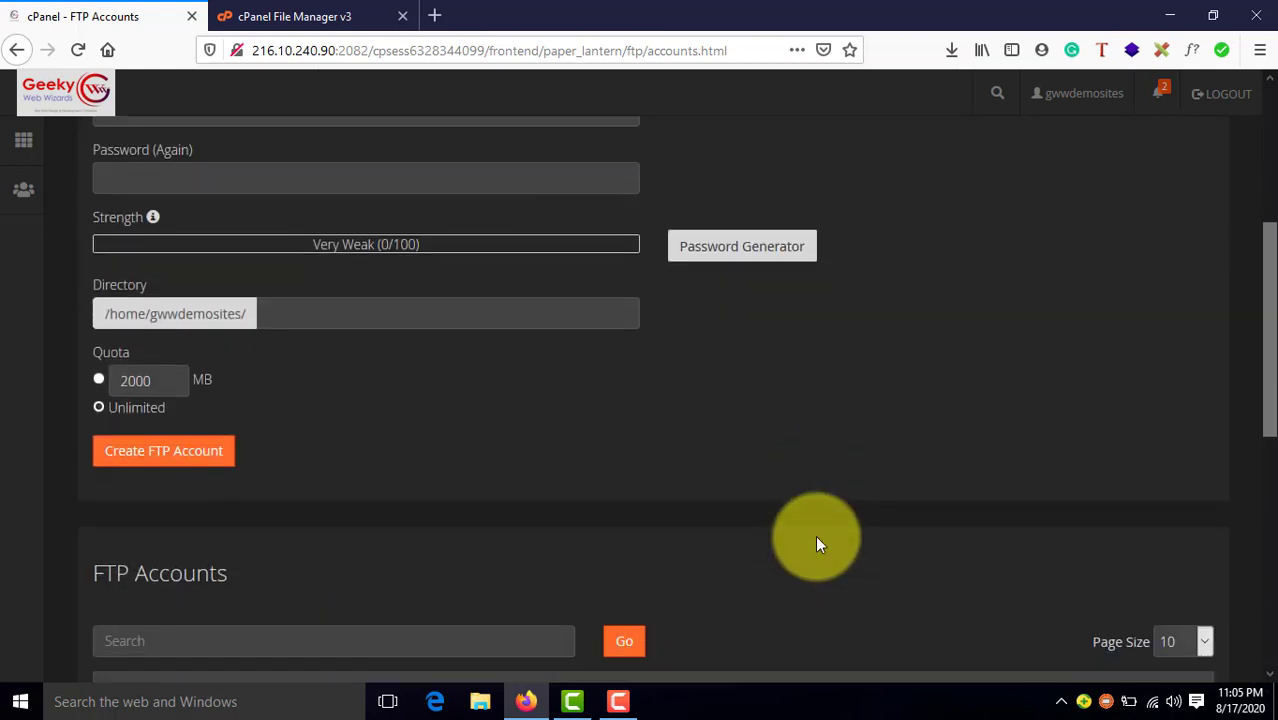
# - Enter 'ftptutorials' as the new FTP account's login
pyautogui.scroll(3)
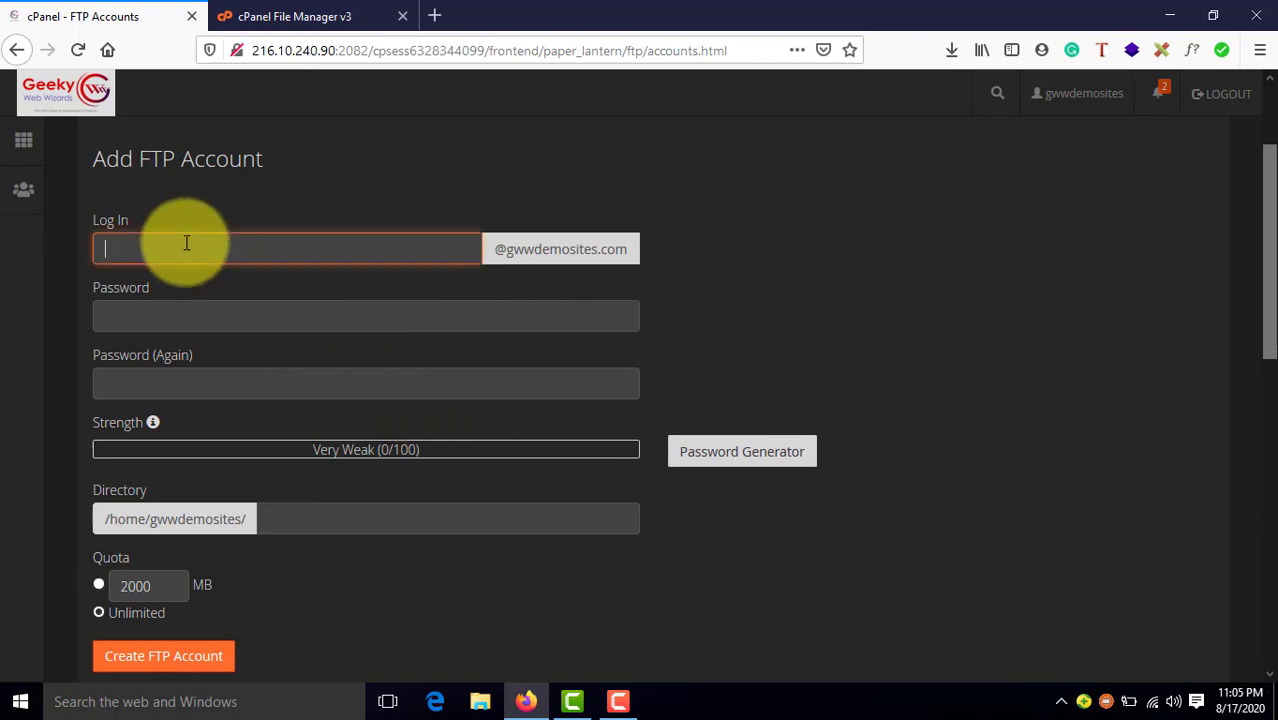
pyautogui.write('f')
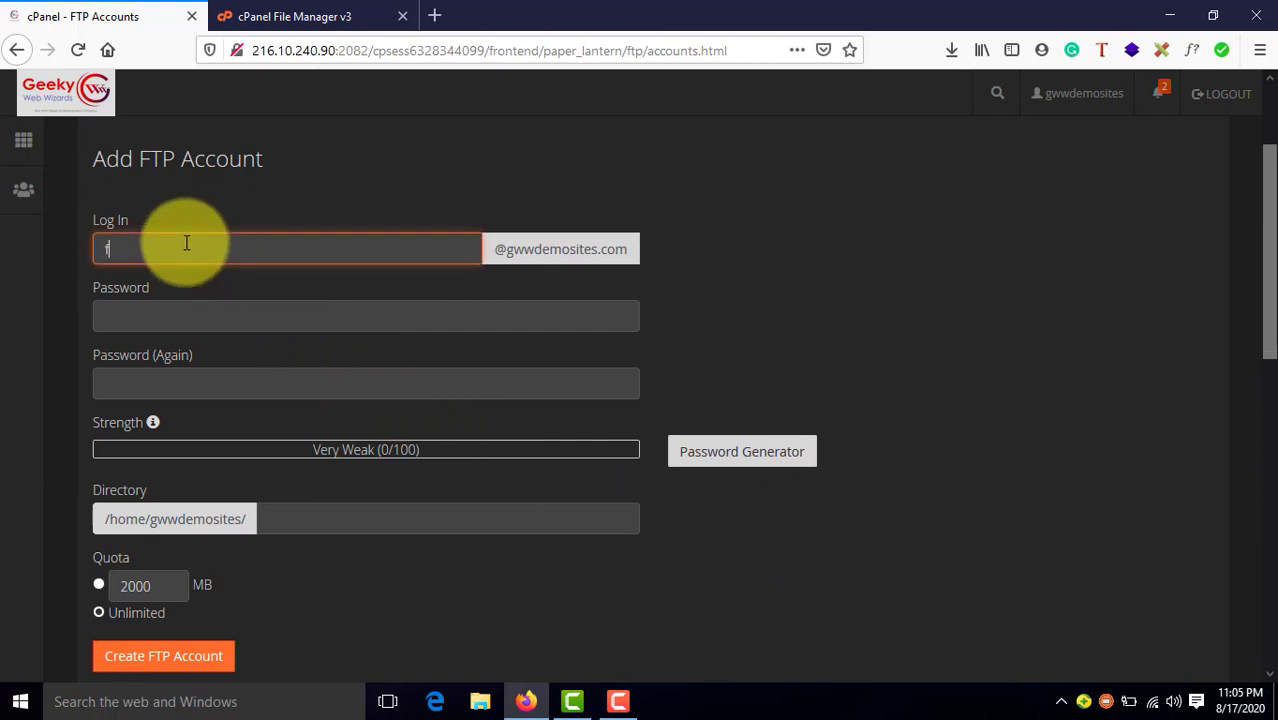
pyautogui.write('ftptut')
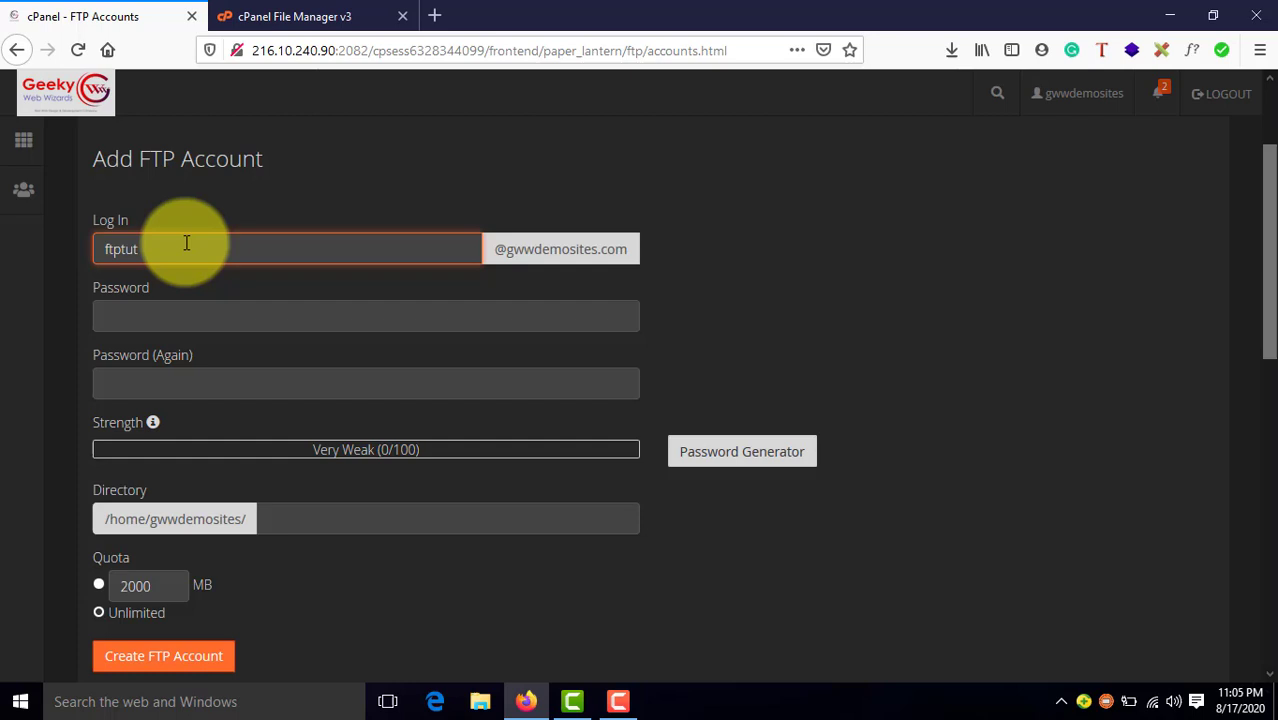
pyautogui.write('orials')
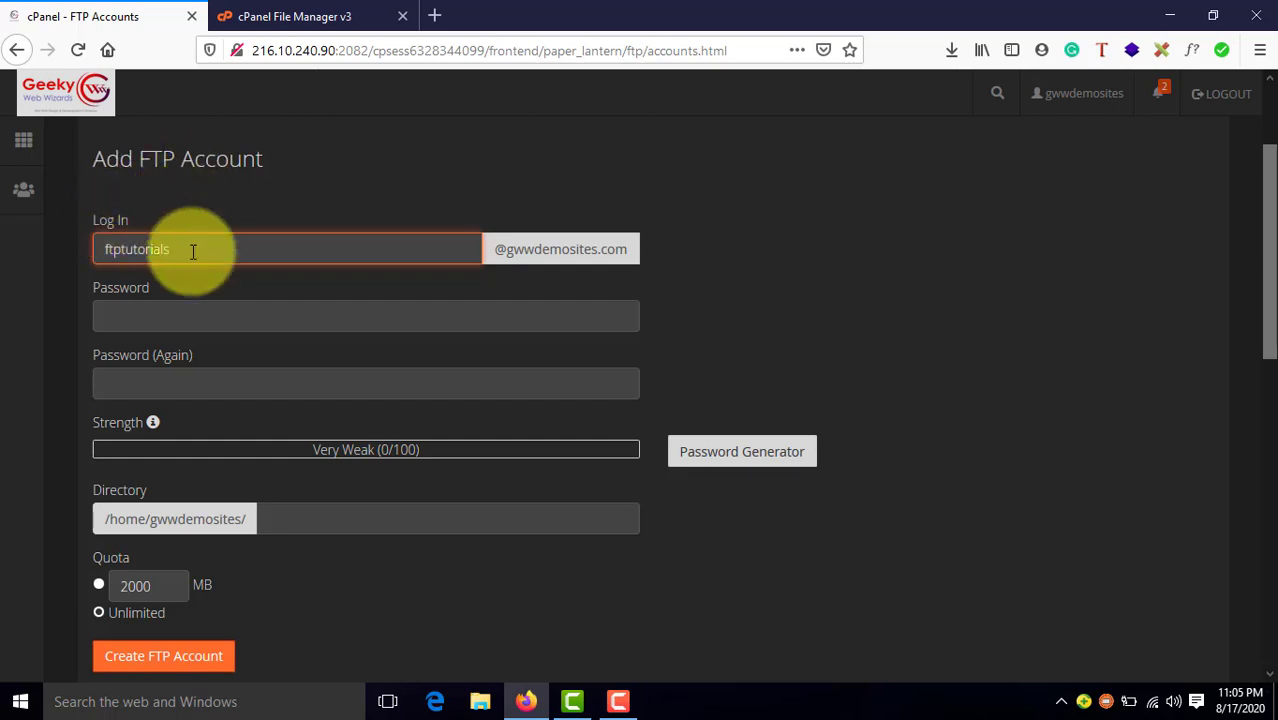
pyautogui.moveTo(306, 263)
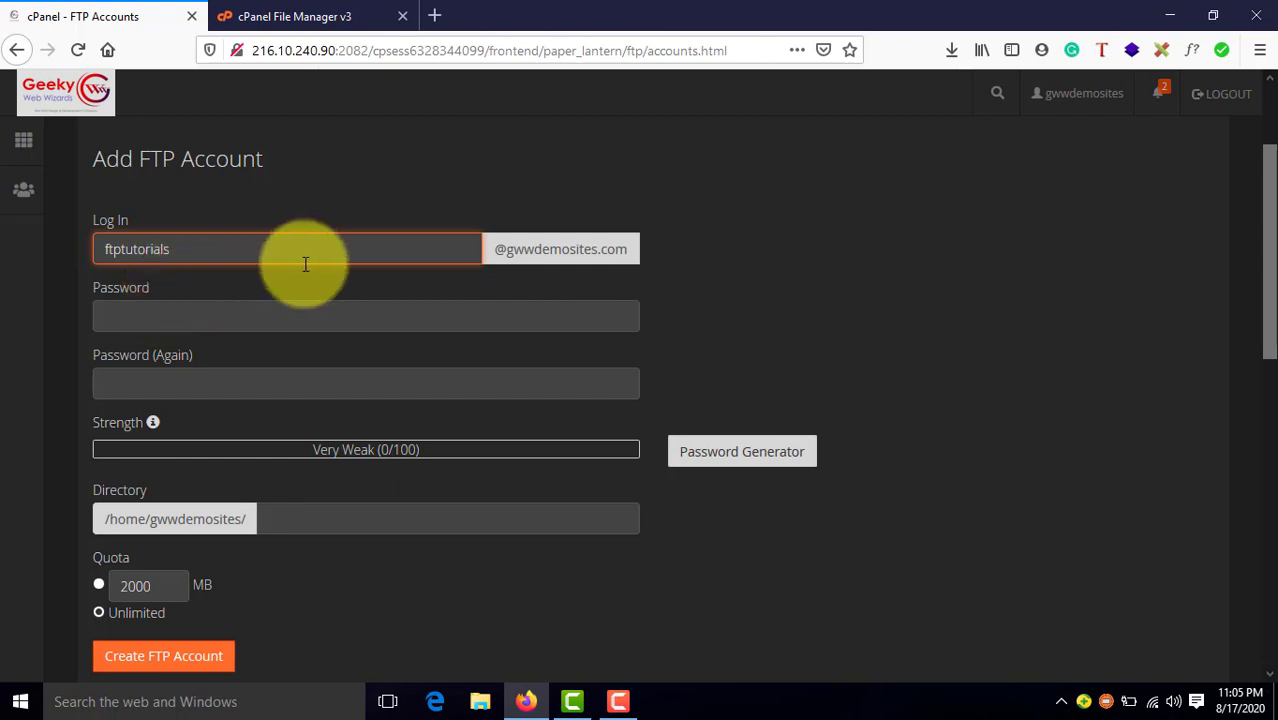
# - Give the account a strong password and directory gwwdemosites.com/ftptutorials
pyautogui.click(366, 315)
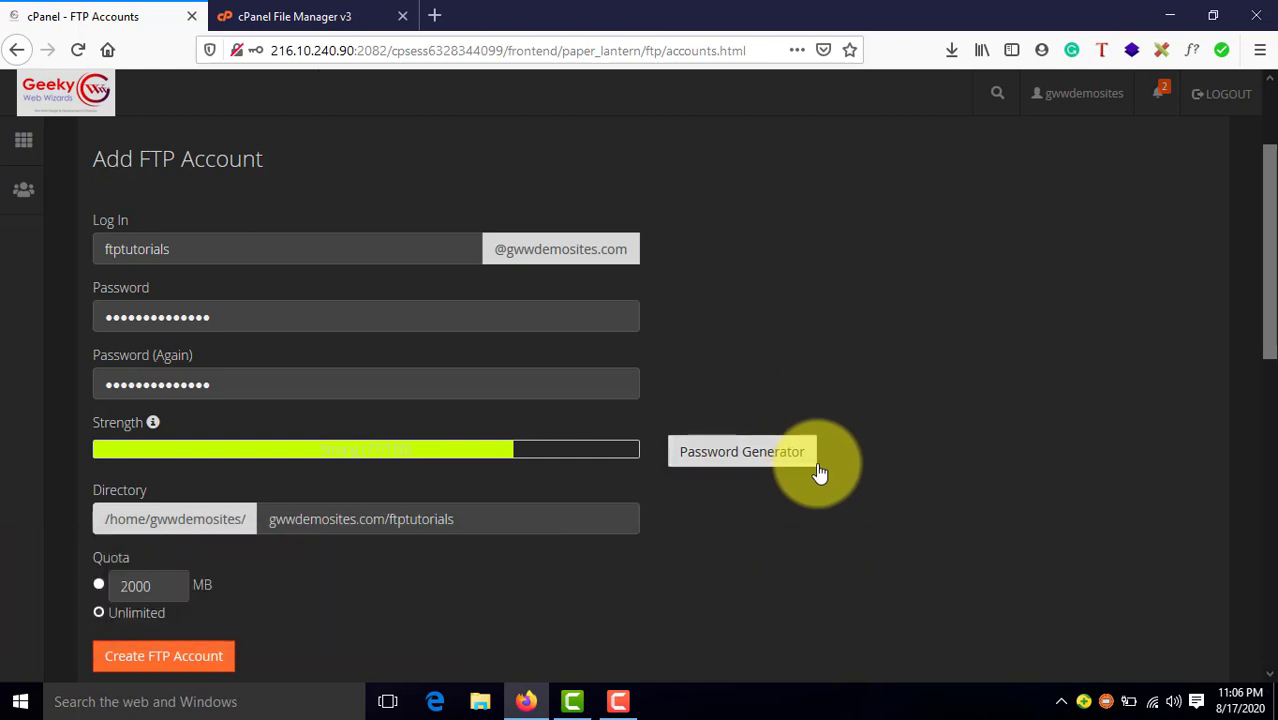
pyautogui.moveTo(765, 520)
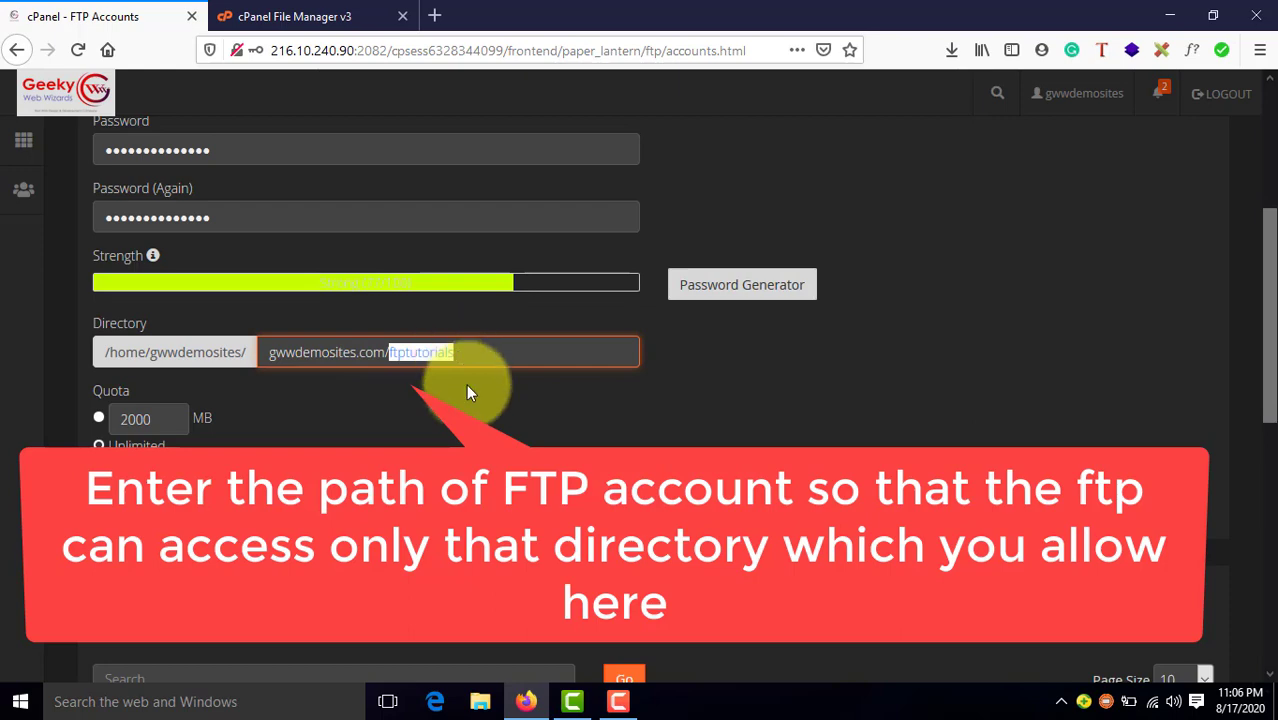
pyautogui.scroll(3)
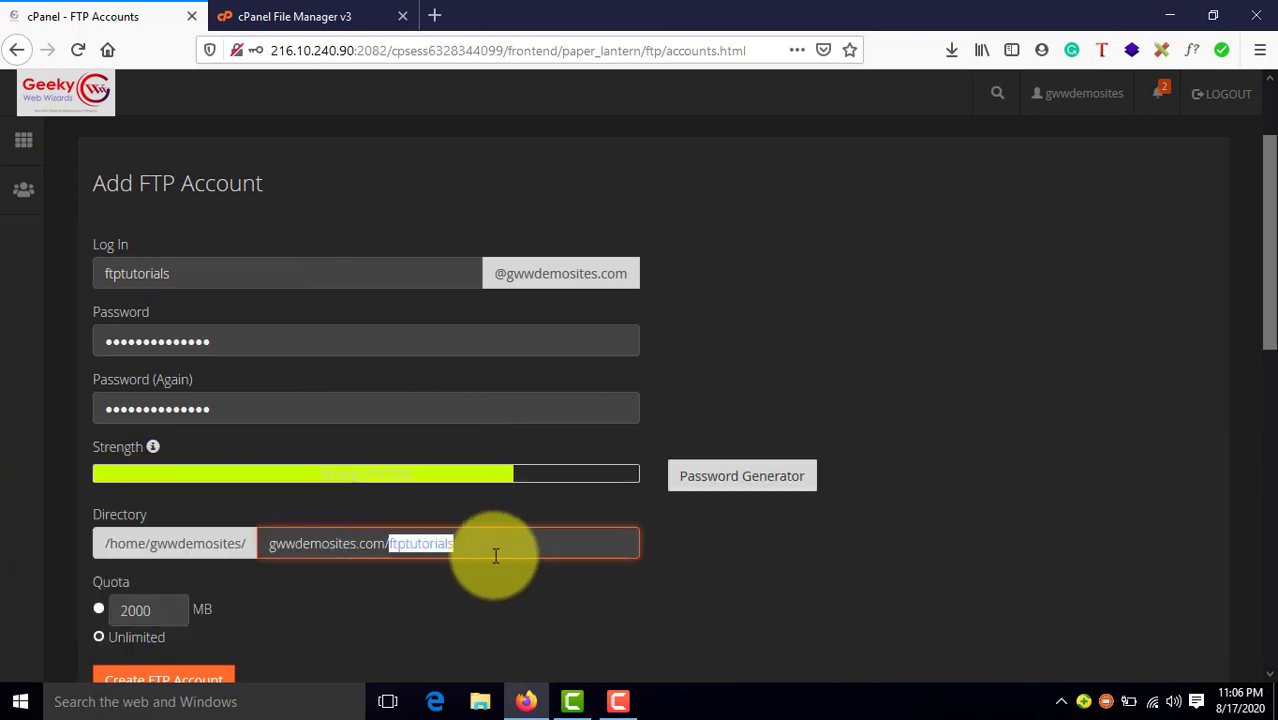
pyautogui.scroll(-3)
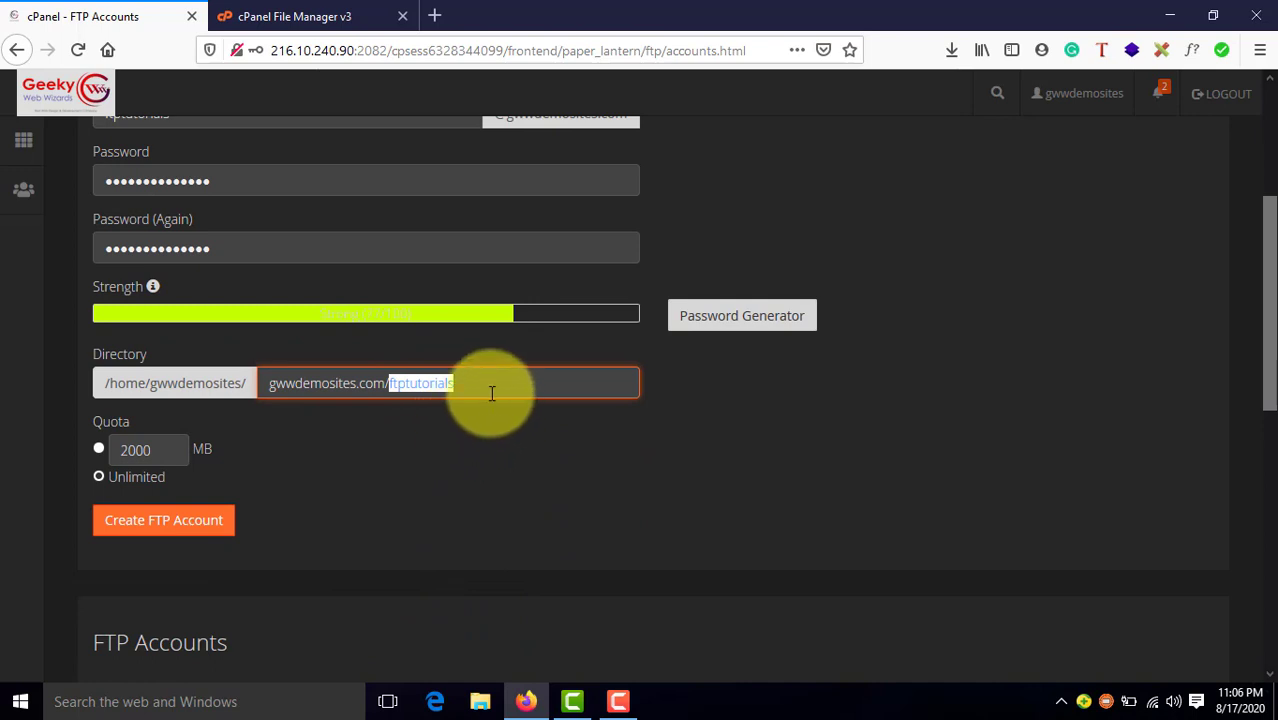
pyautogui.moveTo(280, 383)
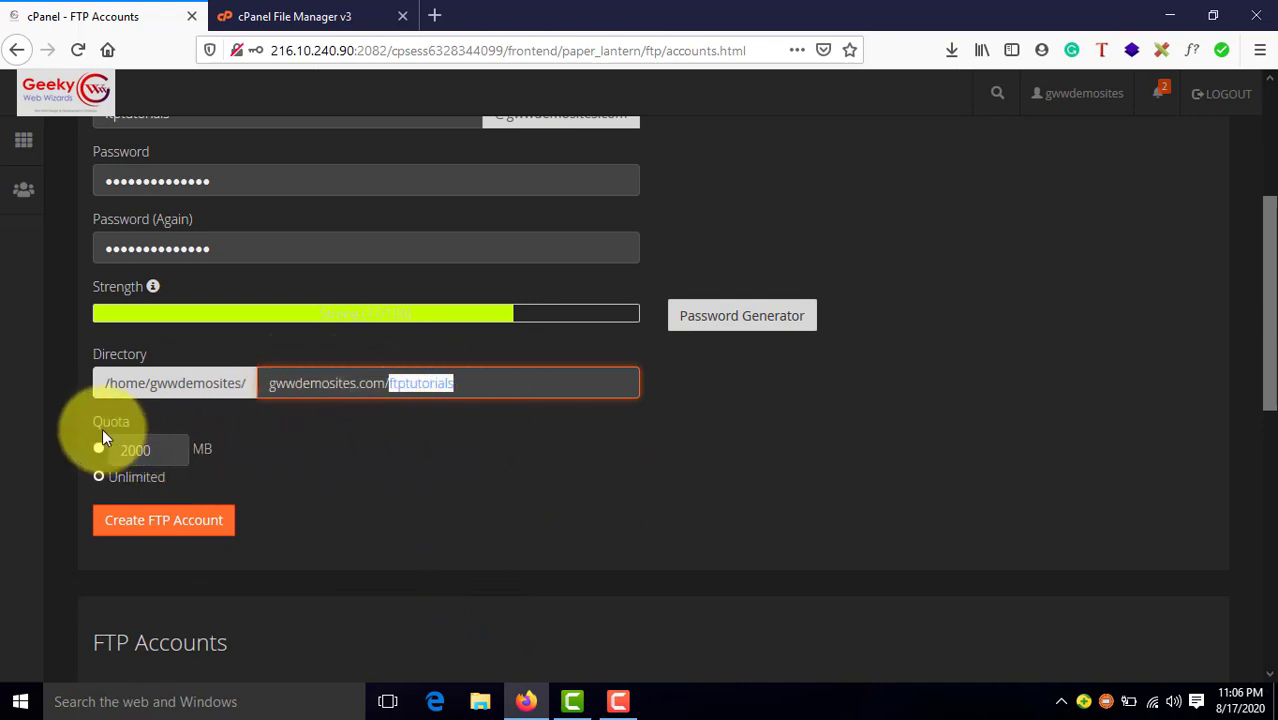
pyautogui.moveTo(127, 434)
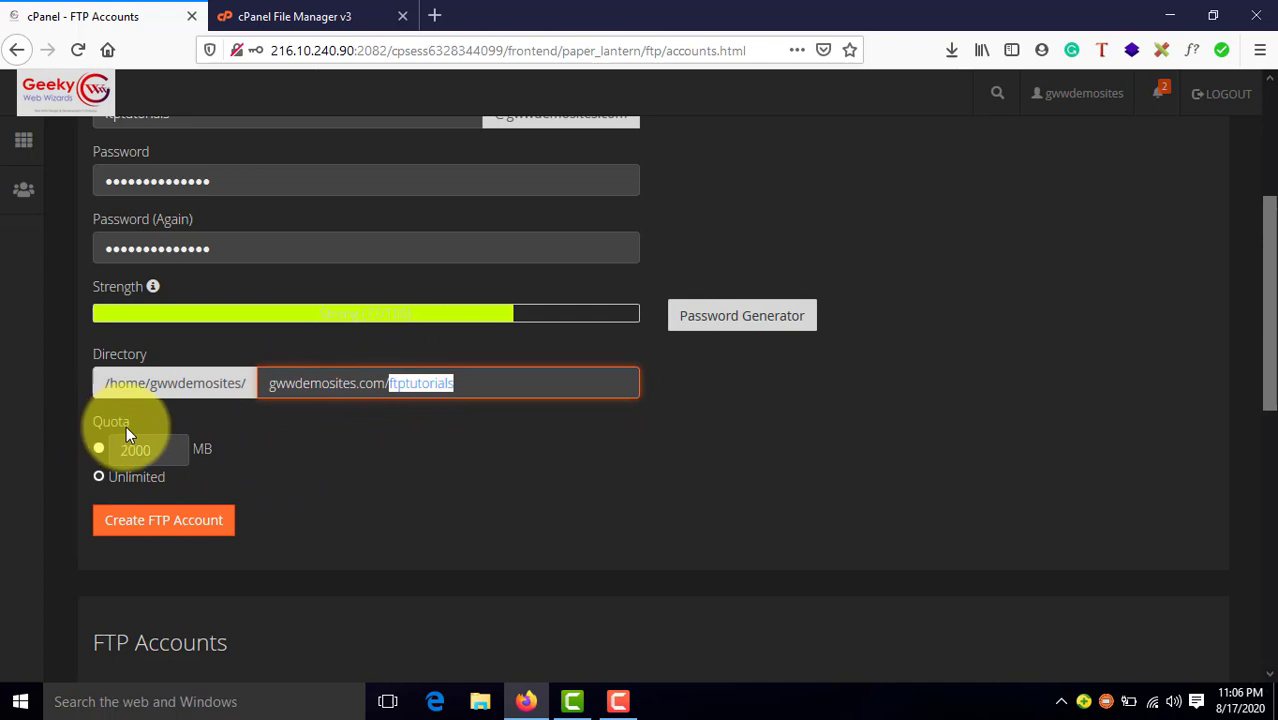
pyautogui.scroll(3)
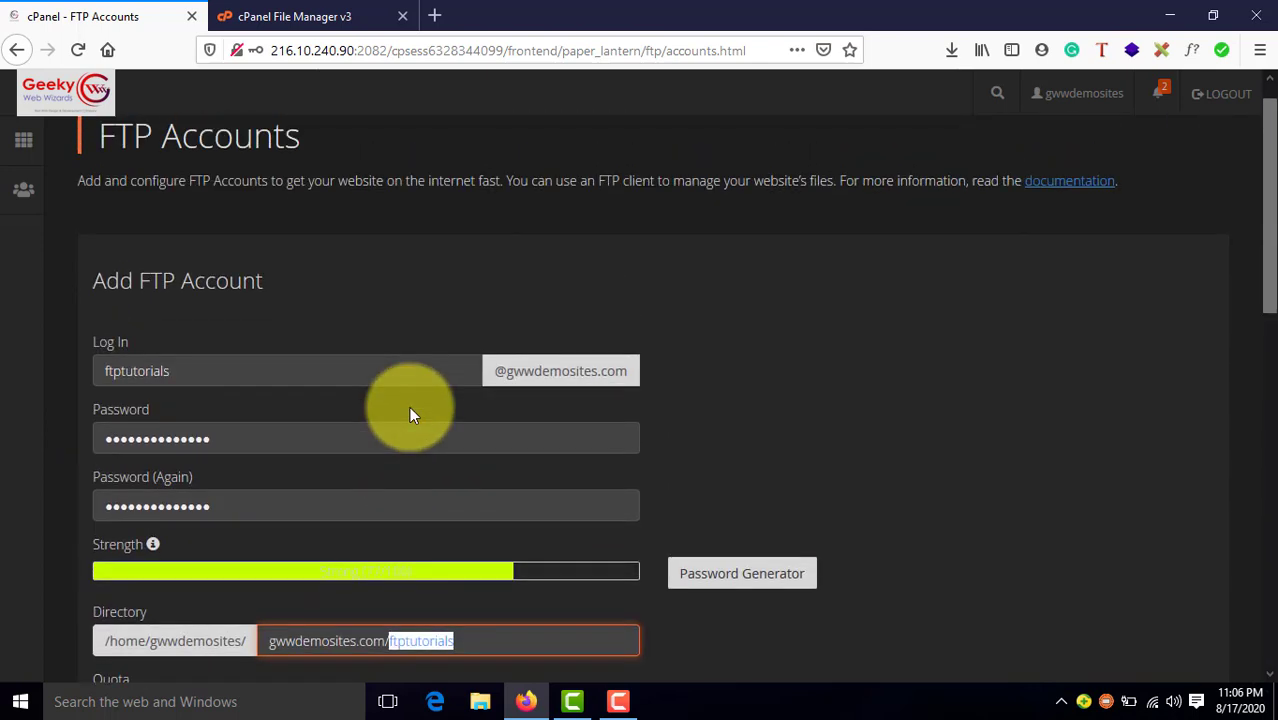
pyautogui.scroll(-3)
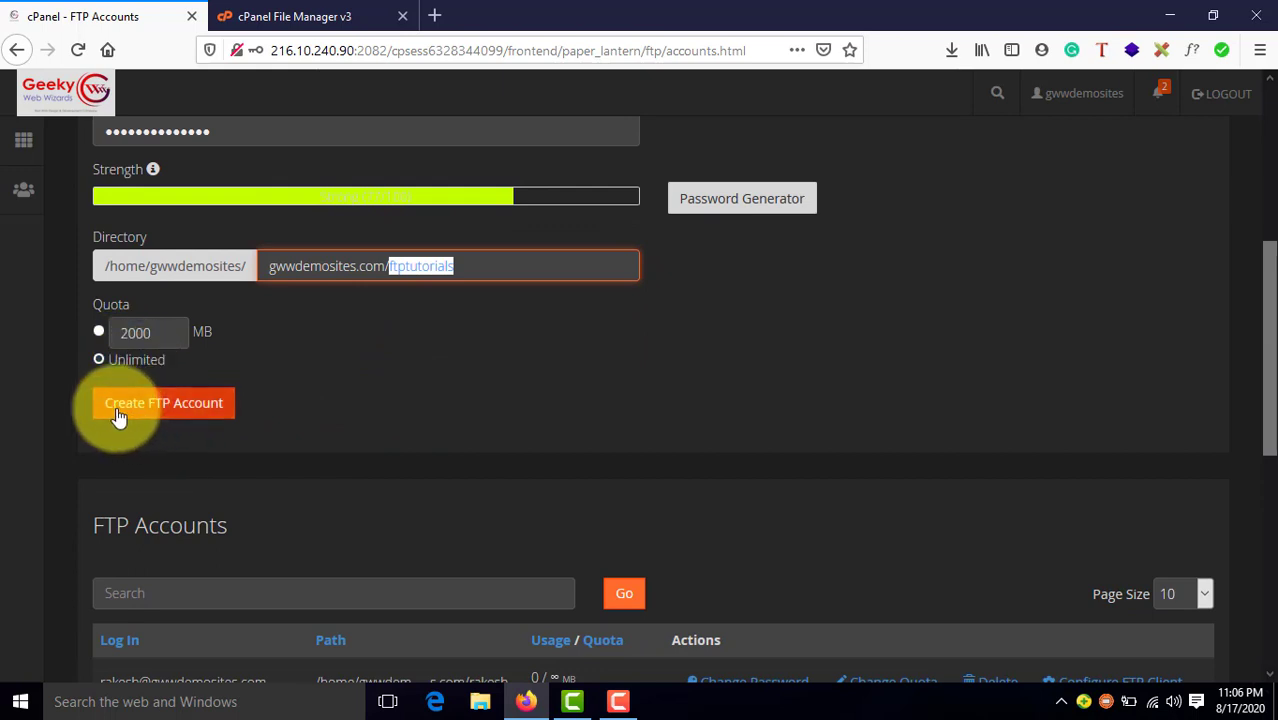
pyautogui.click(163, 402)
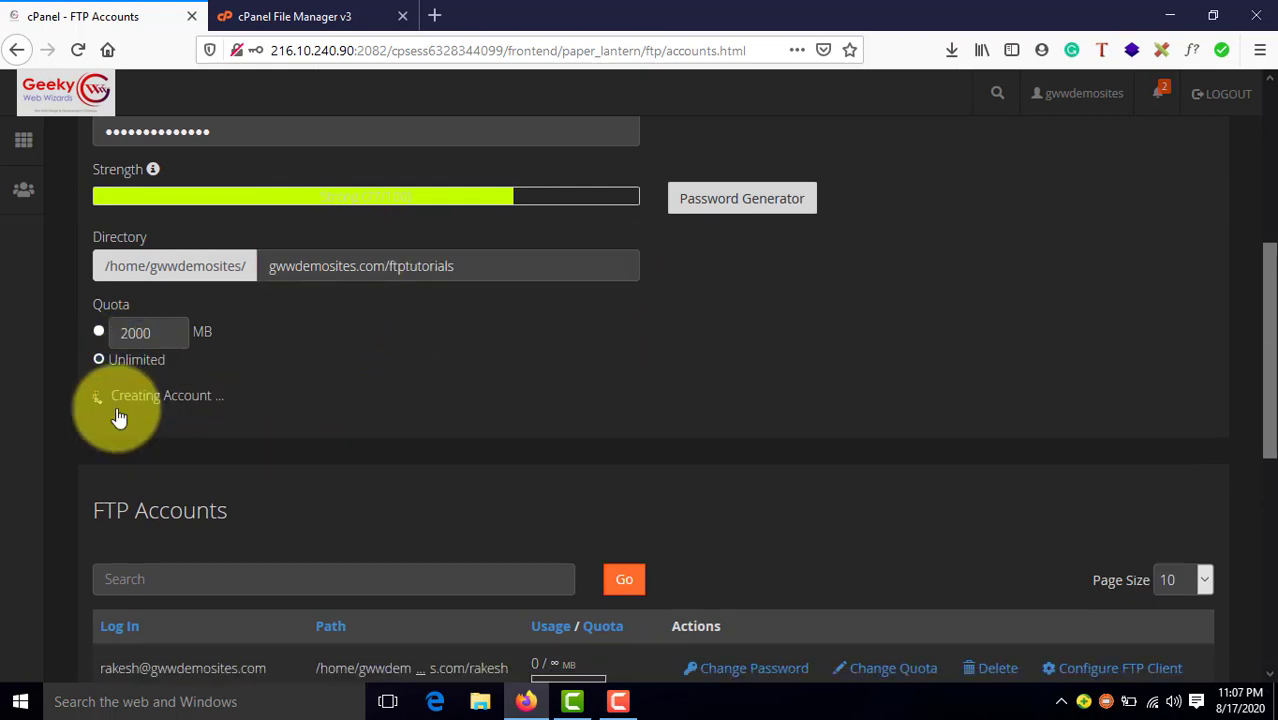
pyautogui.click(163, 402)
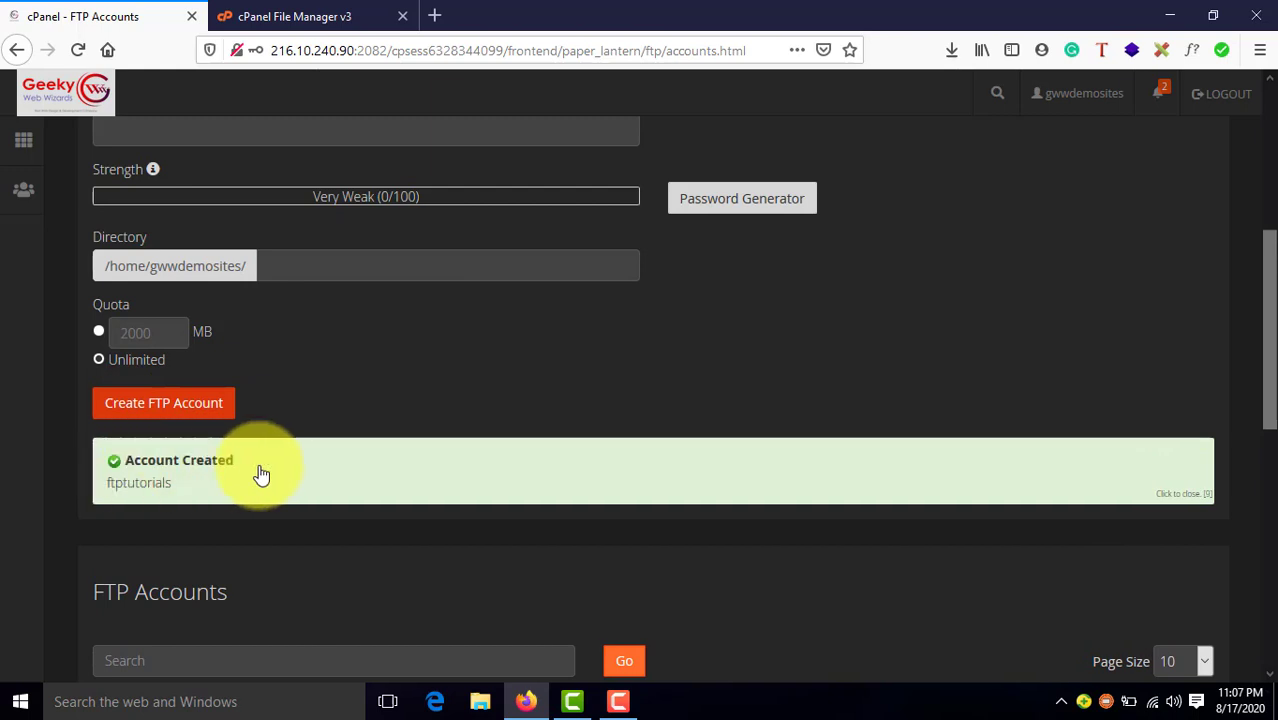
pyautogui.scroll(-3)
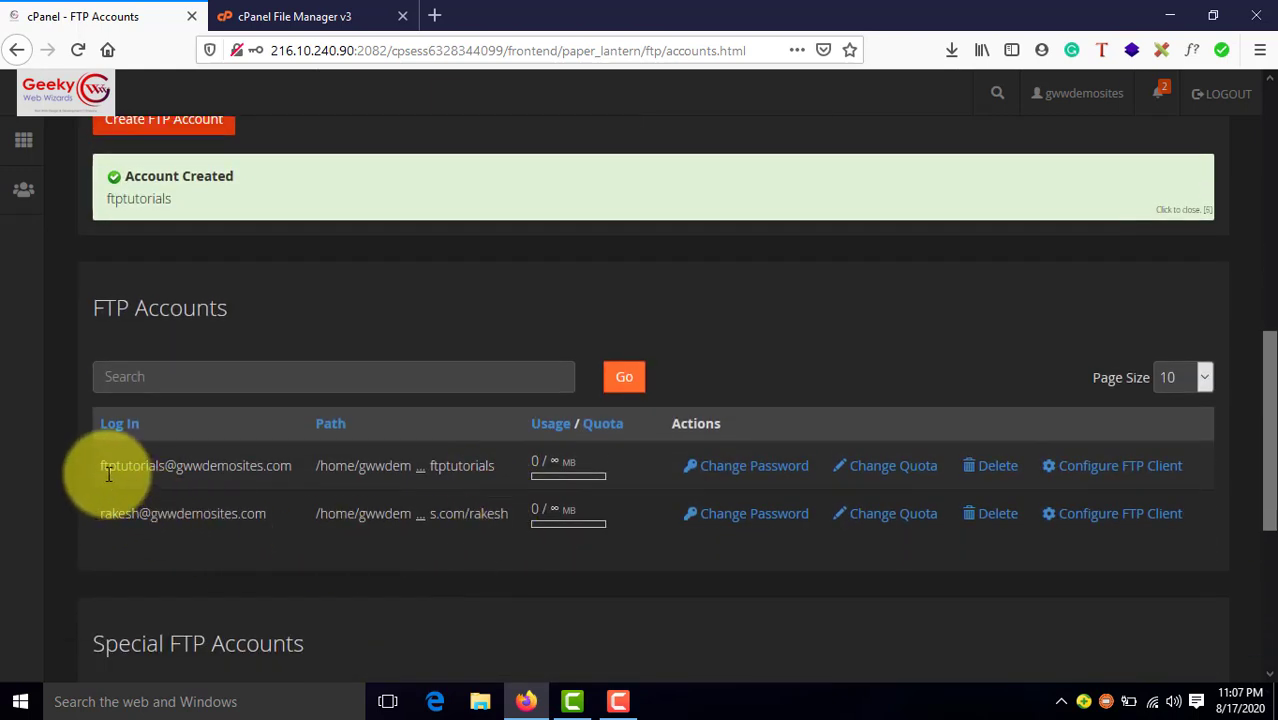
pyautogui.scroll(3)
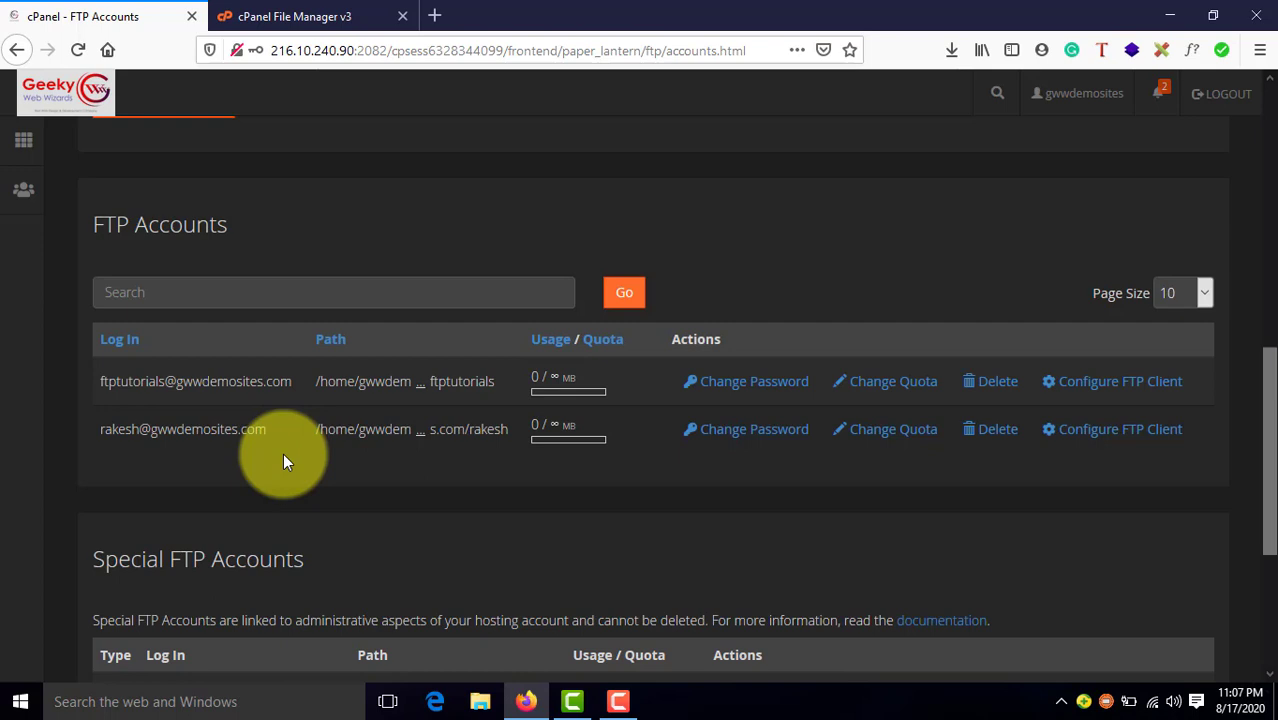
pyautogui.moveTo(735, 380)
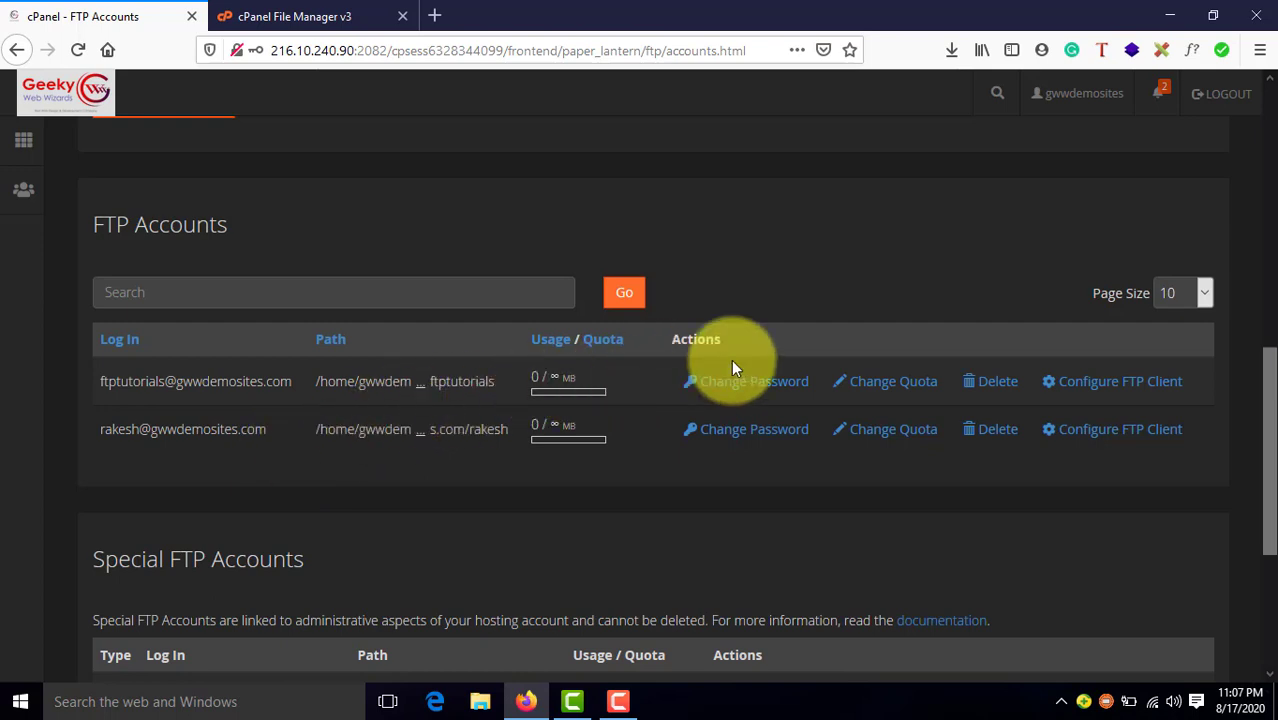
pyautogui.moveTo(1117, 385)
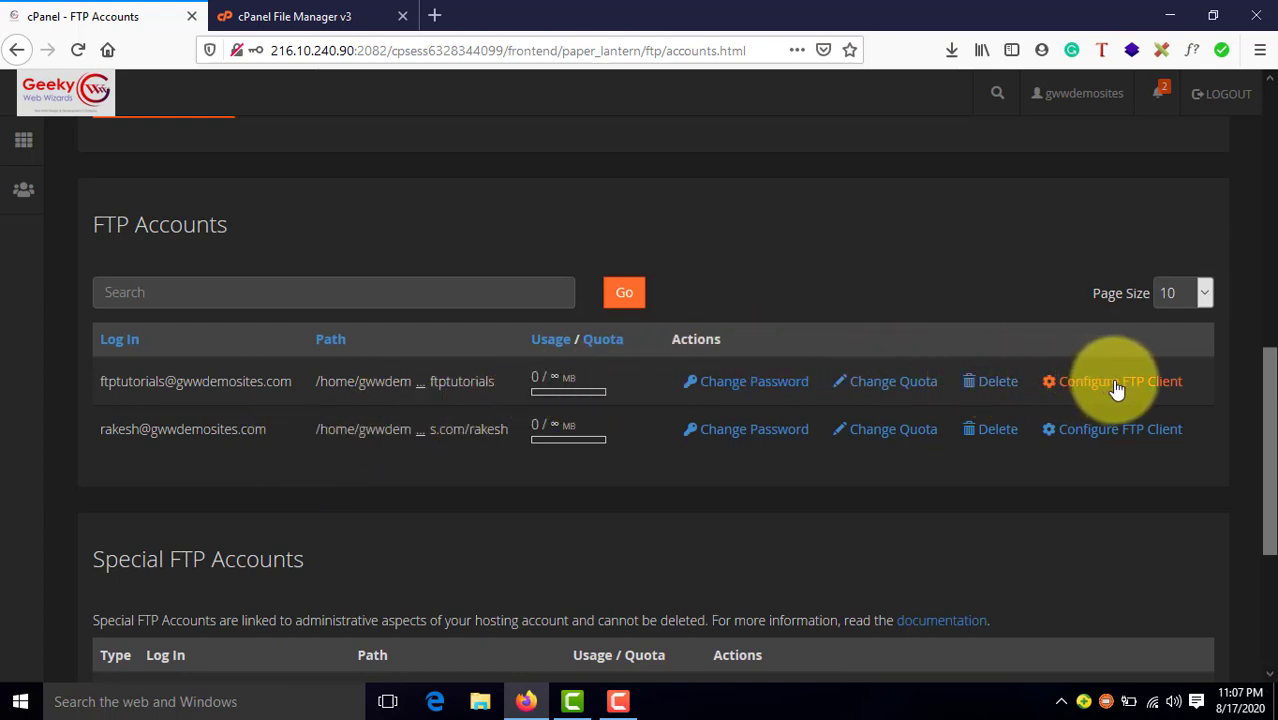
pyautogui.moveTo(1060, 390)
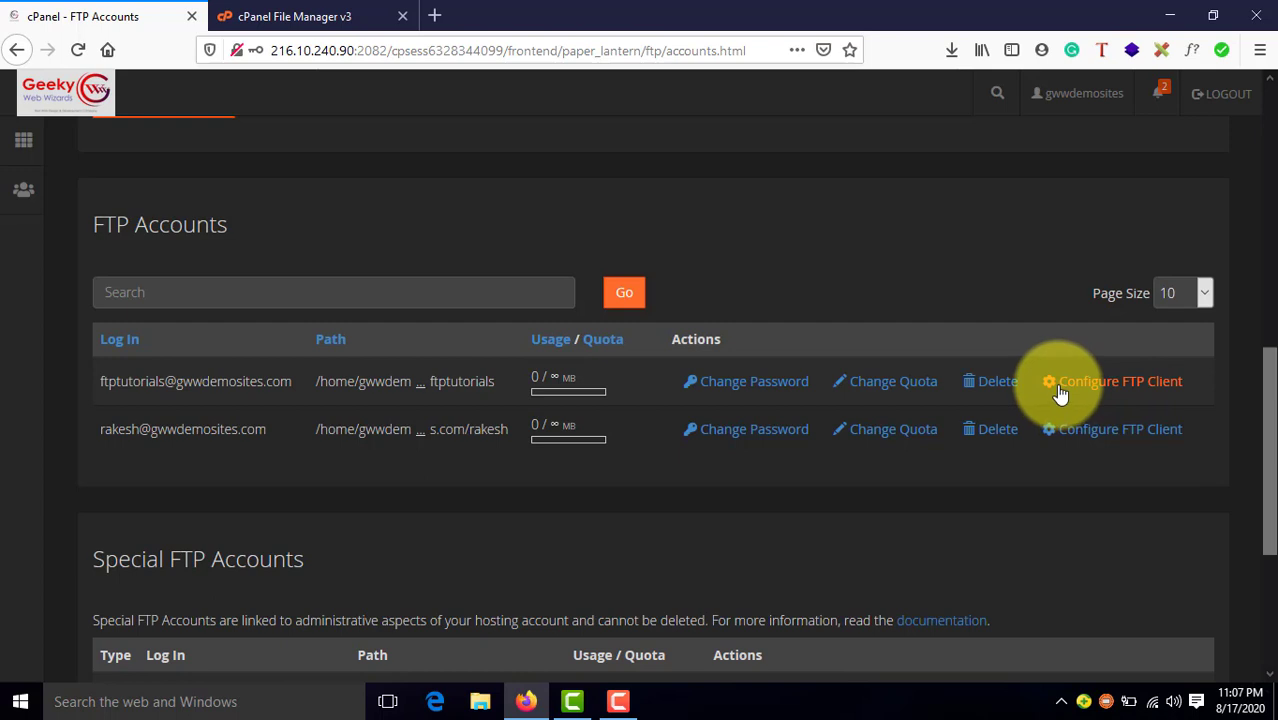
pyautogui.moveTo(1127, 388)
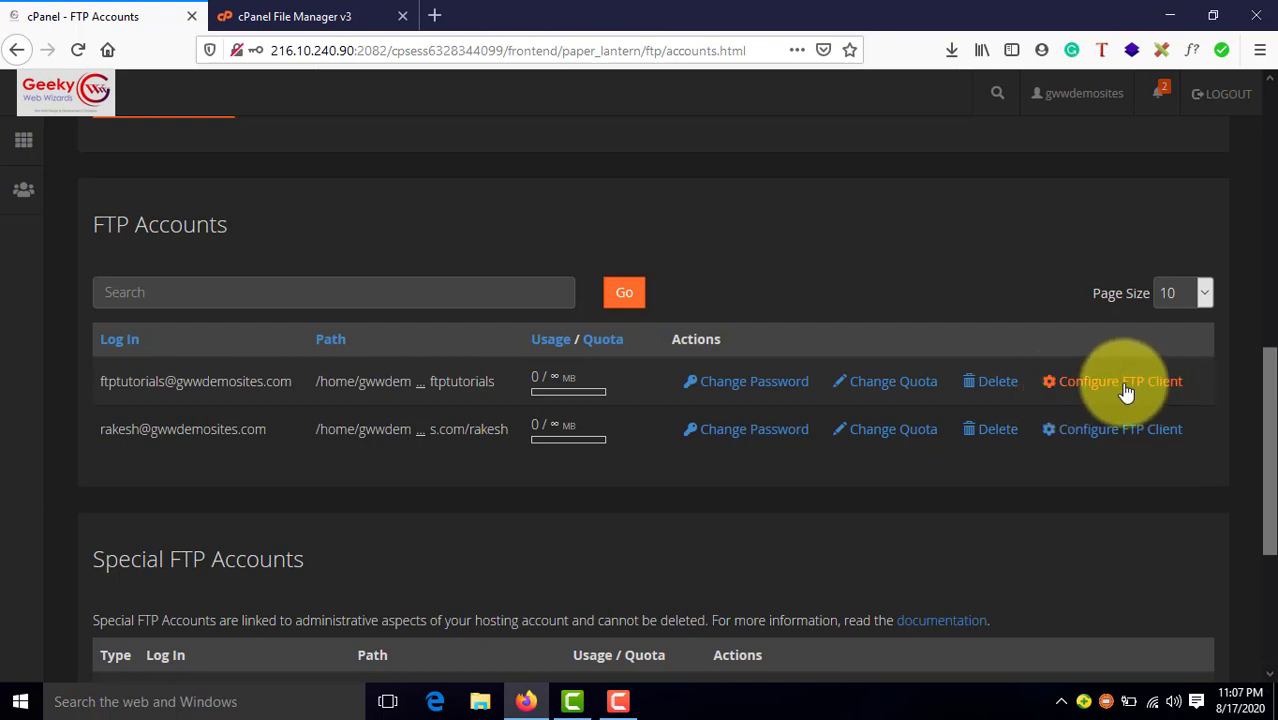
# - Show ftptutorials' client settings (ftp.gwwdemosites.com, port 21), then search Windows for WinSCP
pyautogui.click(1120, 381)
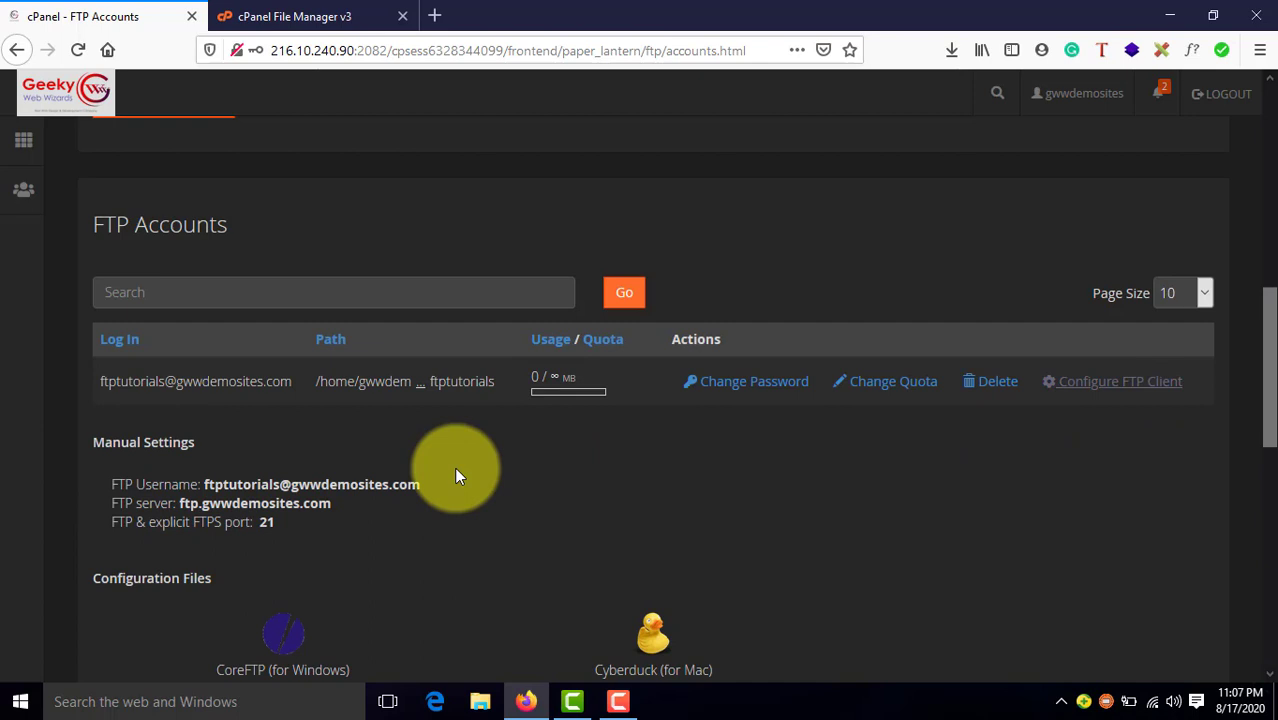
pyautogui.moveTo(108, 476)
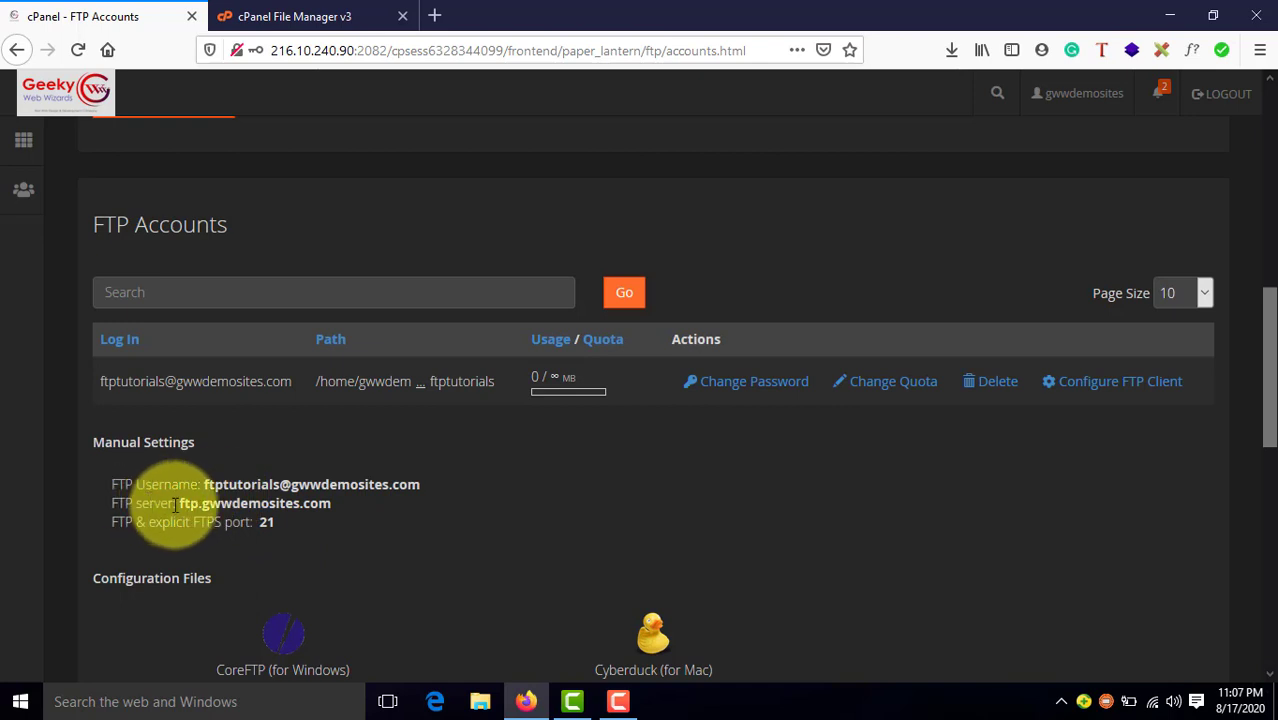
pyautogui.moveTo(120, 542)
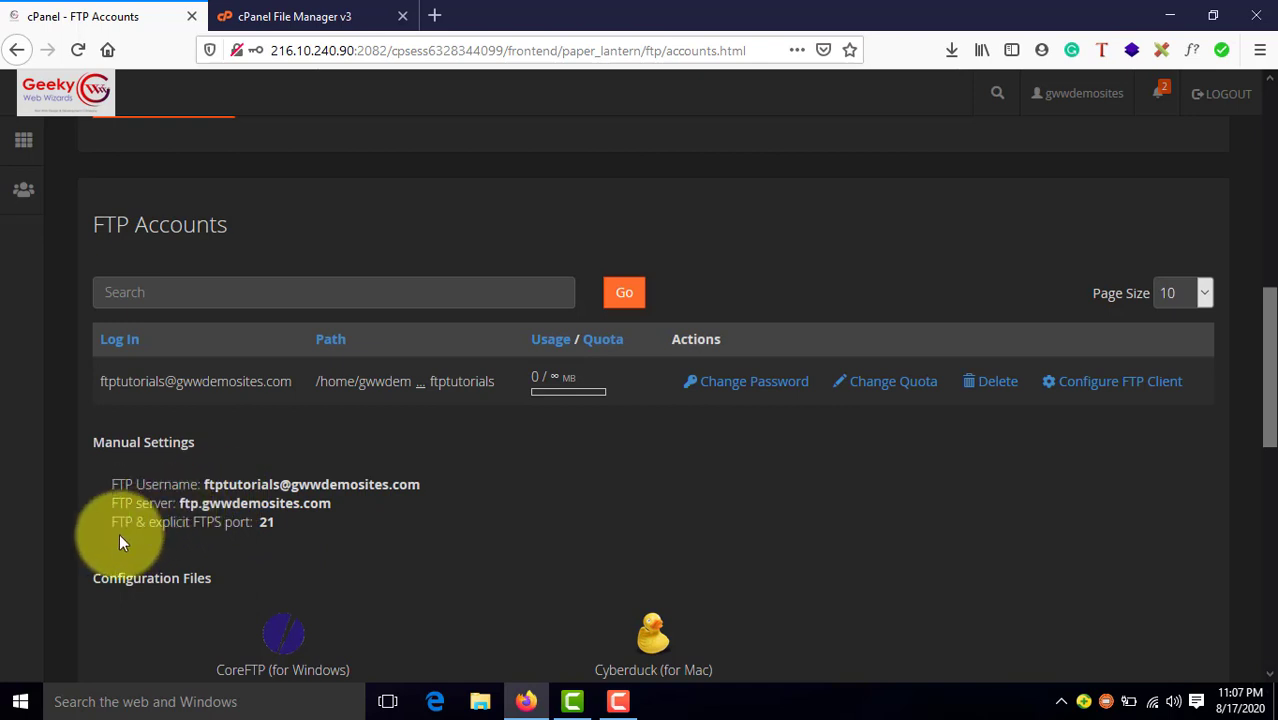
pyautogui.moveTo(226, 531)
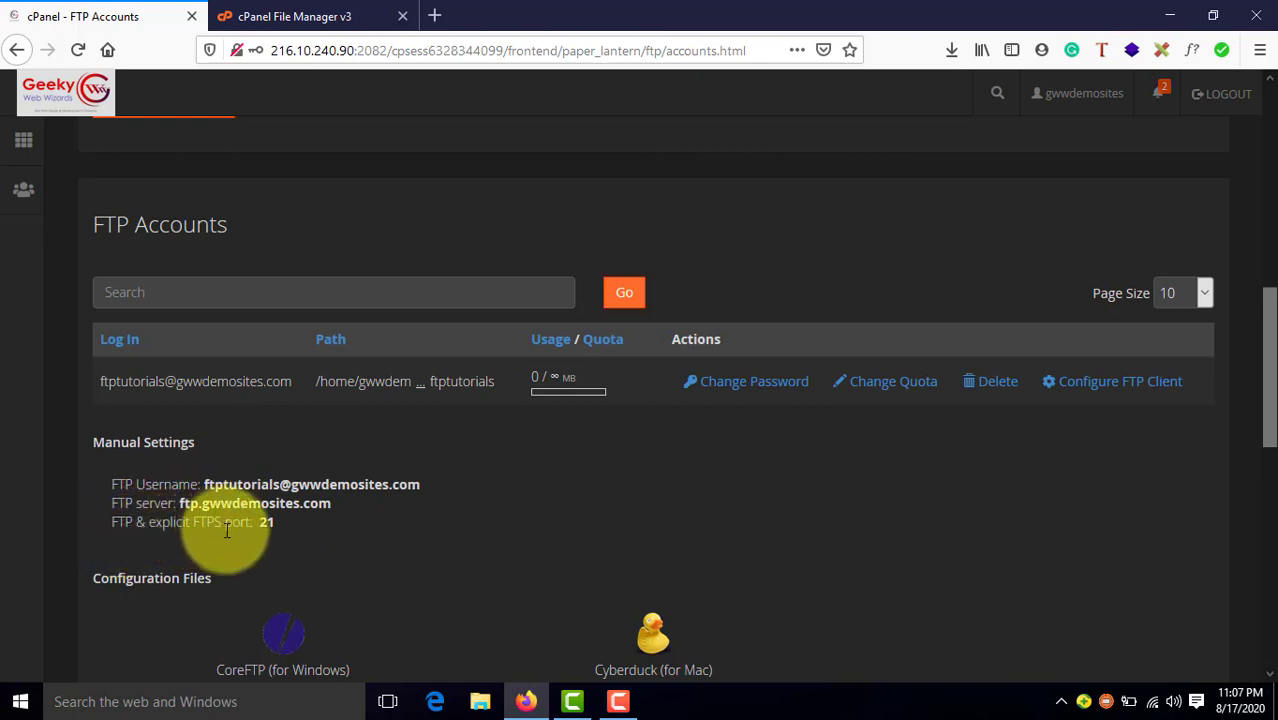
pyautogui.moveTo(293, 535)
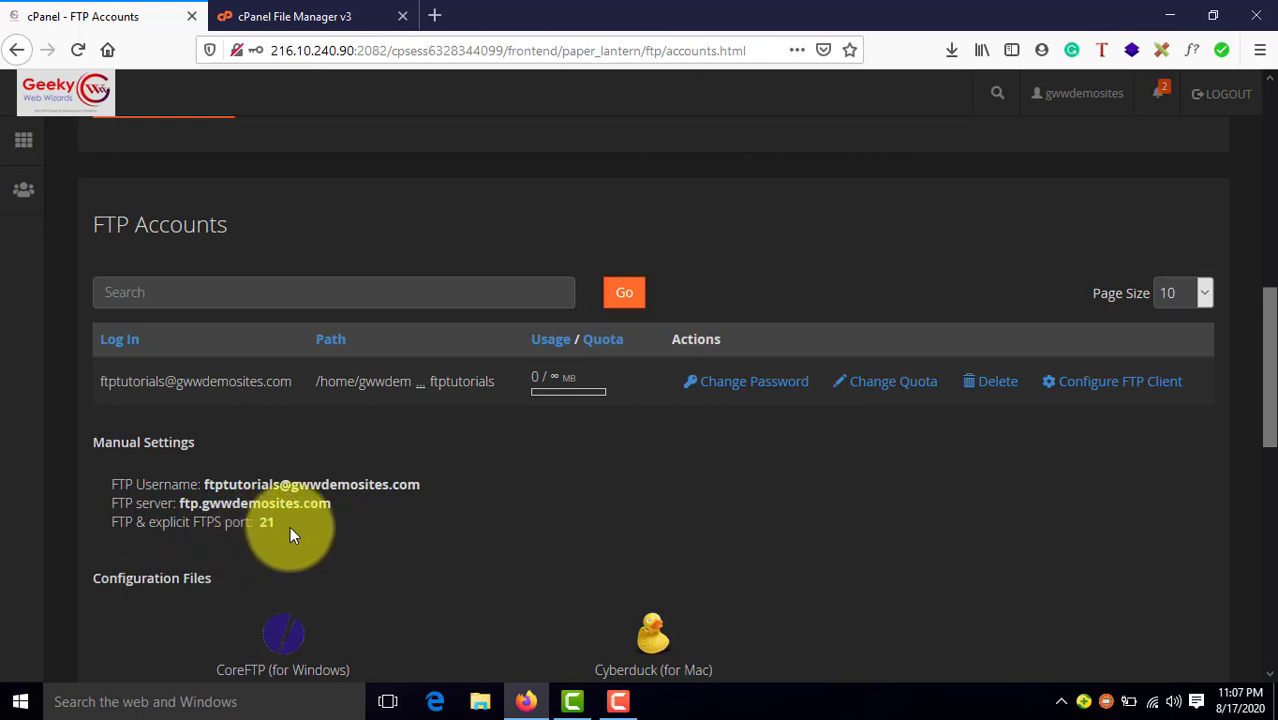
pyautogui.scroll(-3)
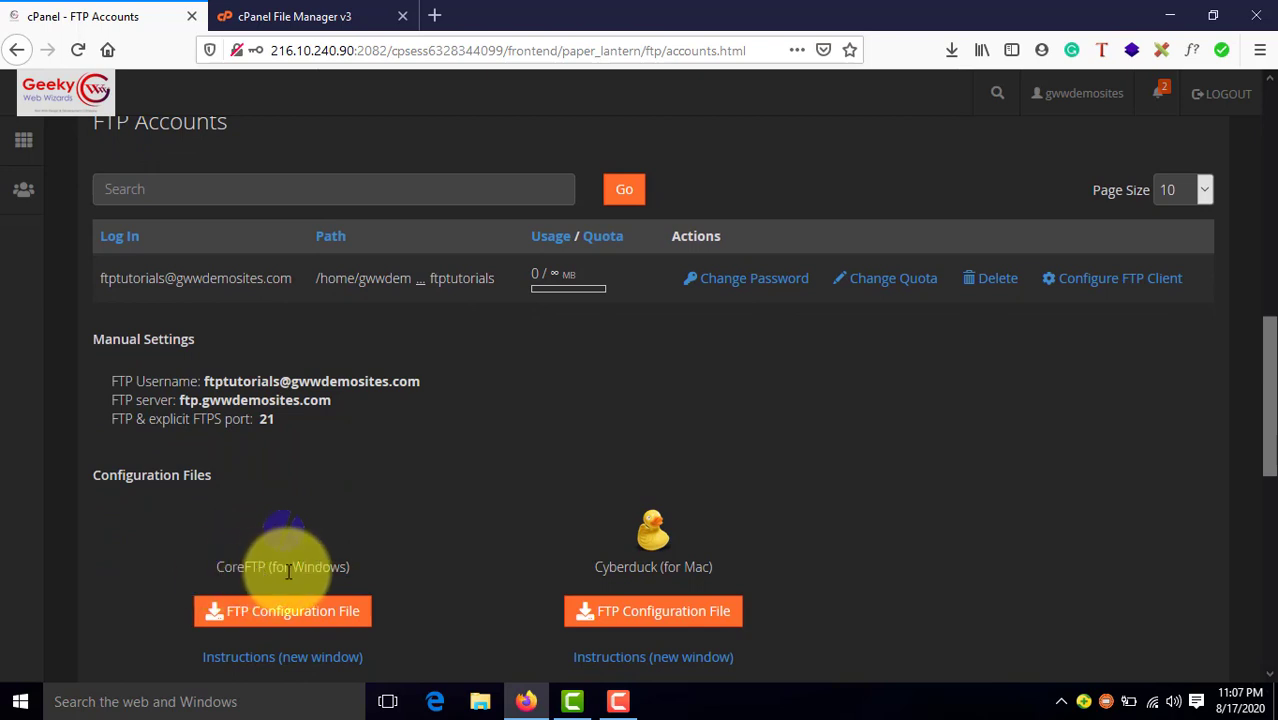
pyautogui.moveTo(750, 570)
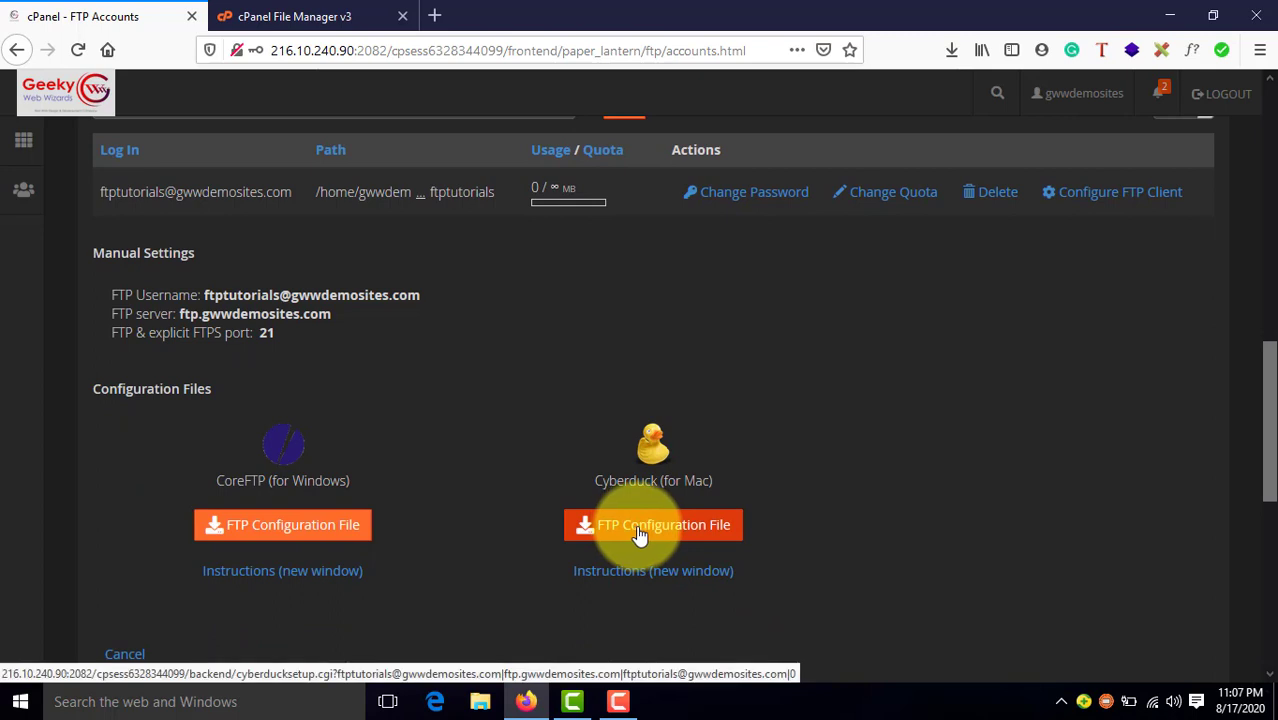
pyautogui.moveTo(513, 527)
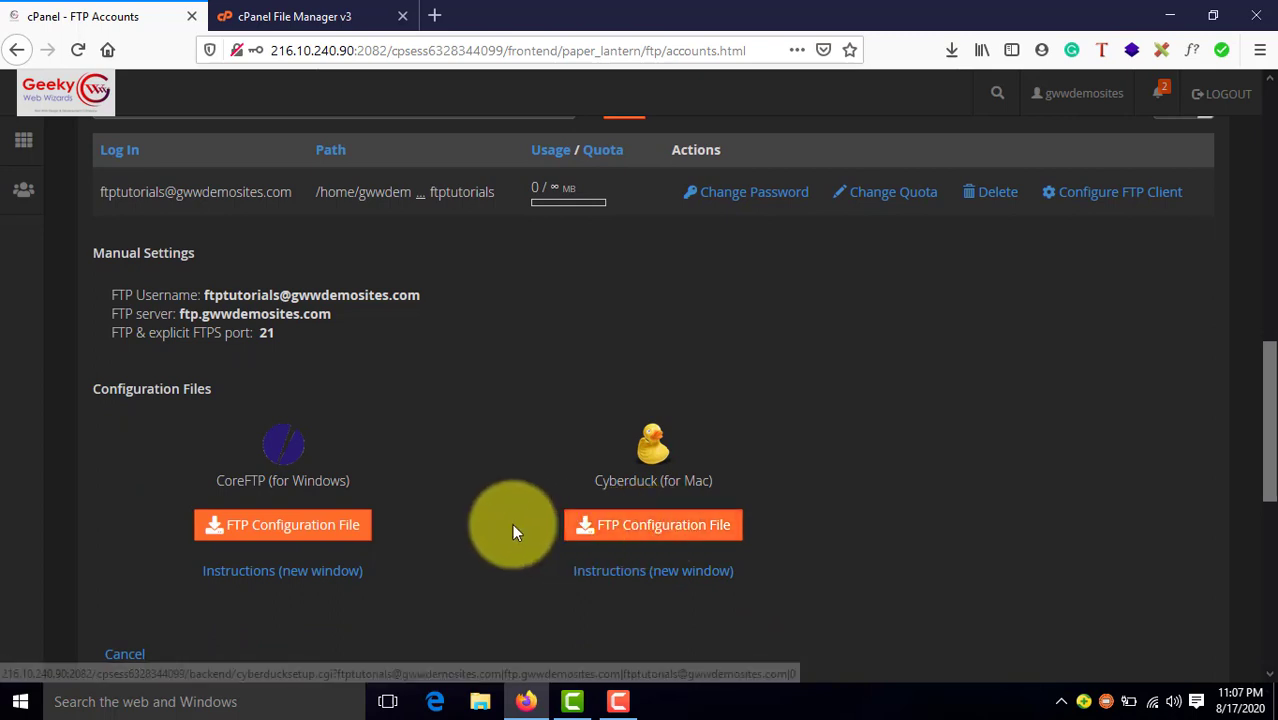
pyautogui.scroll(3)
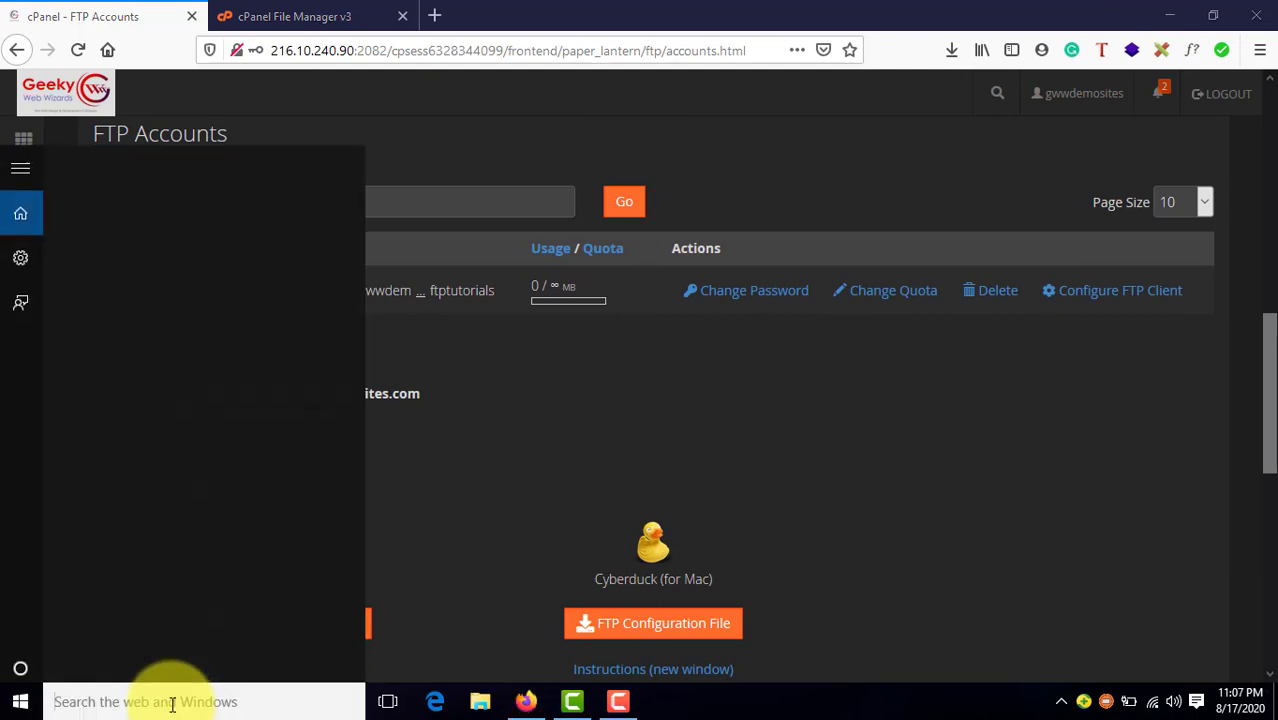
pyautogui.write('wins')
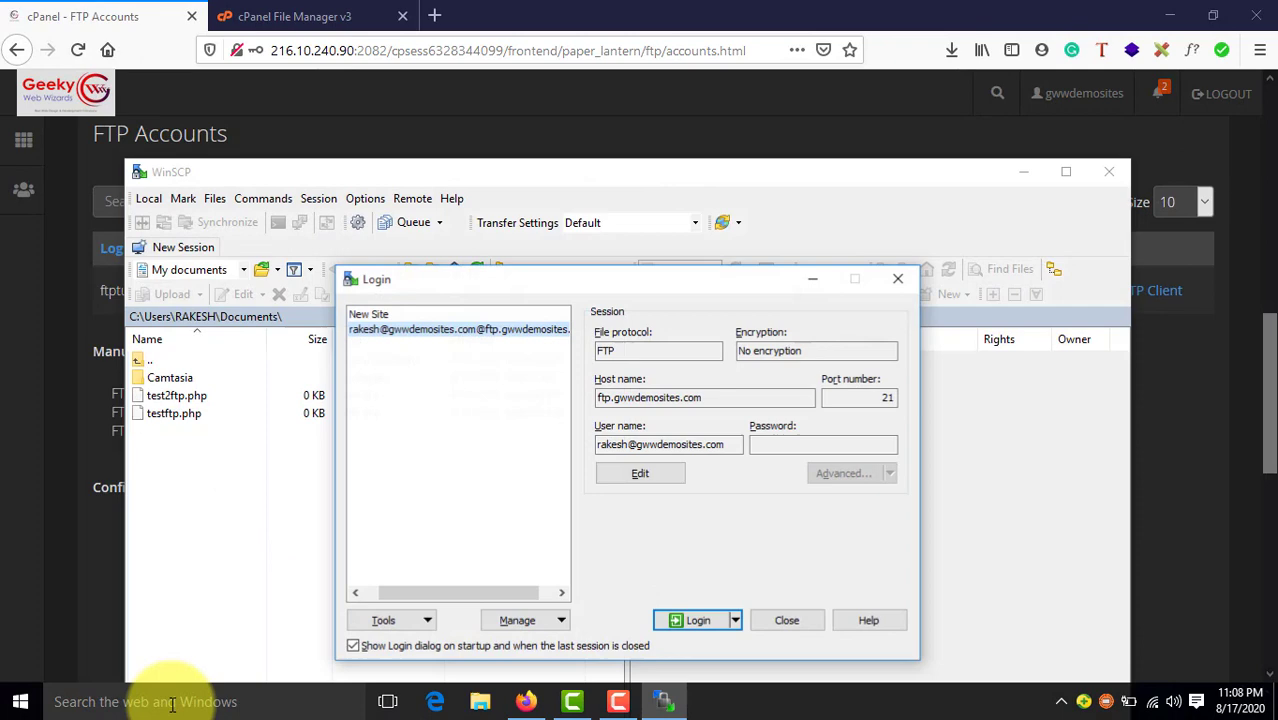
pyautogui.moveTo(625, 130)
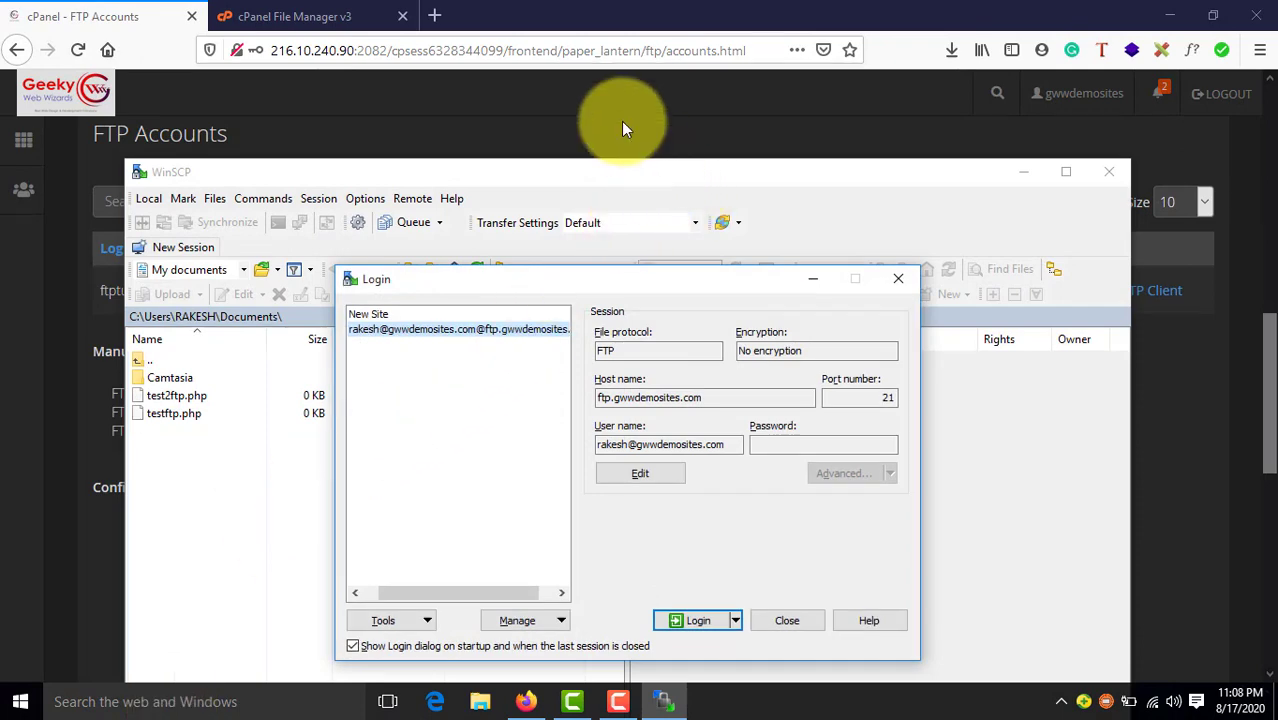
# - Copy the ftptutorials username and server name from cPanel into WinSCP's saved site
pyautogui.click(786, 620)
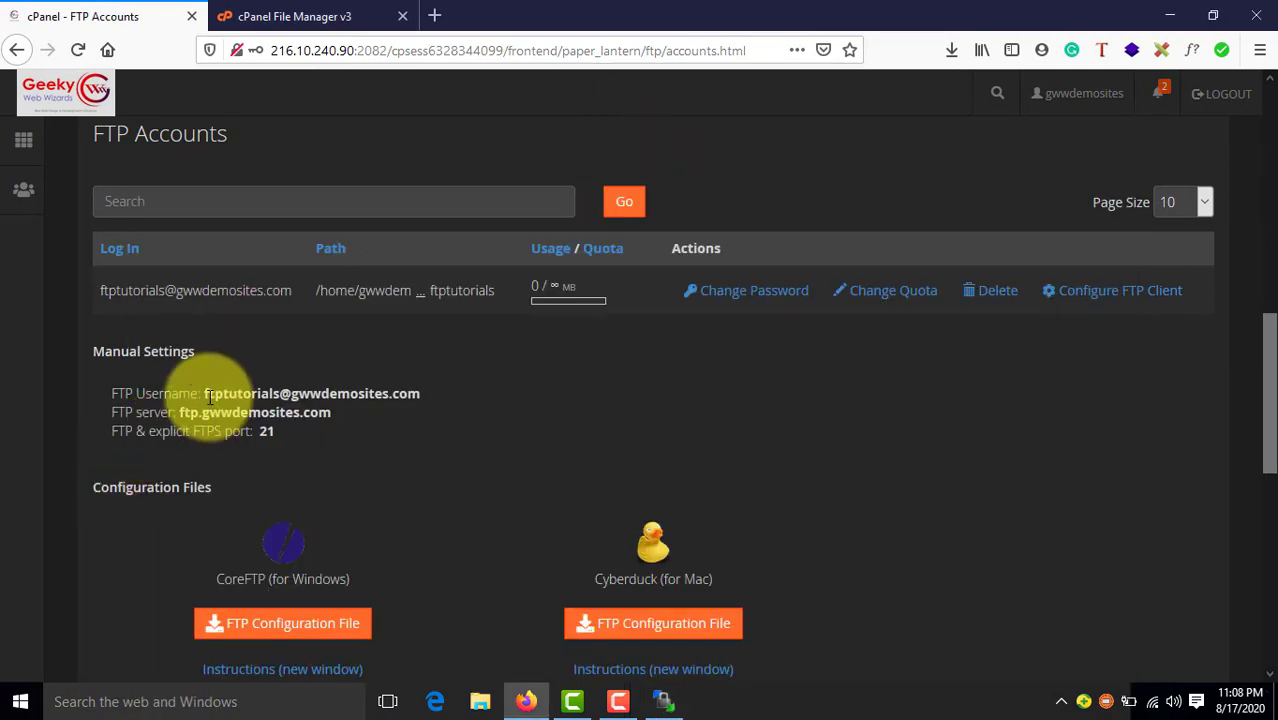
pyautogui.doubleClick(311, 393)
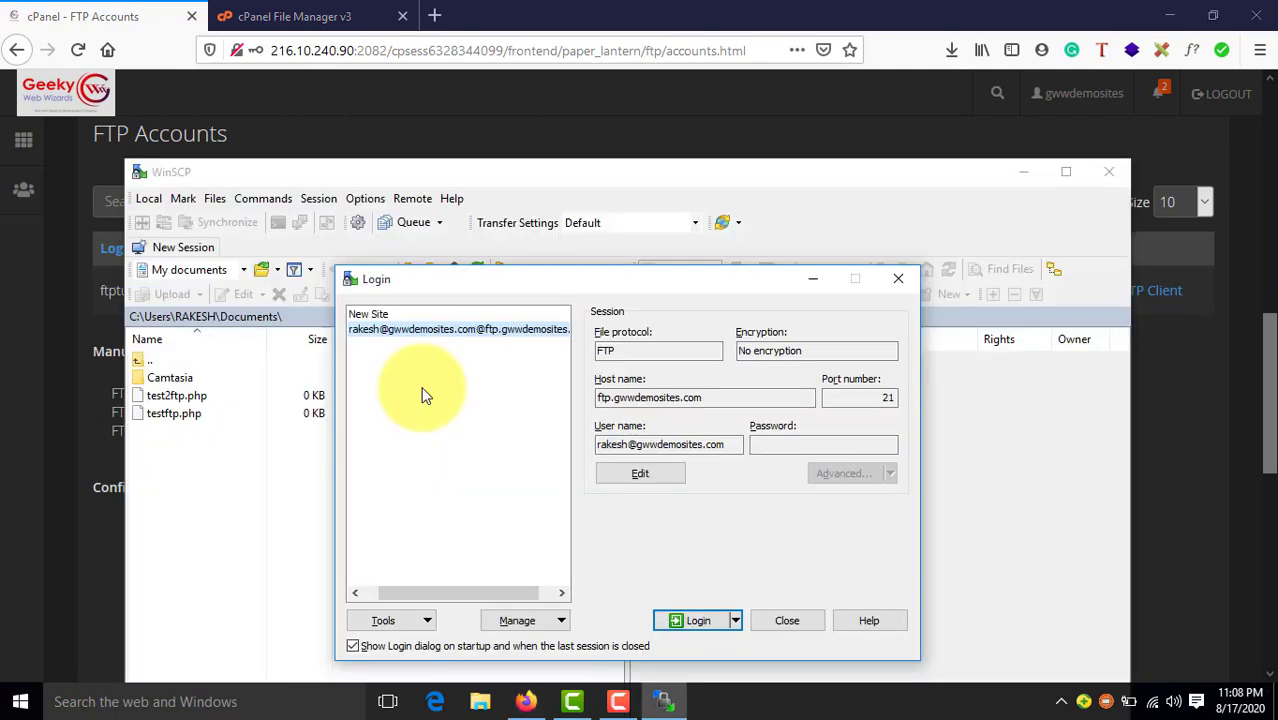
pyautogui.click(705, 397)
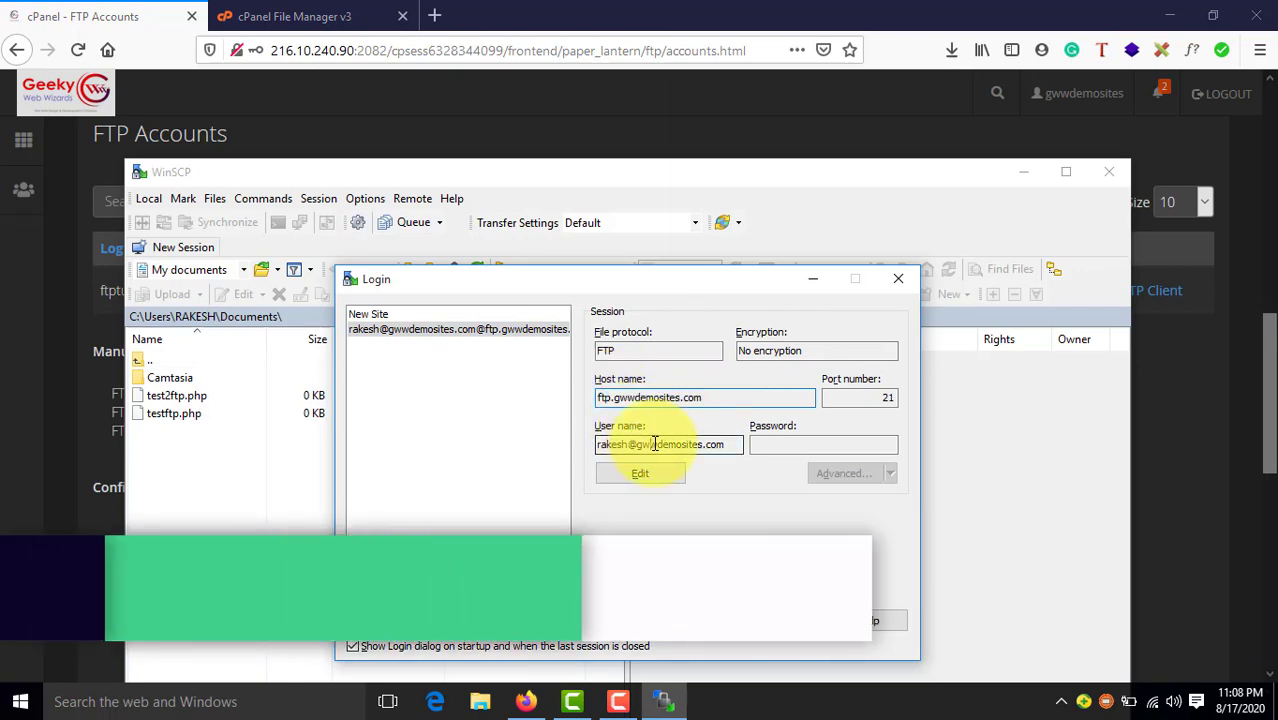
pyautogui.tripleClick(668, 444)
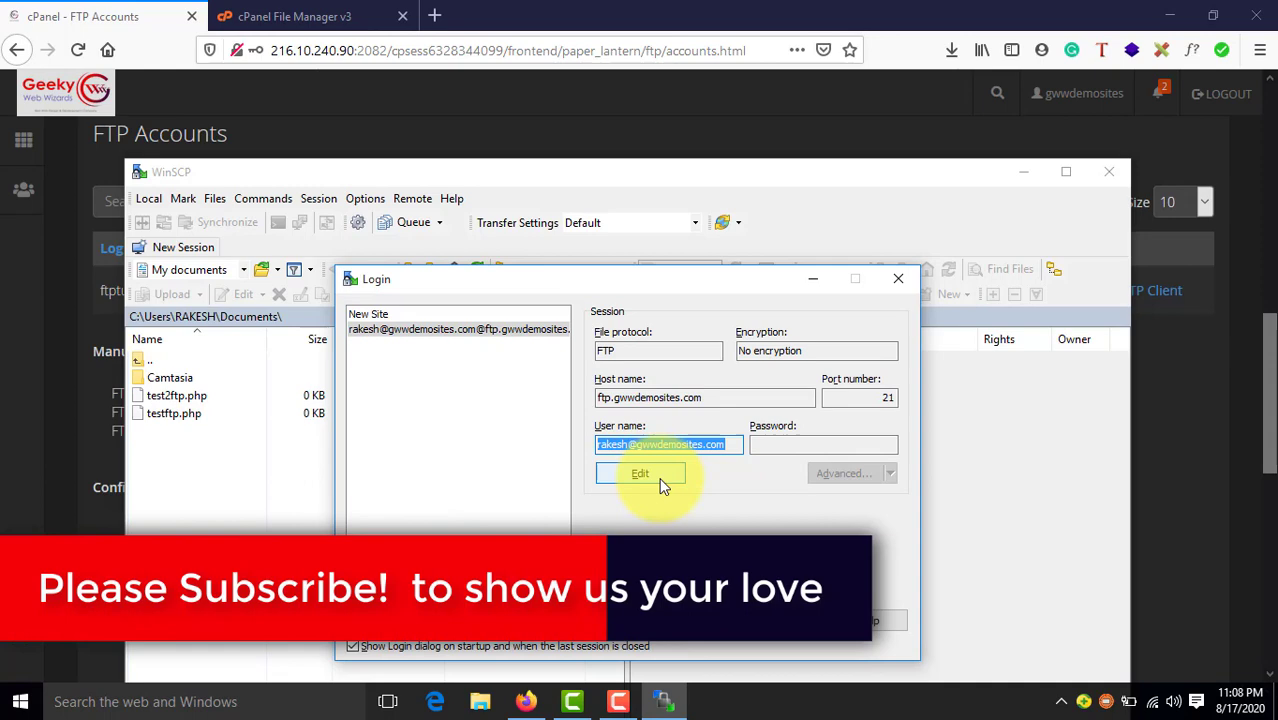
pyautogui.click(640, 473)
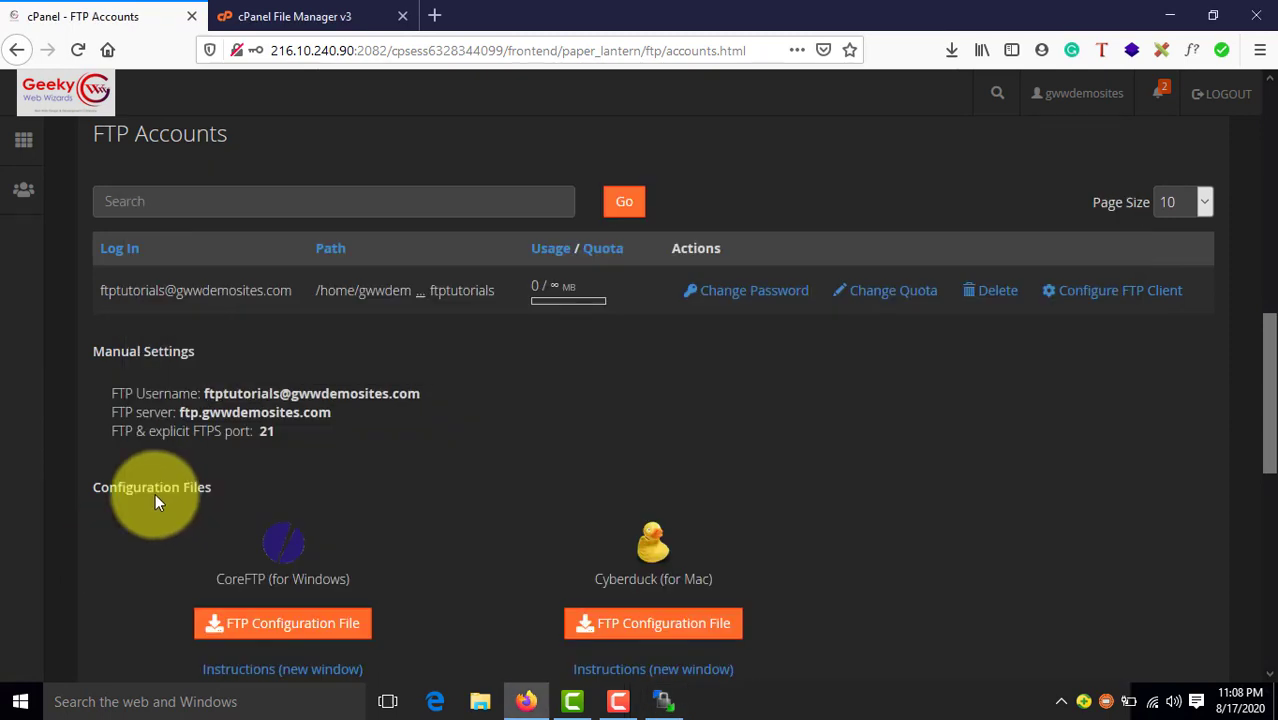
pyautogui.moveTo(180, 410)
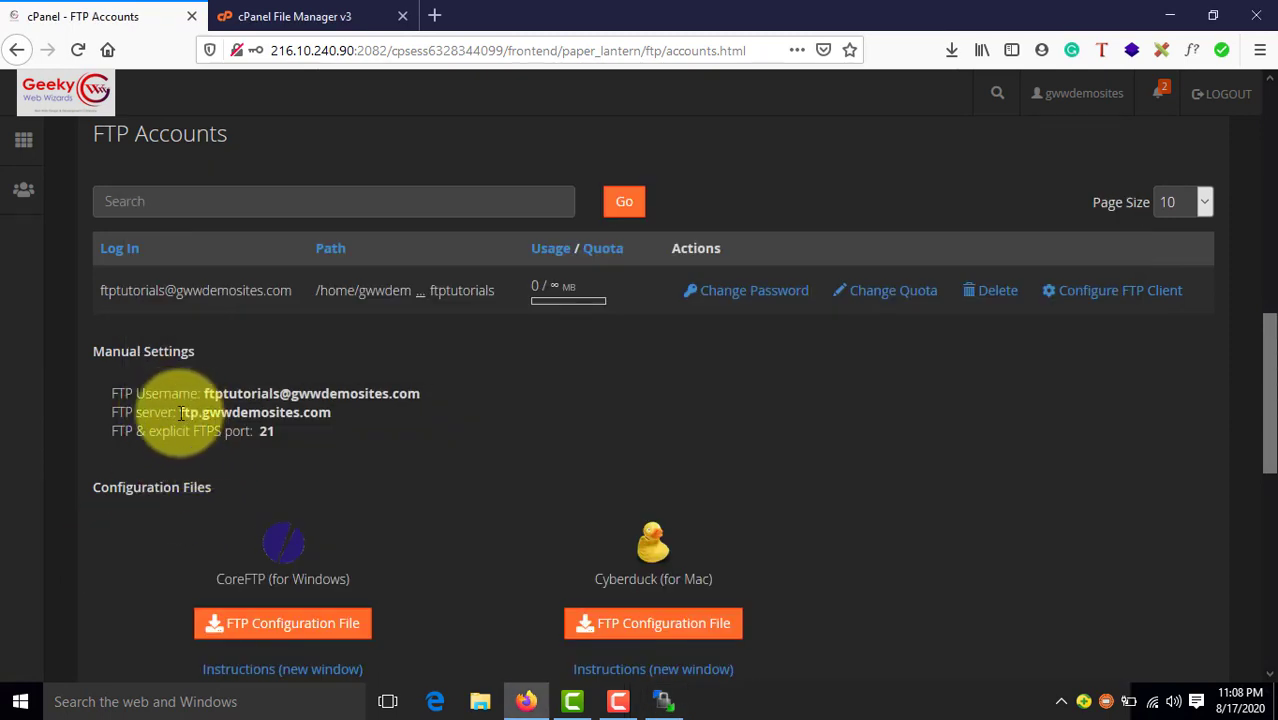
pyautogui.doubleClick(254, 412)
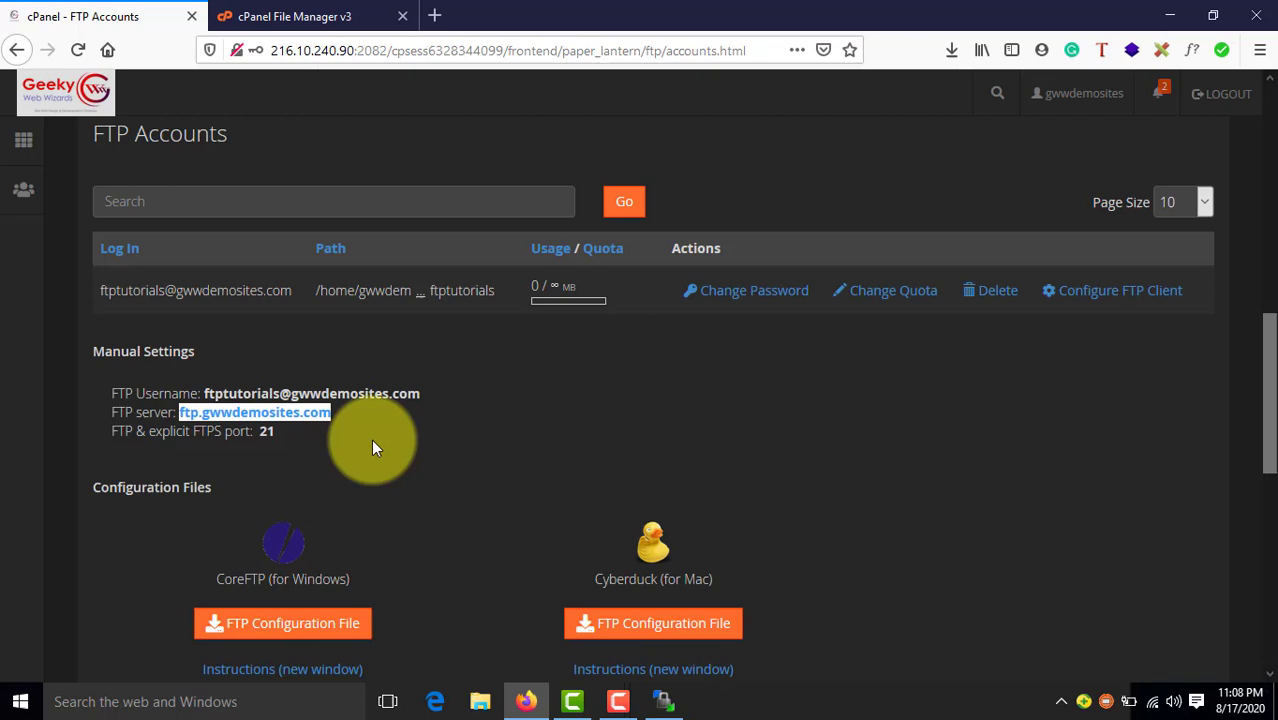
pyautogui.moveTo(445, 448)
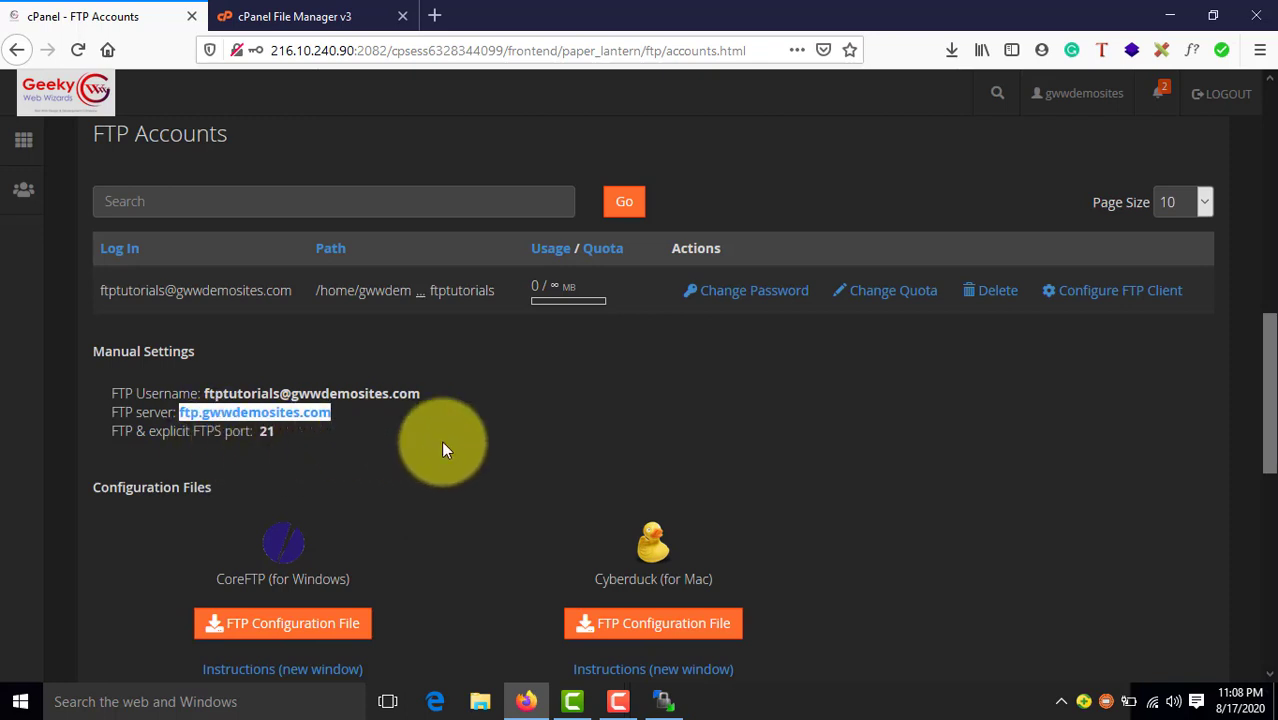
# - Keep No encryption, enter the account password, and save the site
pyautogui.click(880, 351)
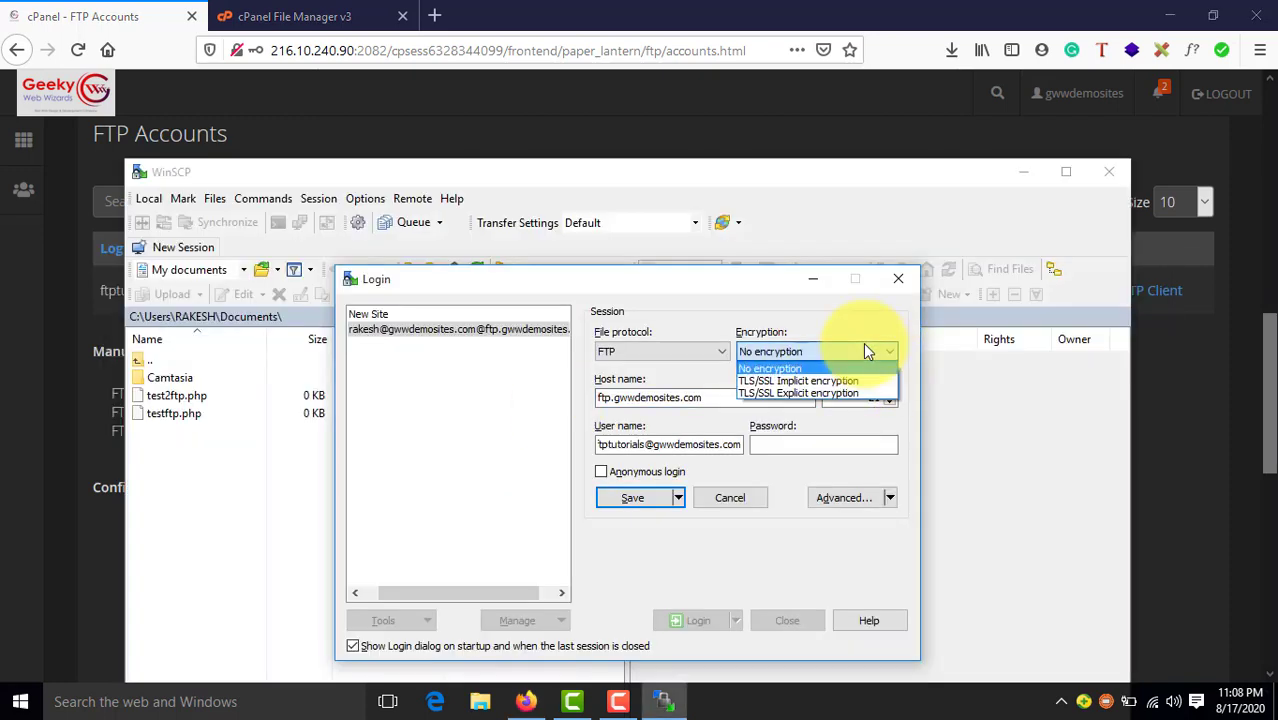
pyautogui.click(797, 392)
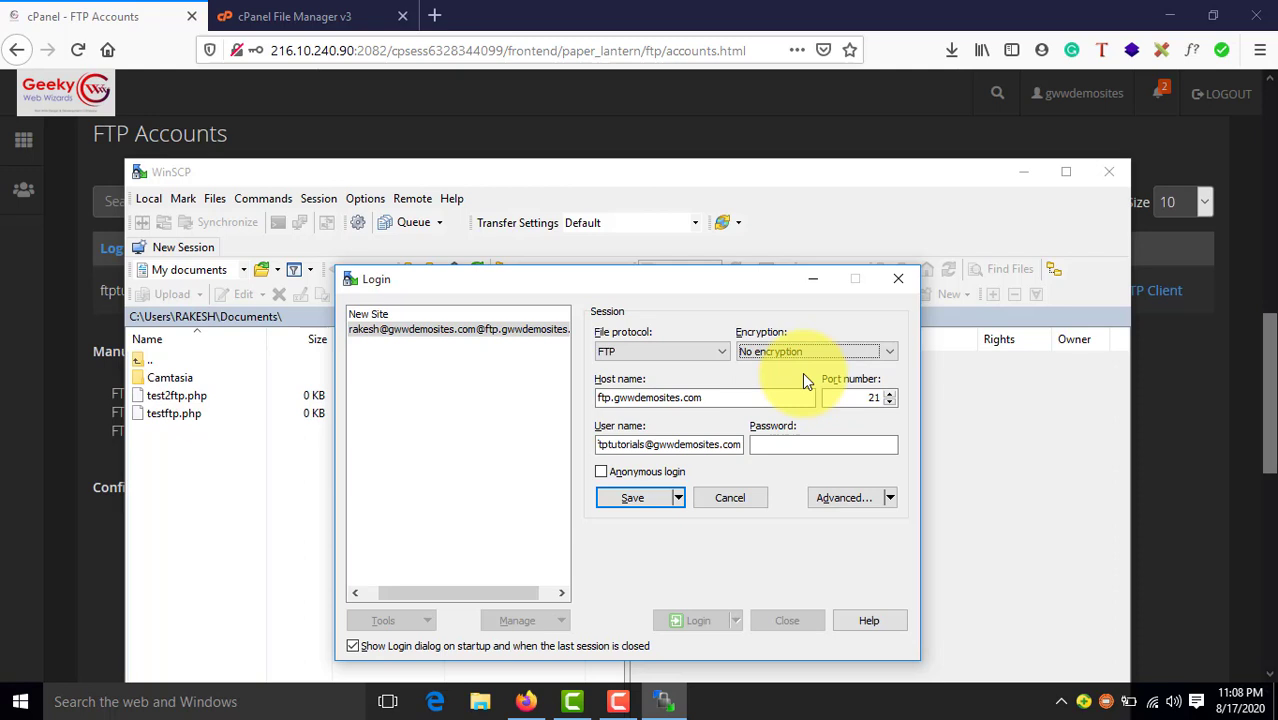
pyautogui.moveTo(820, 343)
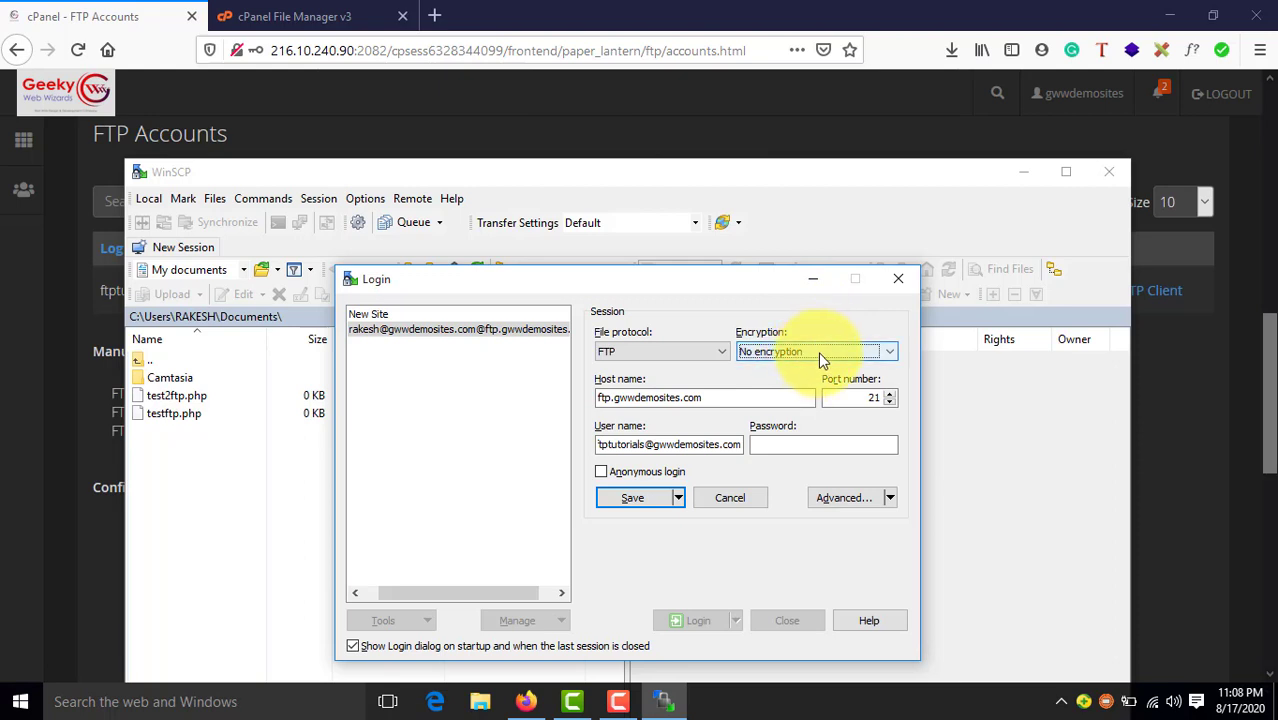
pyautogui.moveTo(783, 380)
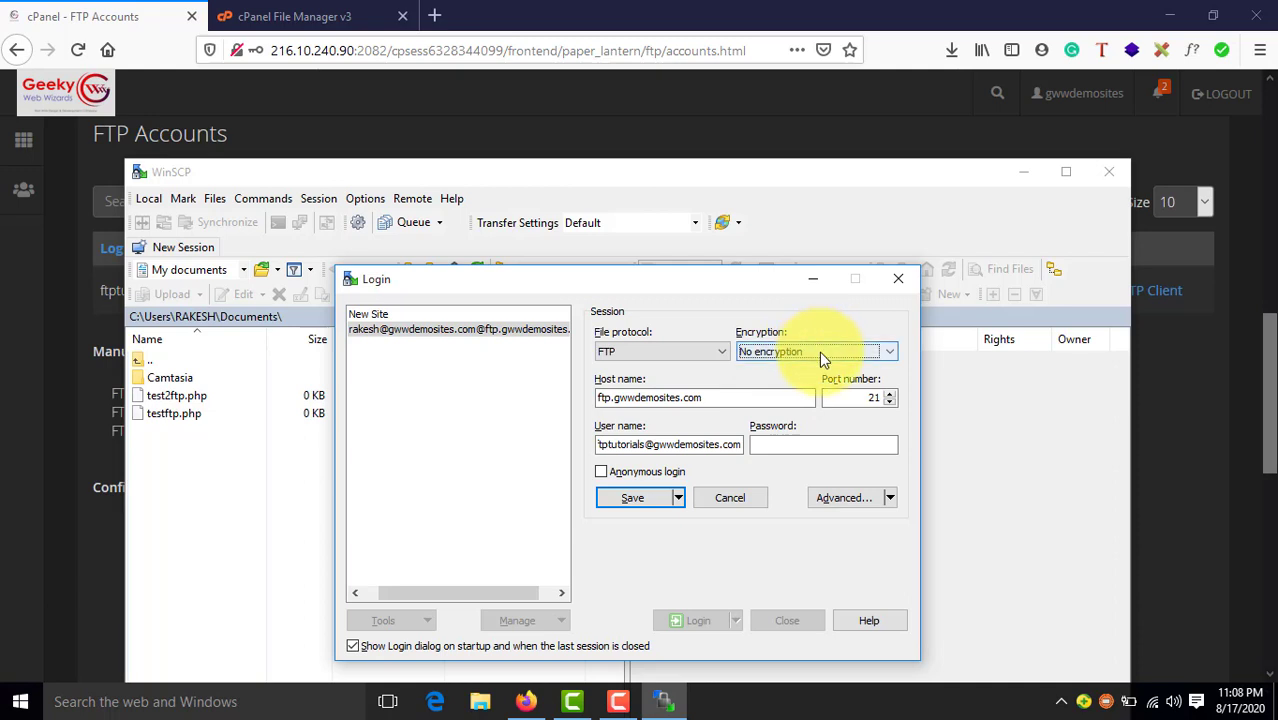
pyautogui.moveTo(750, 358)
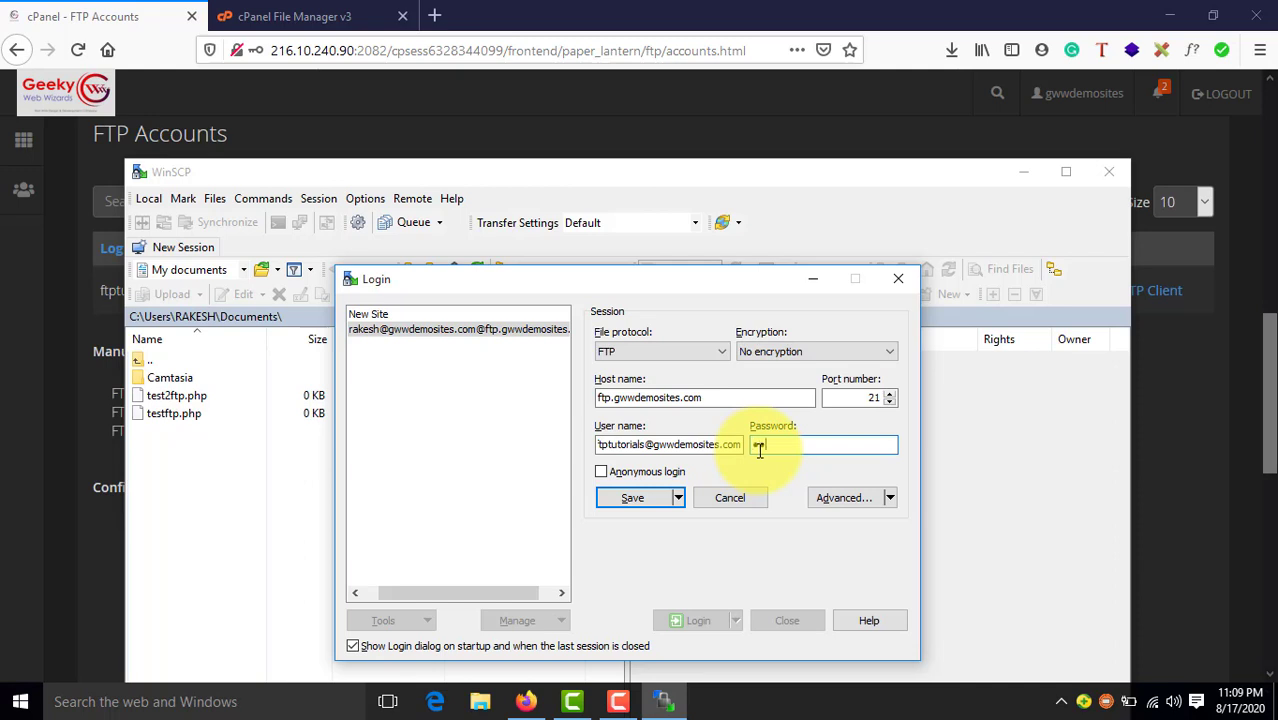
pyautogui.write('password')
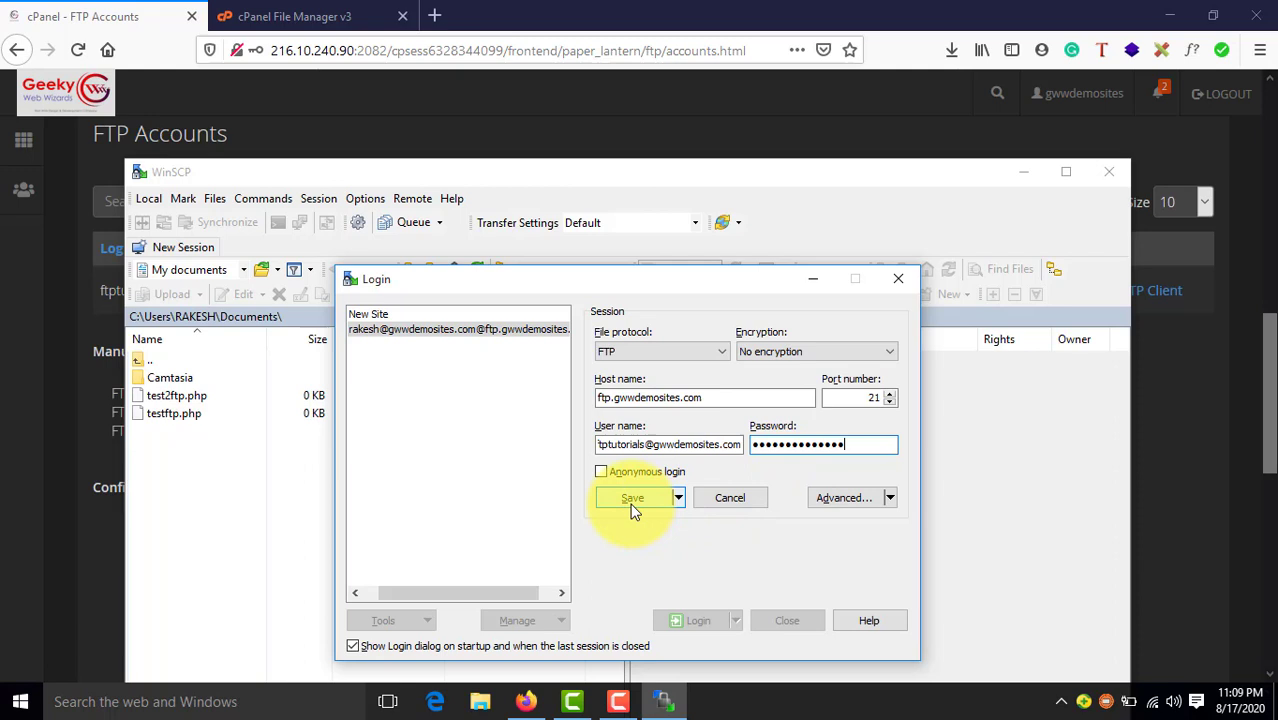
pyautogui.click(631, 497)
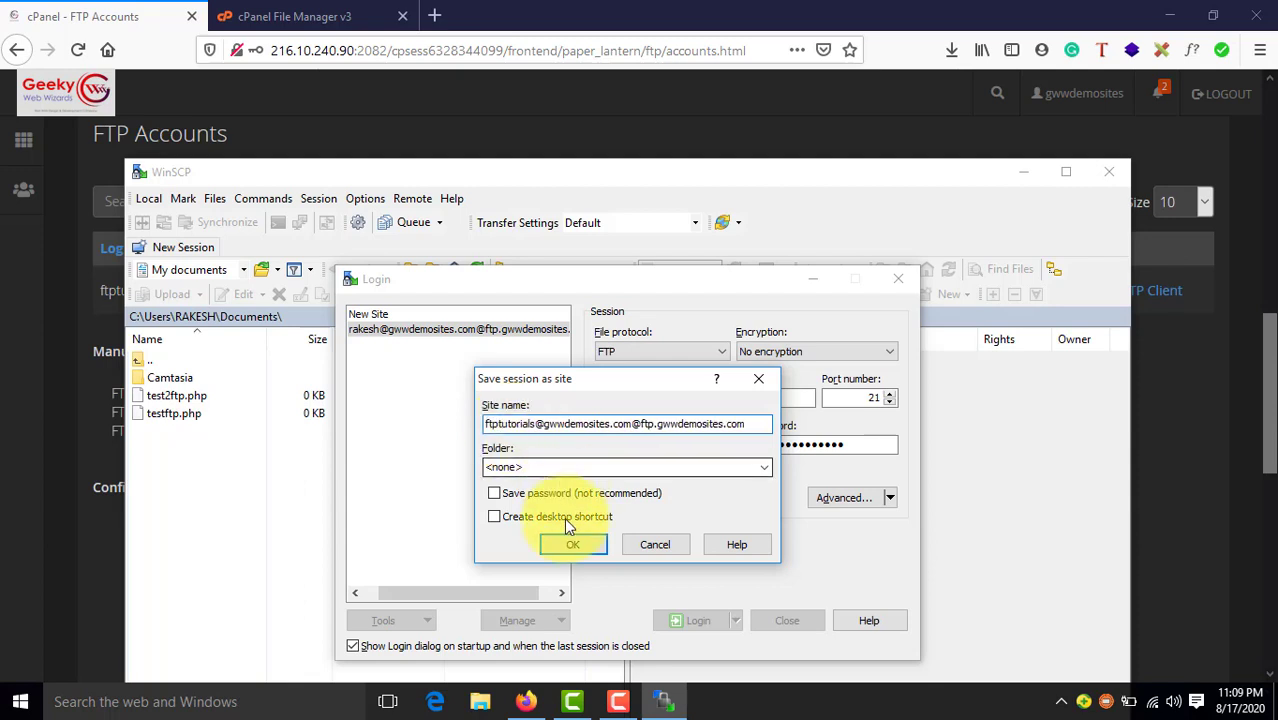
# - Save the site under the ftptutorials name and log in with its password
pyautogui.click(572, 544)
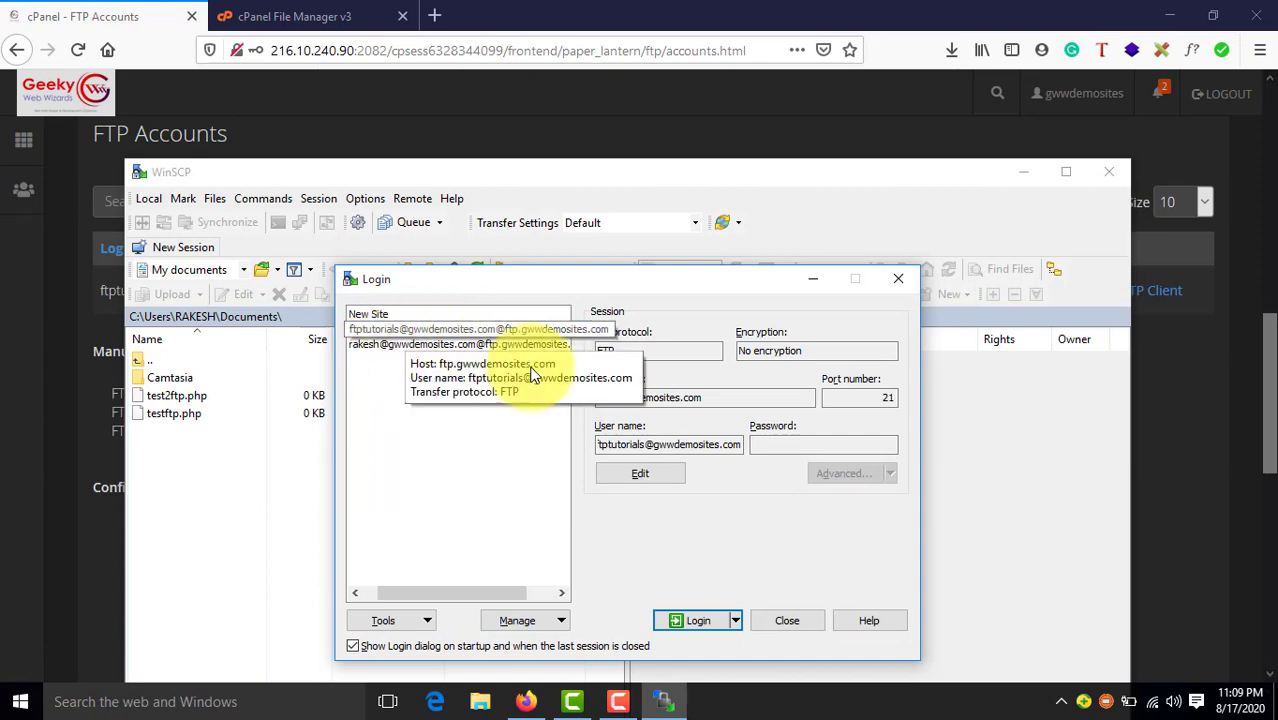
pyautogui.click(697, 620)
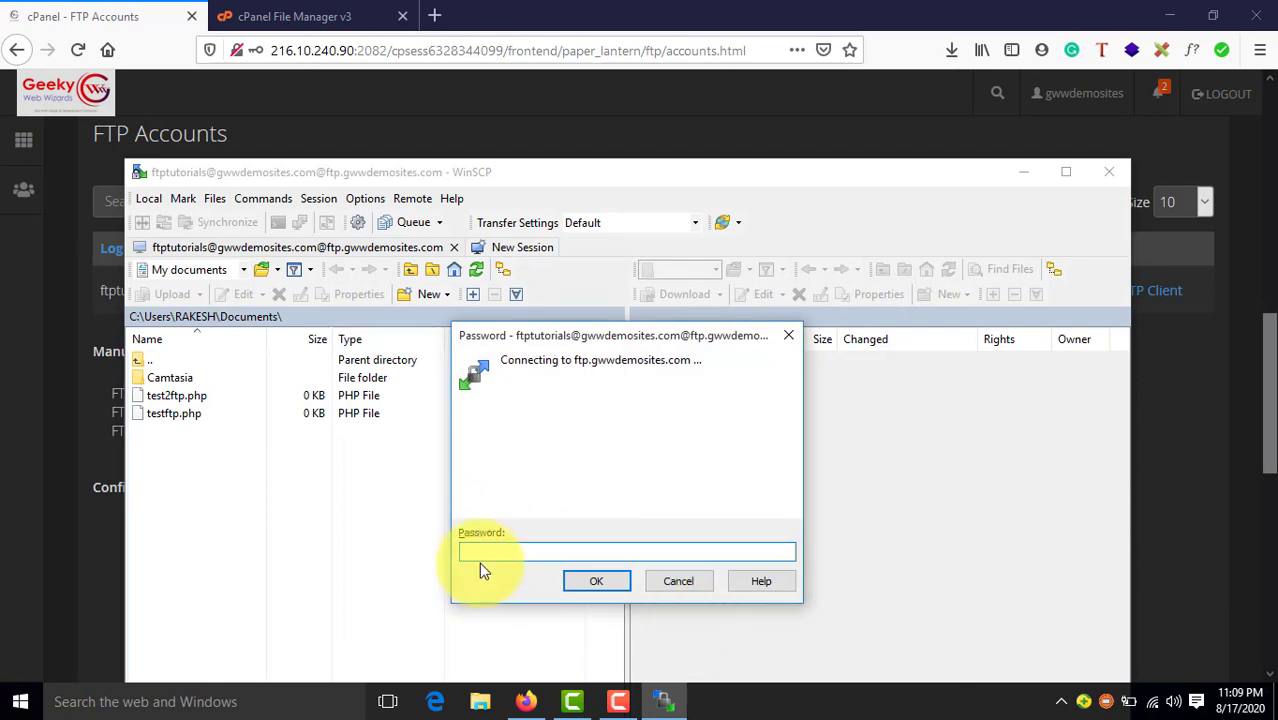
pyautogui.click(627, 552)
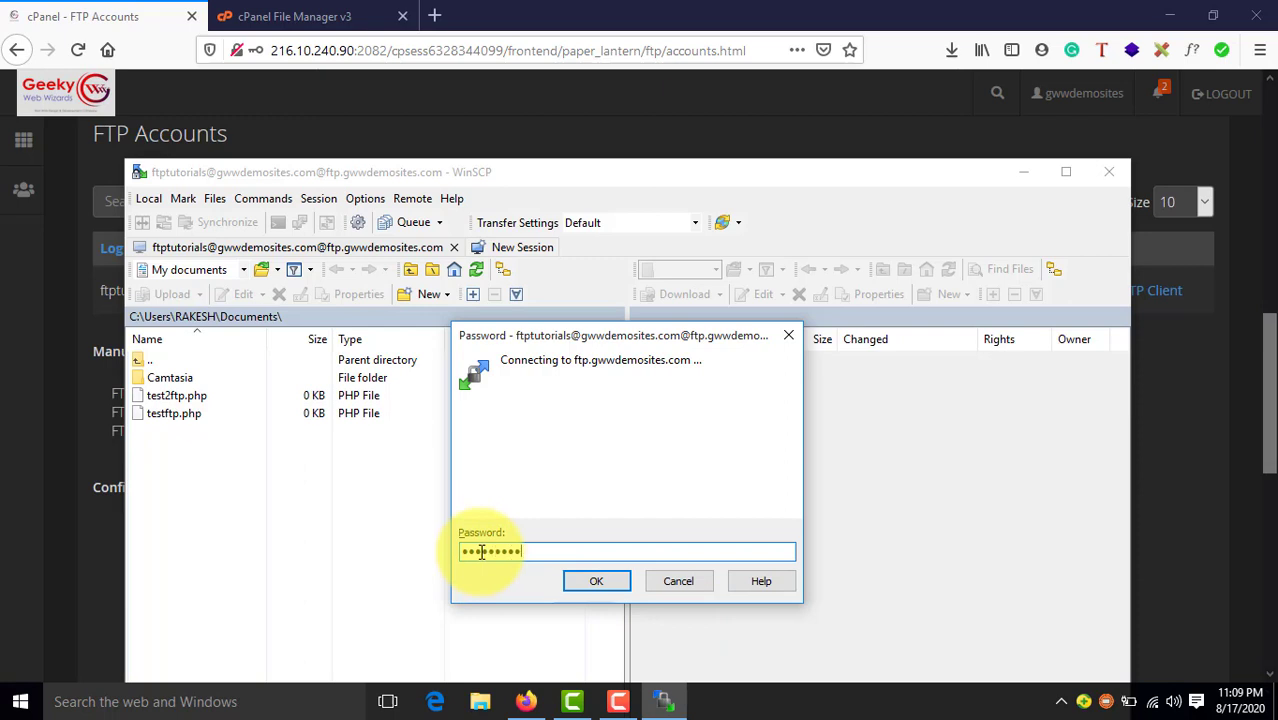
pyautogui.write('password')
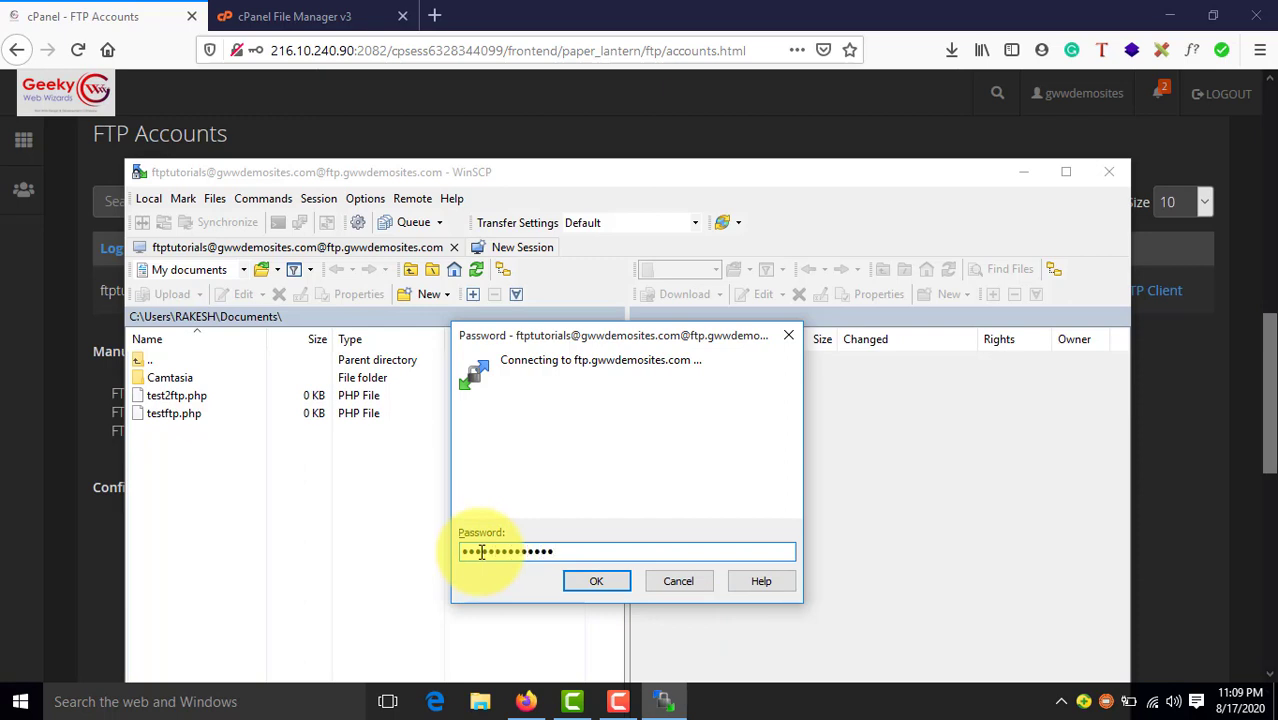
pyautogui.click(596, 581)
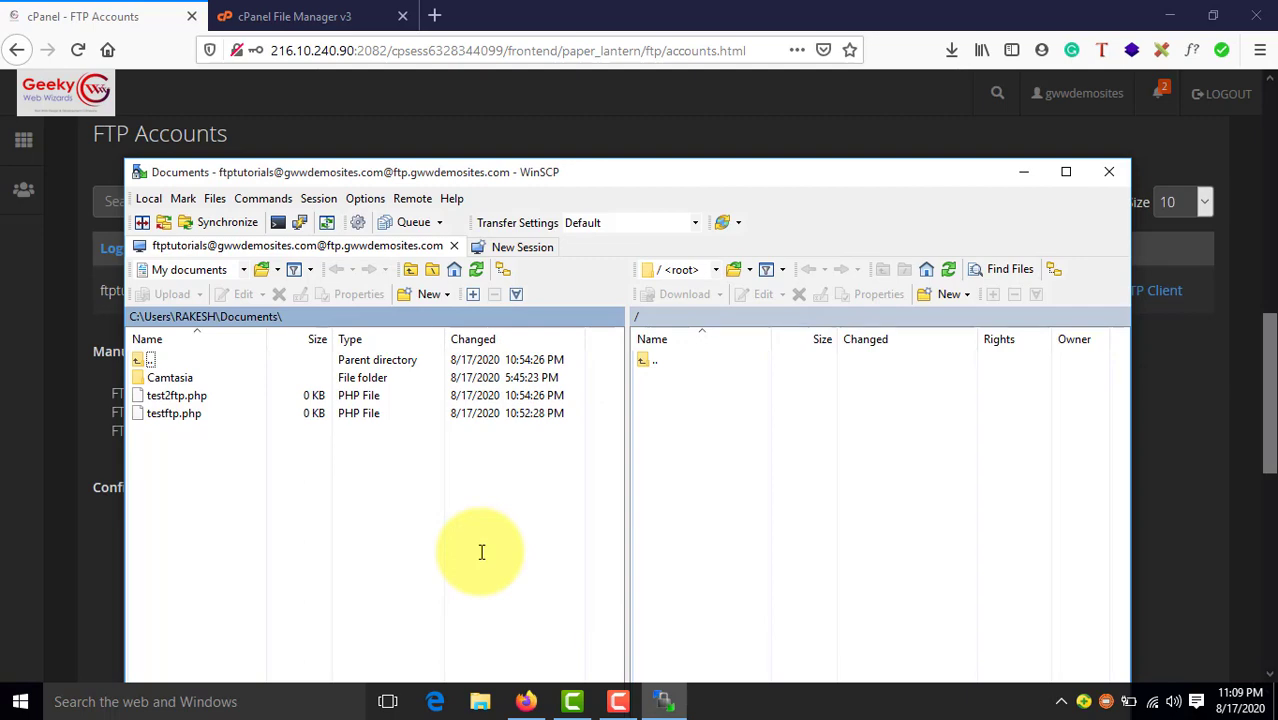
pyautogui.moveTo(787, 205)
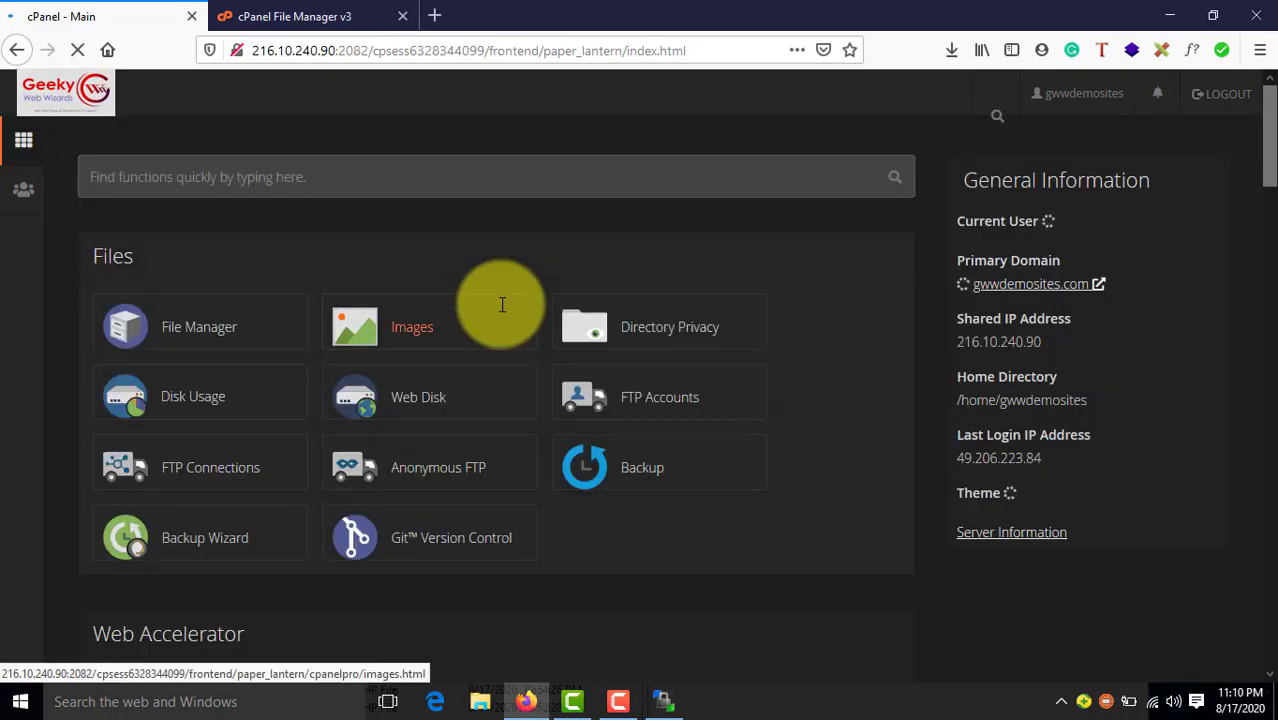
# - Open File Manager and navigate to the gwwdemosites.com/ftptutorials directory
pyautogui.click(199, 326)
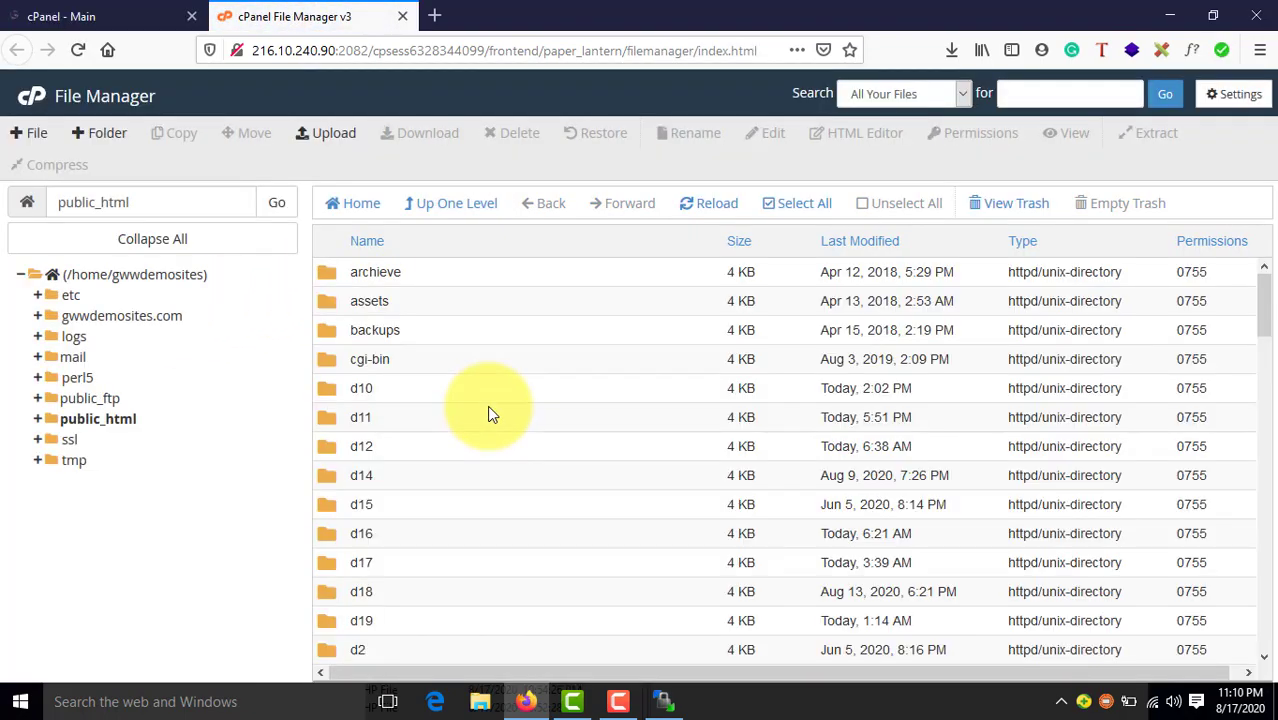
pyautogui.moveTo(432, 203)
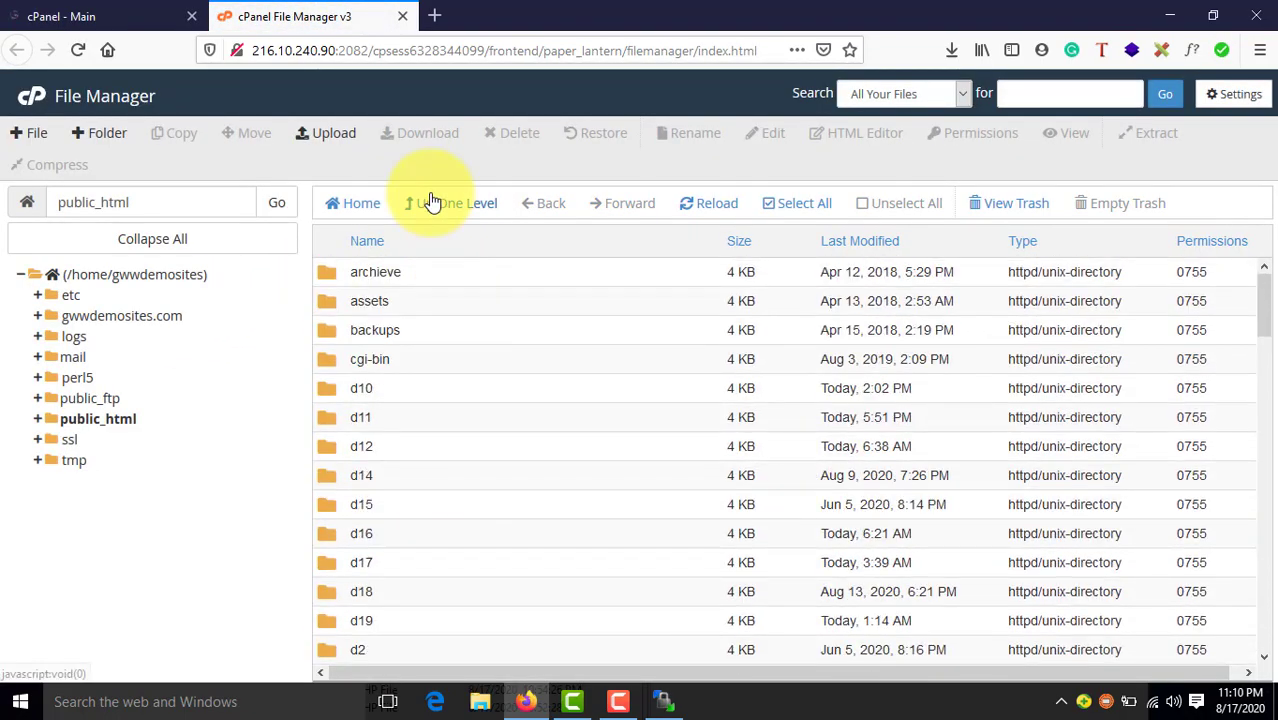
pyautogui.click(457, 203)
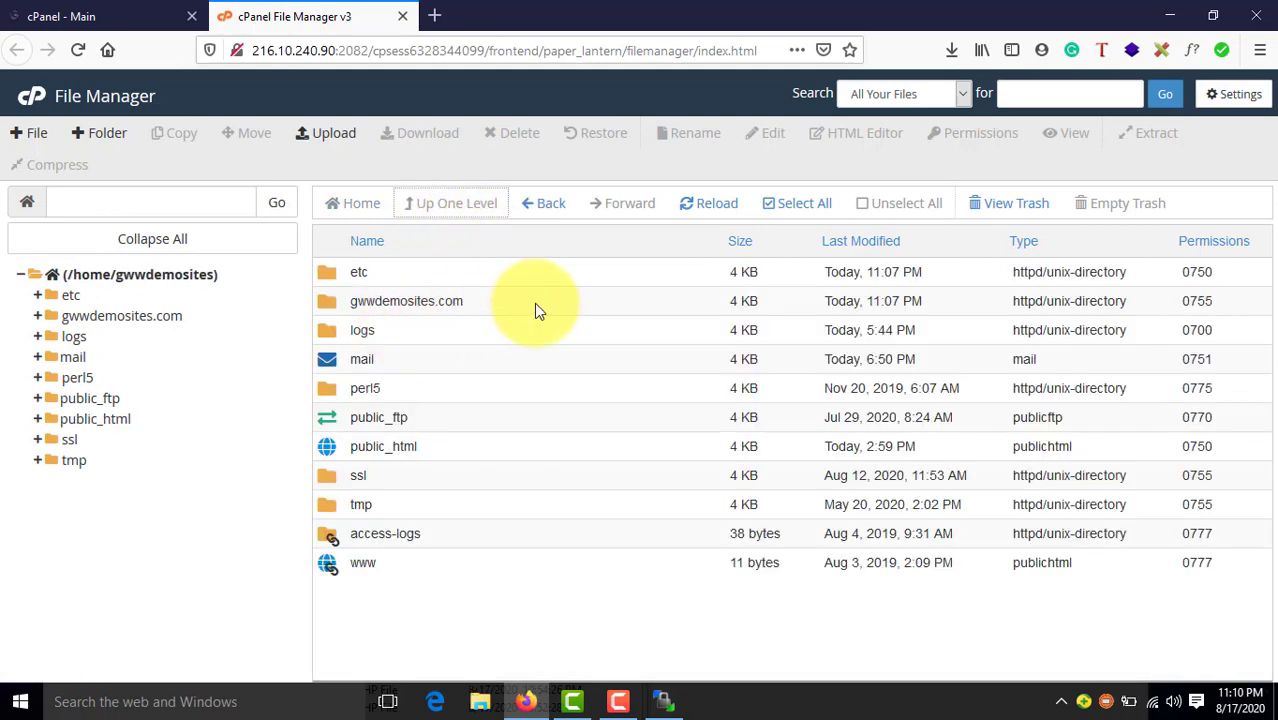
pyautogui.moveTo(407, 307)
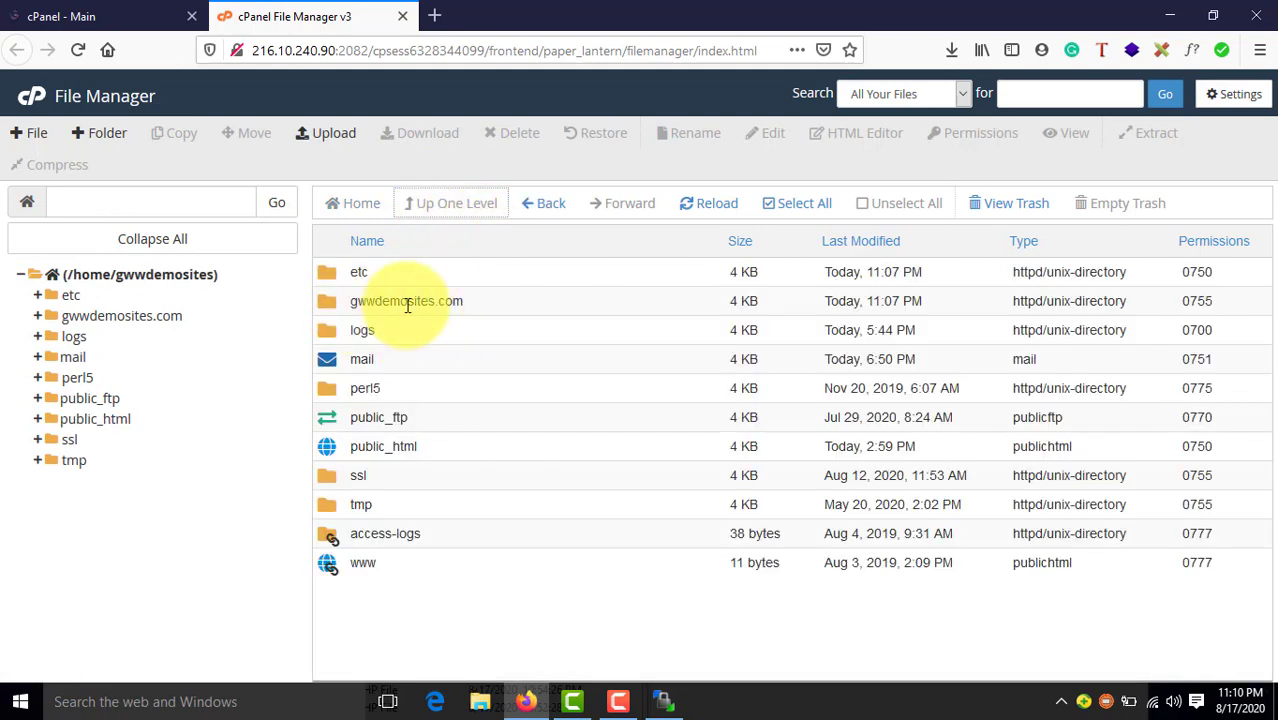
pyautogui.doubleClick(406, 301)
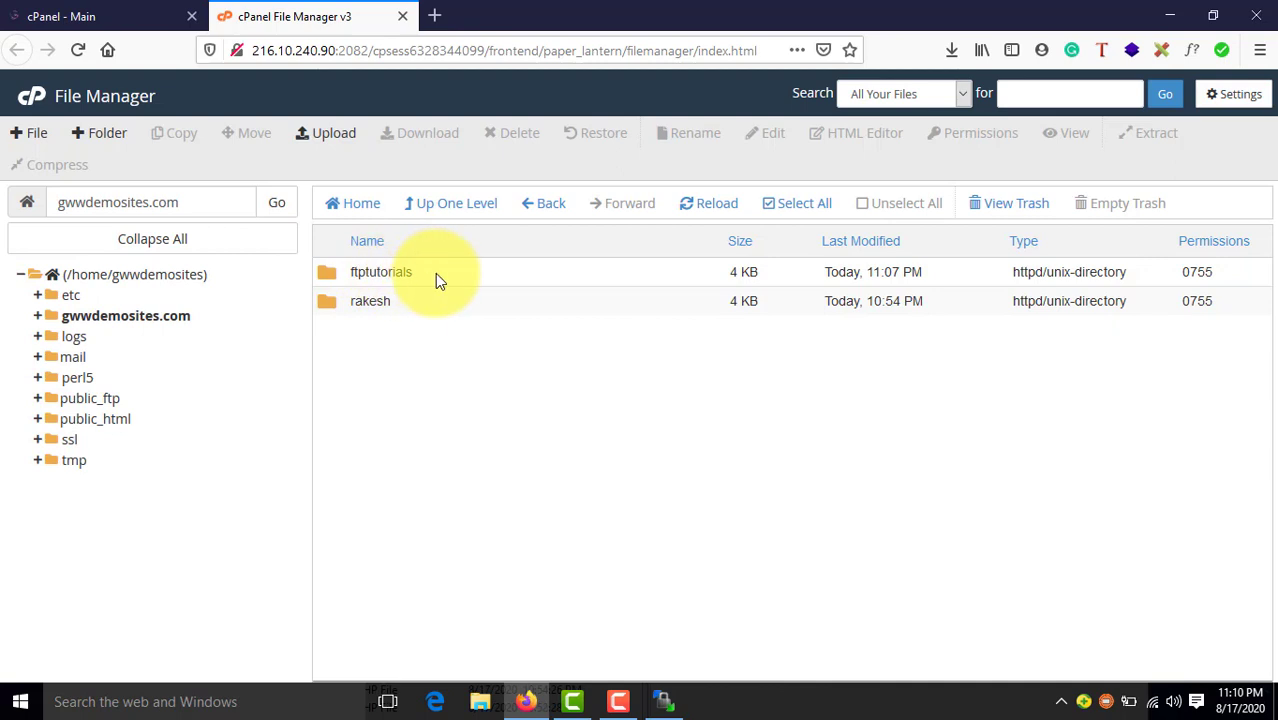
pyautogui.doubleClick(380, 271)
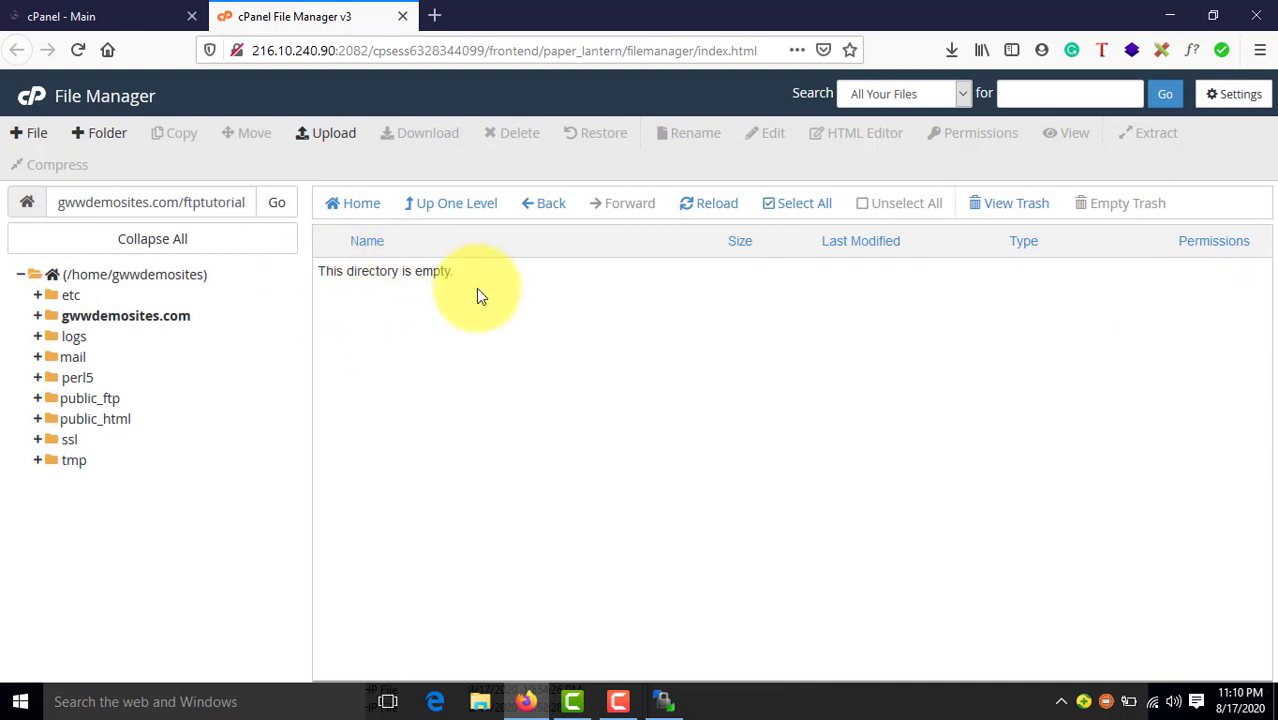
pyautogui.moveTo(597, 553)
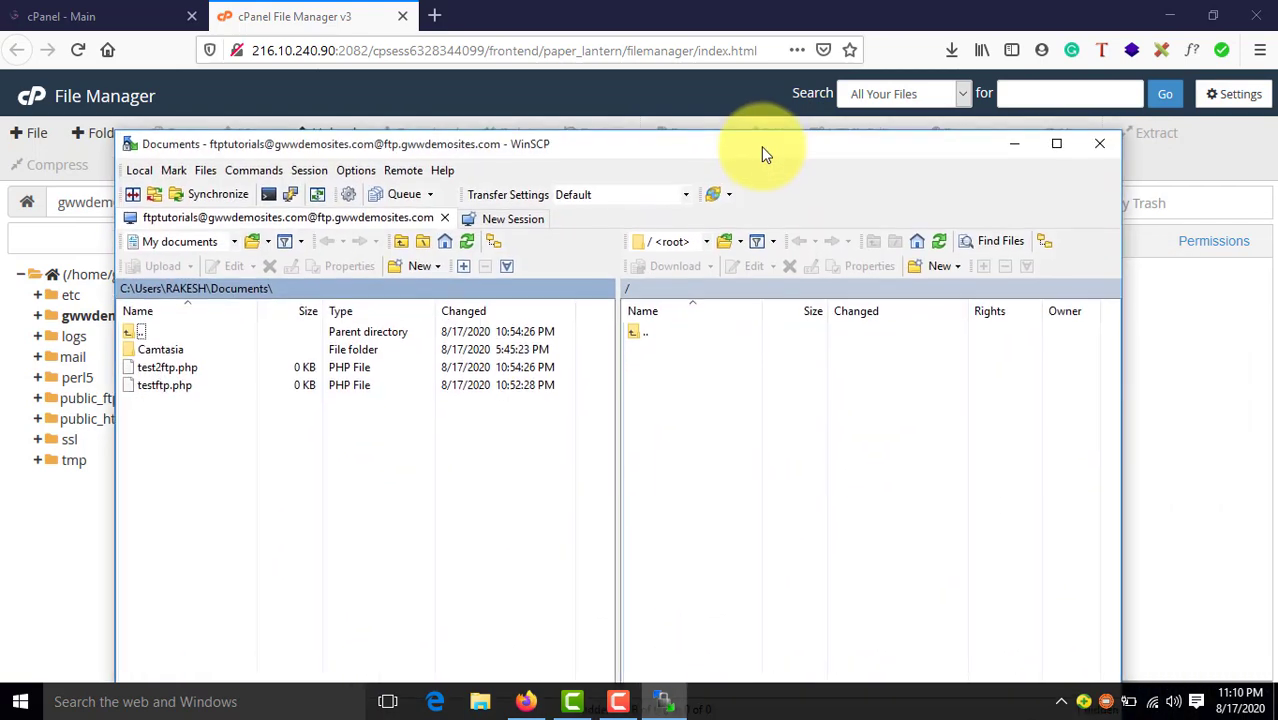
# - Reposition the WinSCP window and select the local PHP files for upload
pyautogui.moveTo(760, 143); pyautogui.dragTo(410, 430)
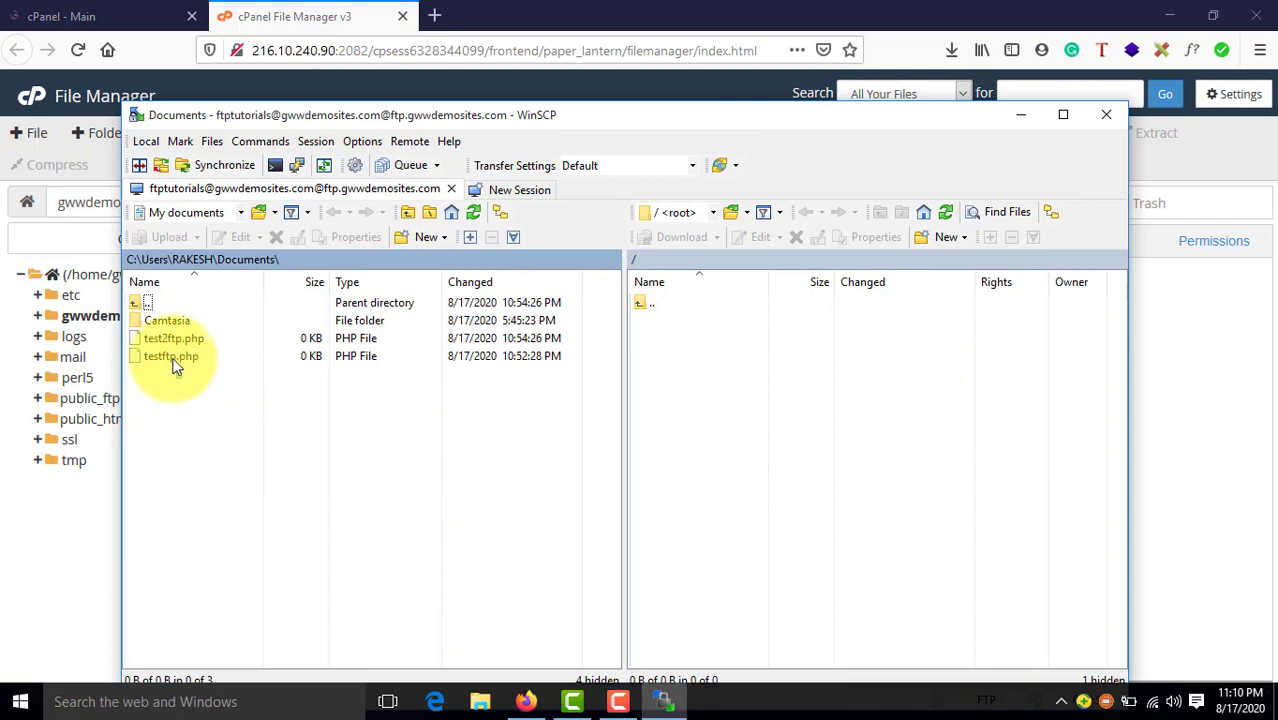
pyautogui.click(173, 338)
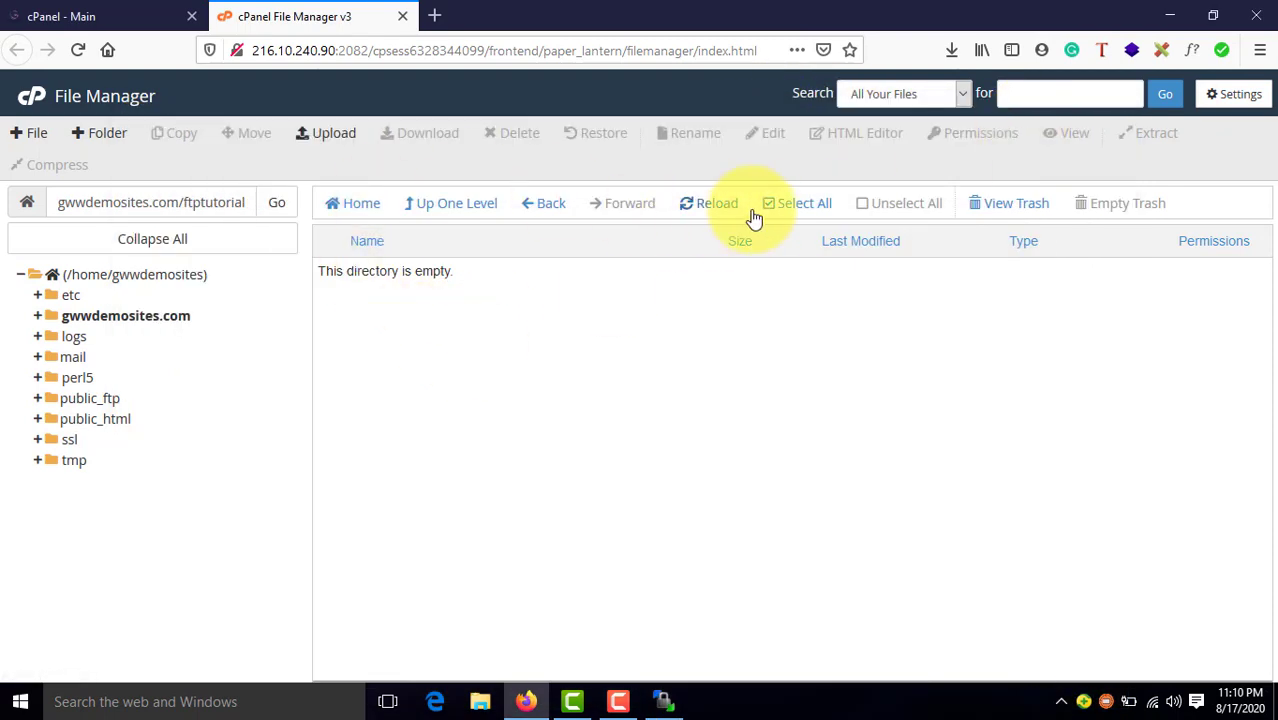
# - Reload the listing and move testftp.php to the trash
pyautogui.click(716, 203)
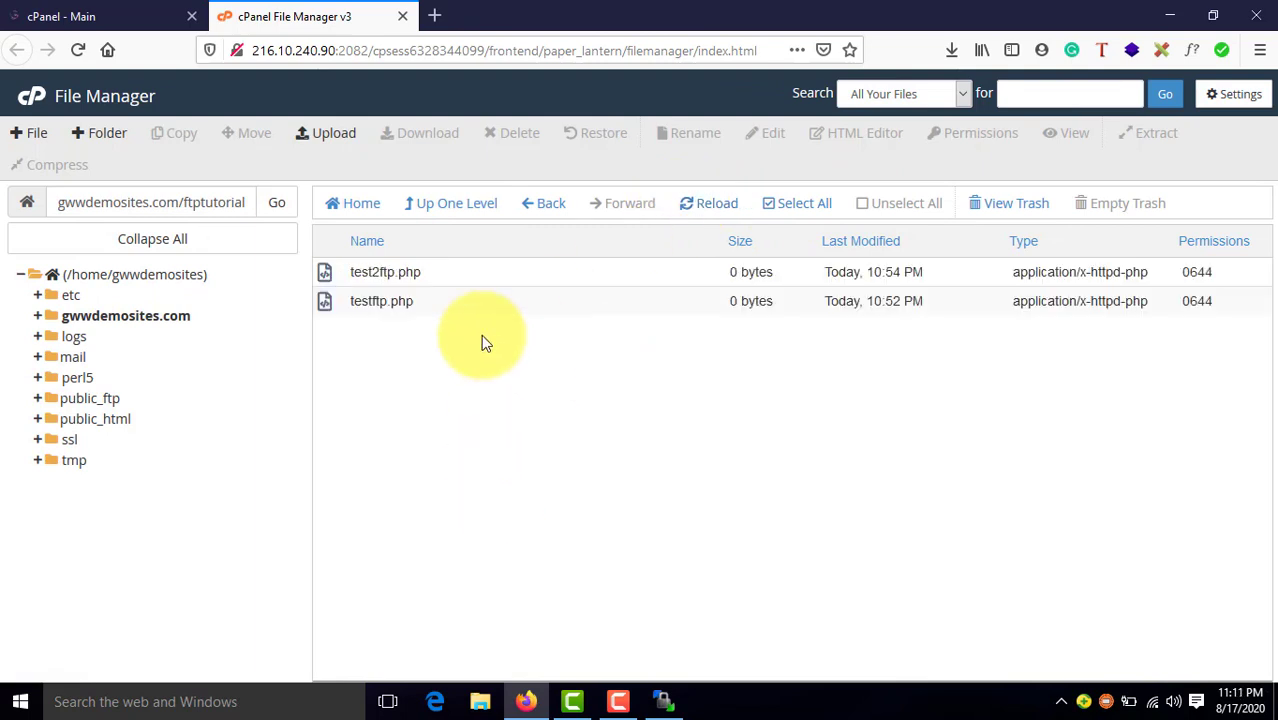
pyautogui.moveTo(418, 328)
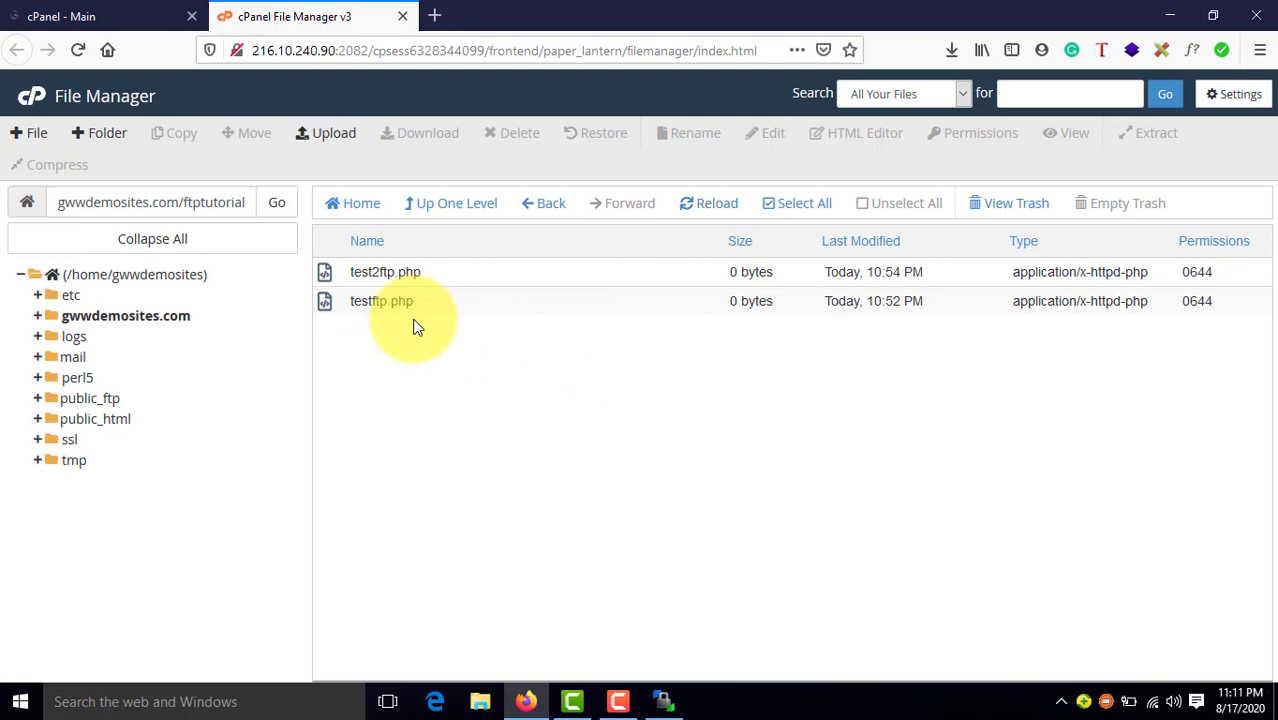
pyautogui.moveTo(473, 313)
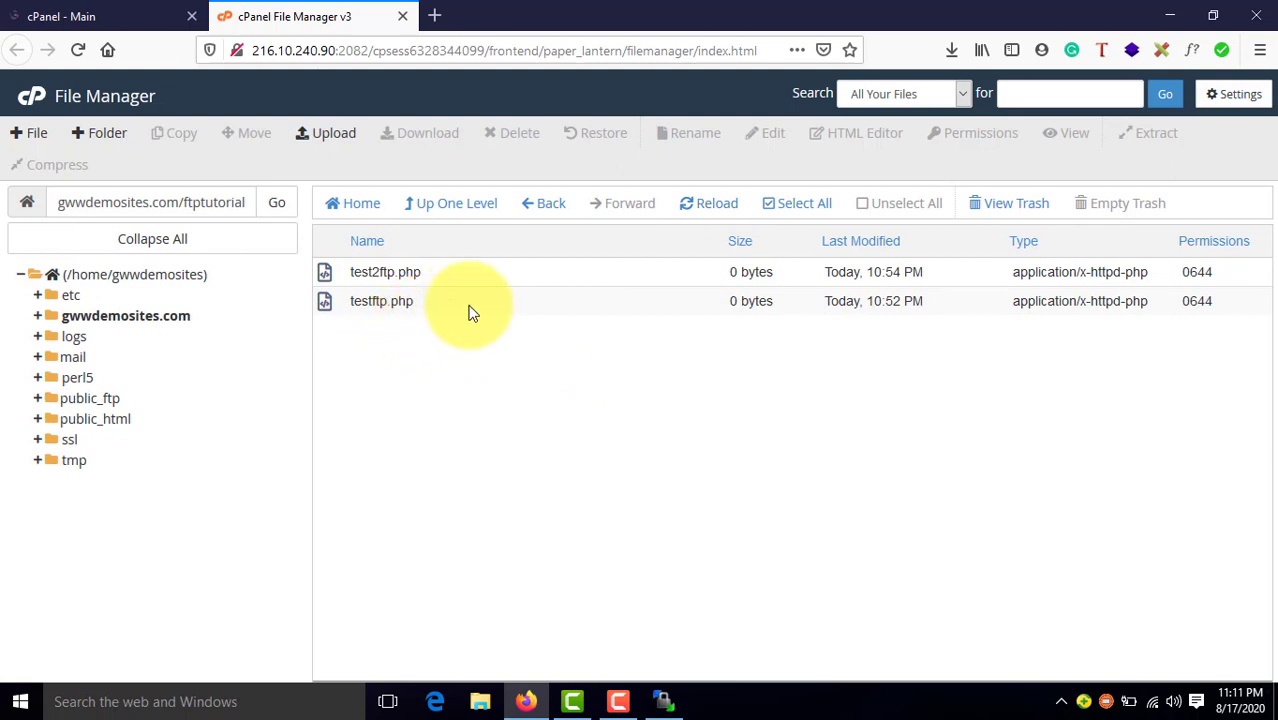
pyautogui.click(381, 300)
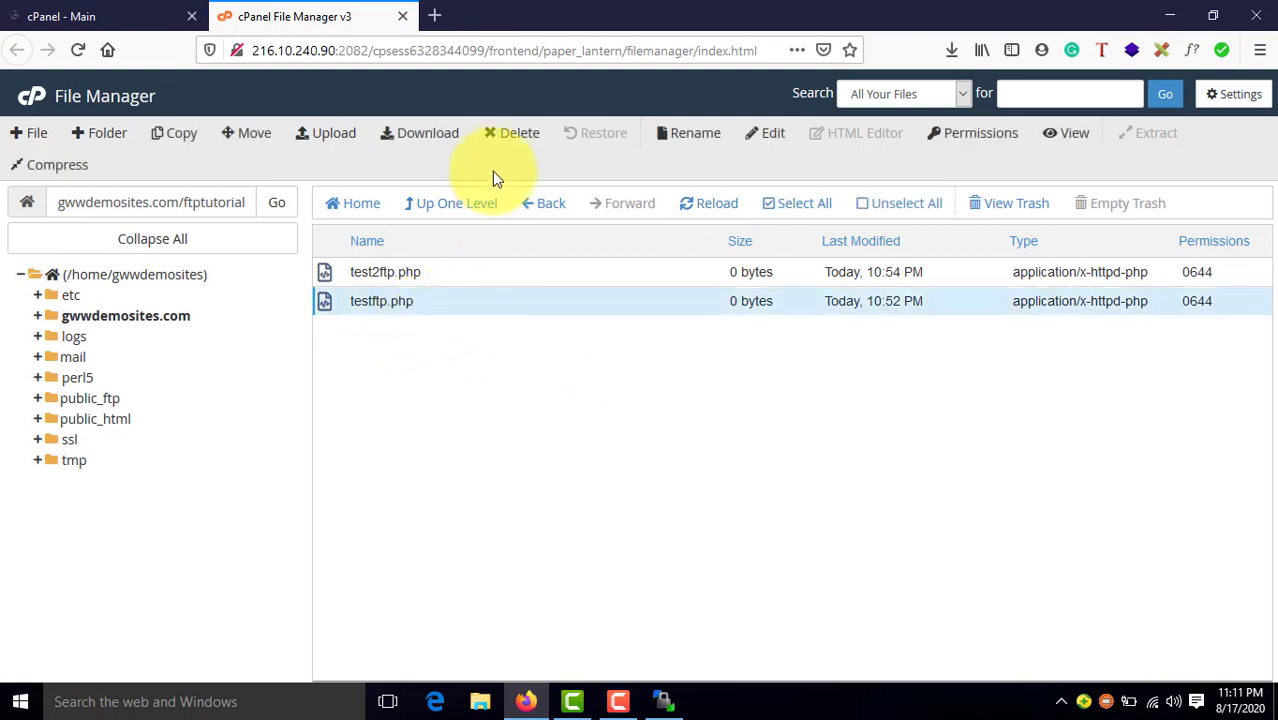
pyautogui.click(519, 132)
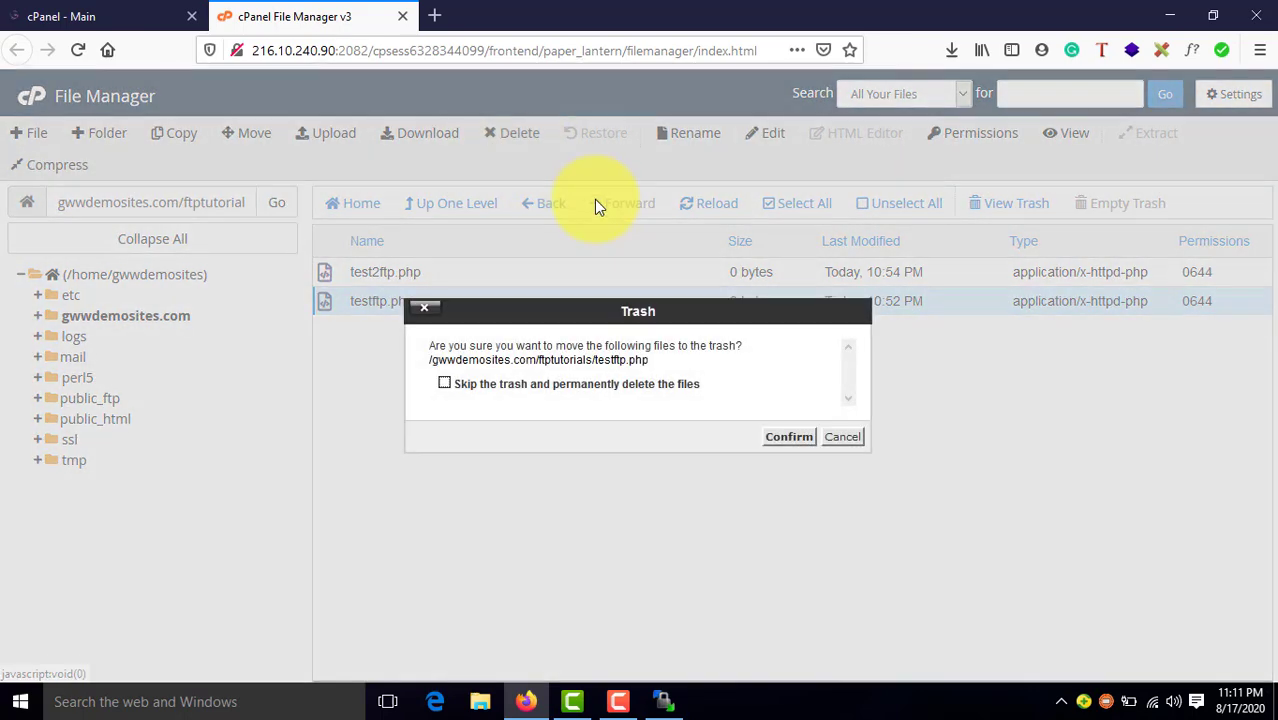
pyautogui.click(788, 436)
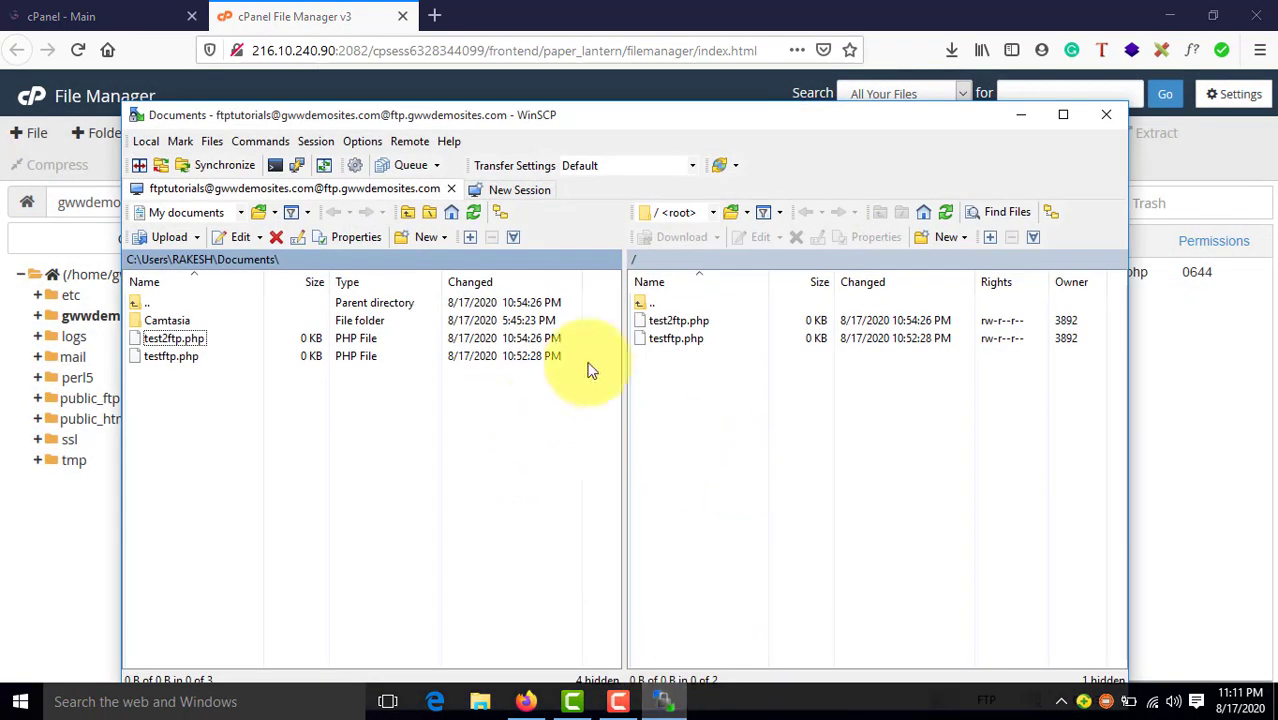
pyautogui.moveTo(415, 477)
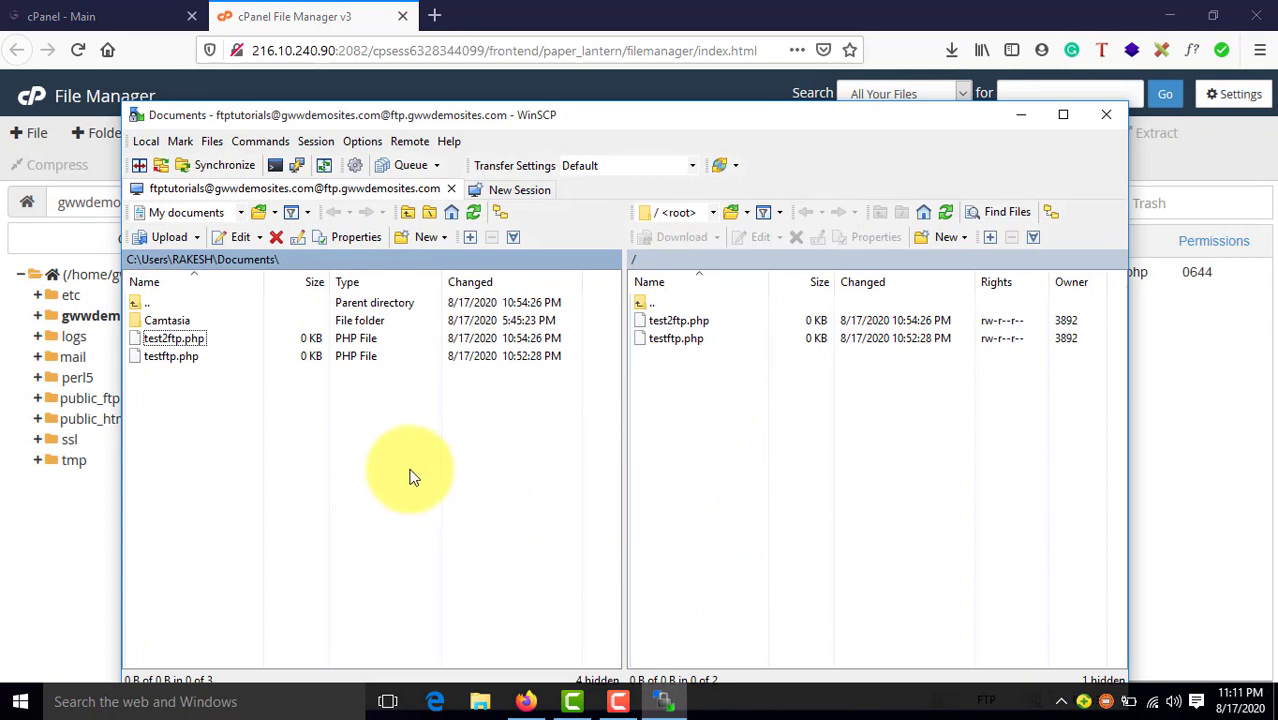
pyautogui.moveTo(737, 463)
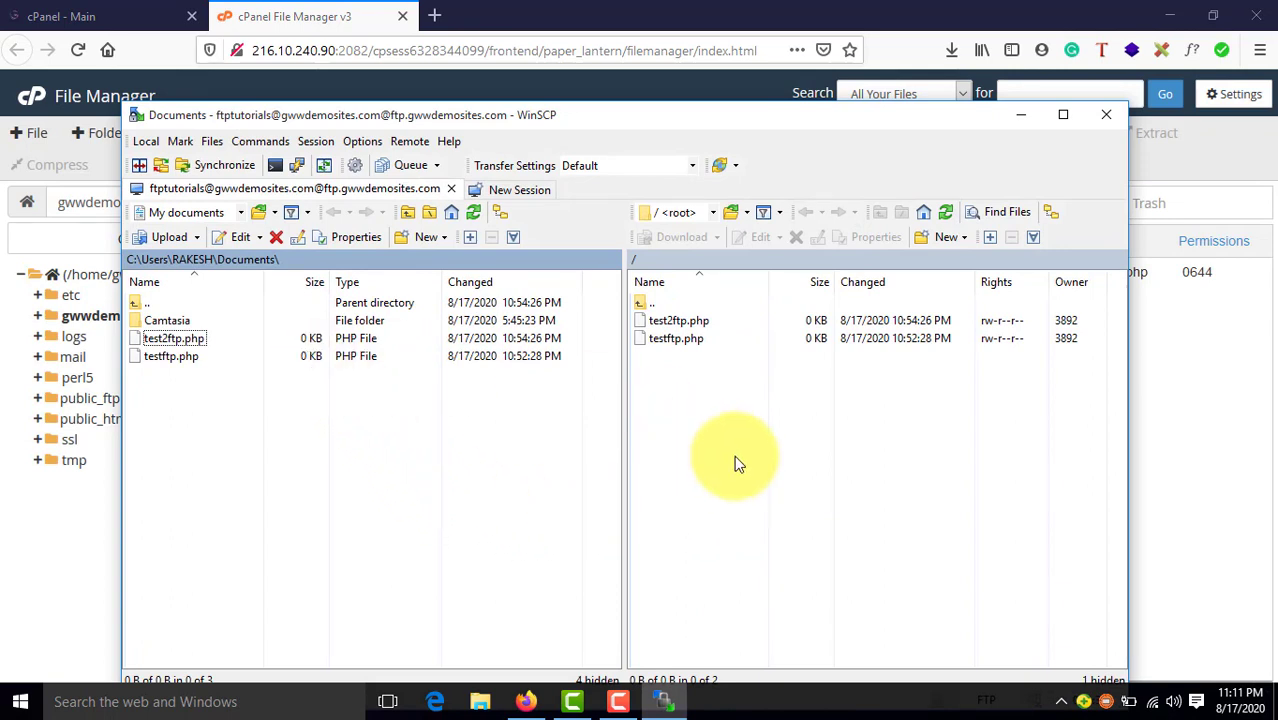
pyautogui.moveTo(945, 237)
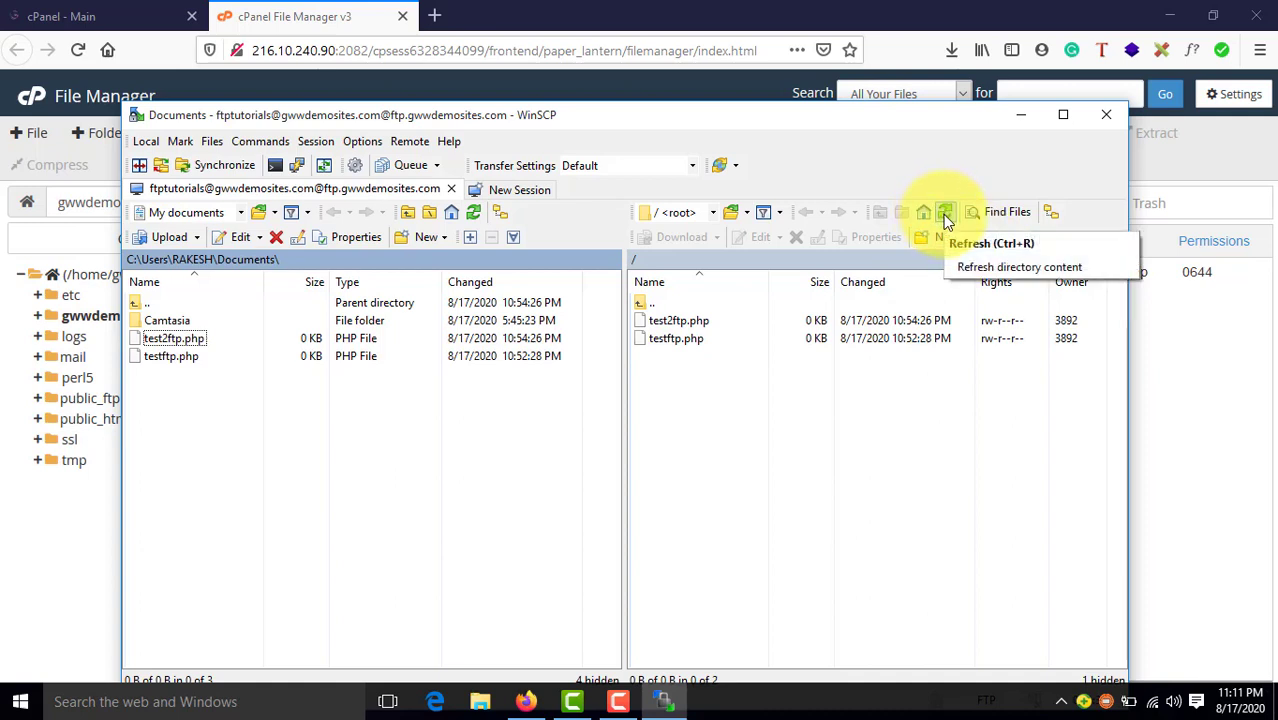
# - Refresh WinSCP's remote panel so only test2ftp.php remains listed
pyautogui.click(945, 211)
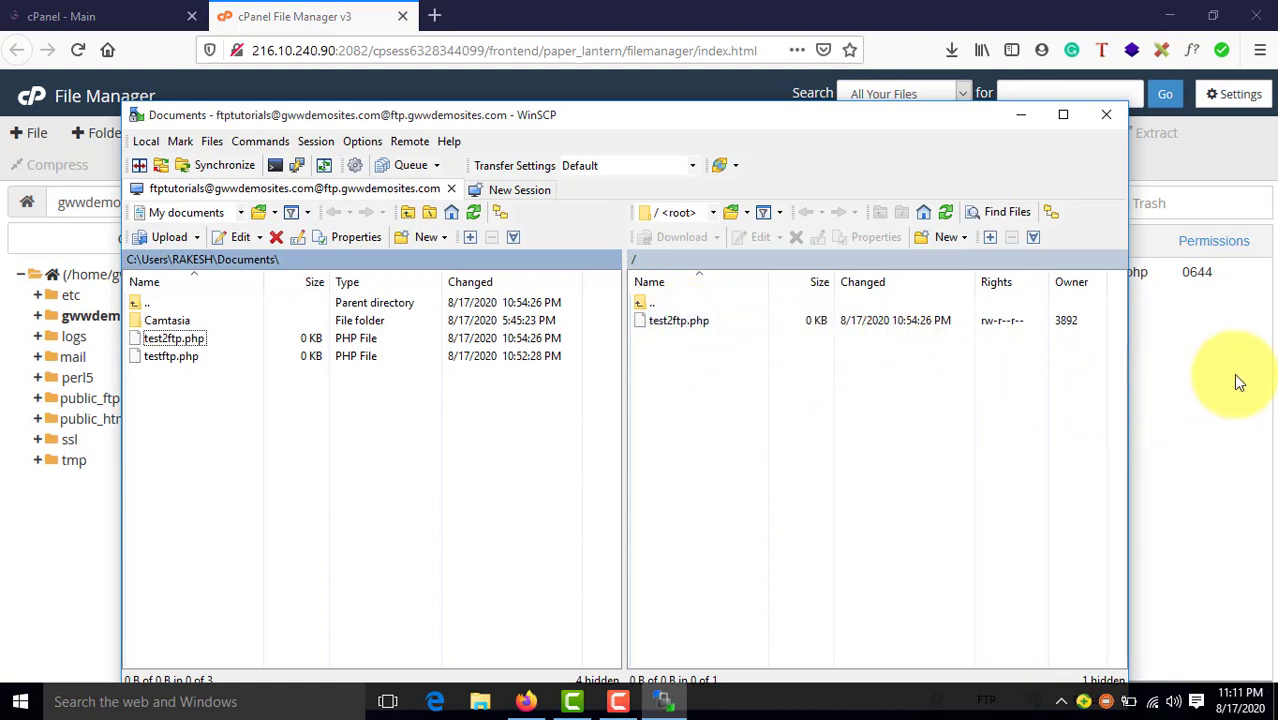
pyautogui.moveTo(1133, 388)
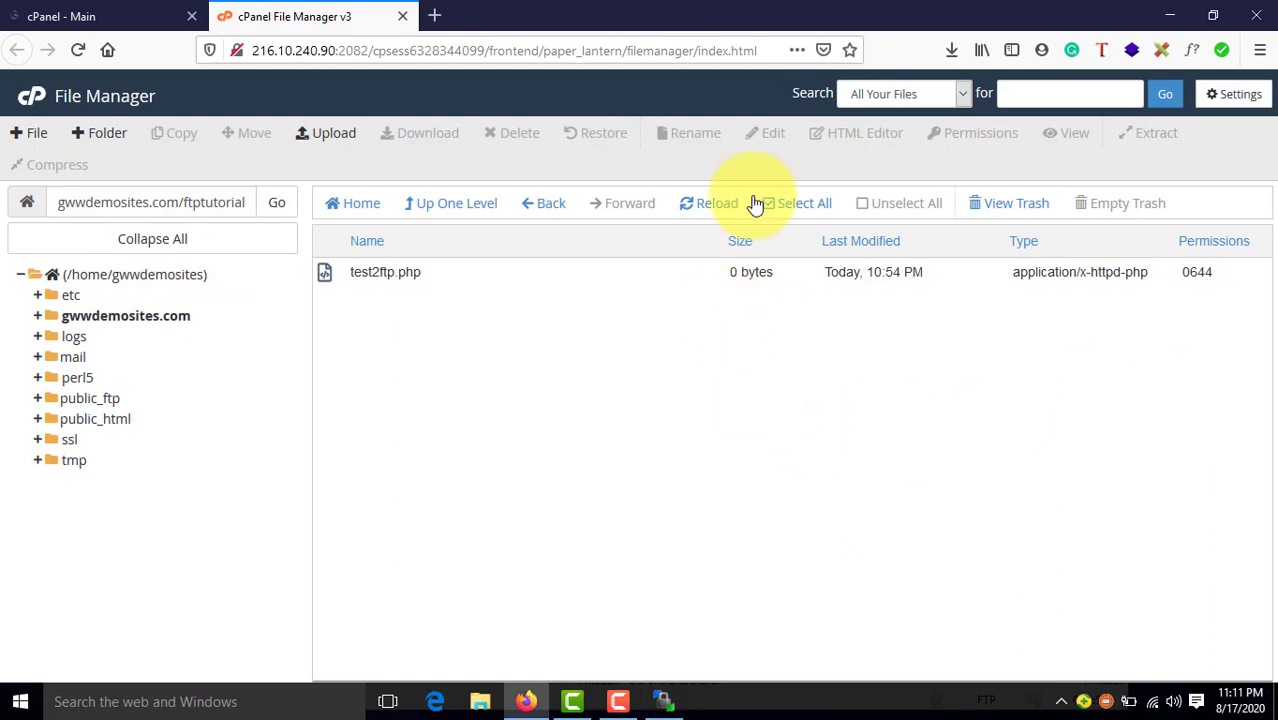
# - Reload the ftptutorials directory in File Manager to show testftp.php and test2ftp.php
pyautogui.click(710, 203)
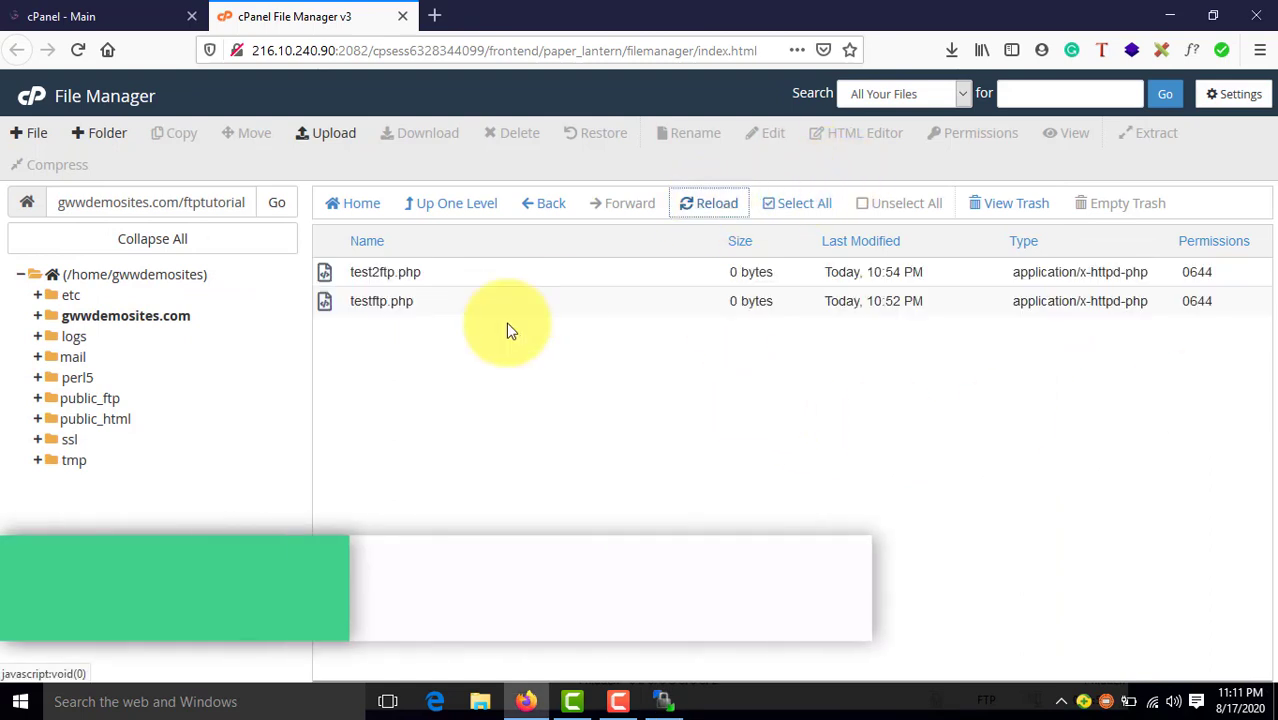
pyautogui.moveTo(485, 405)
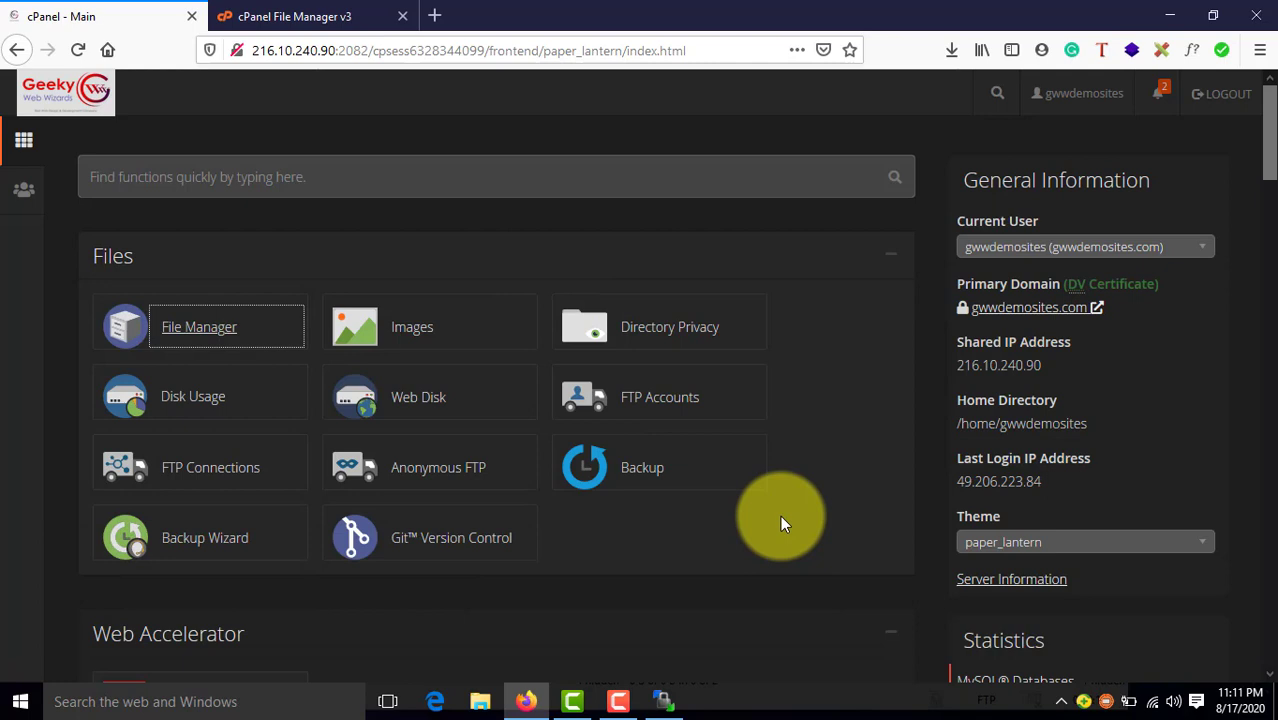
pyautogui.moveTo(793, 571)
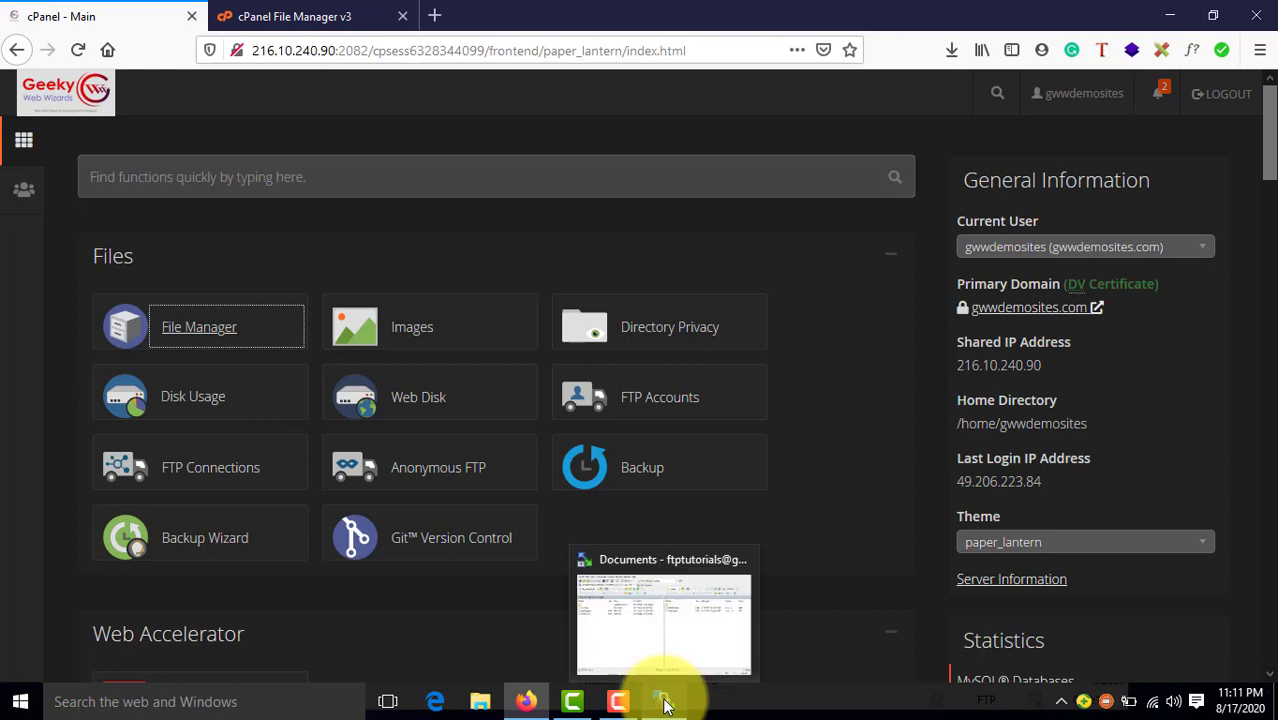
pyautogui.moveTo(858, 589)
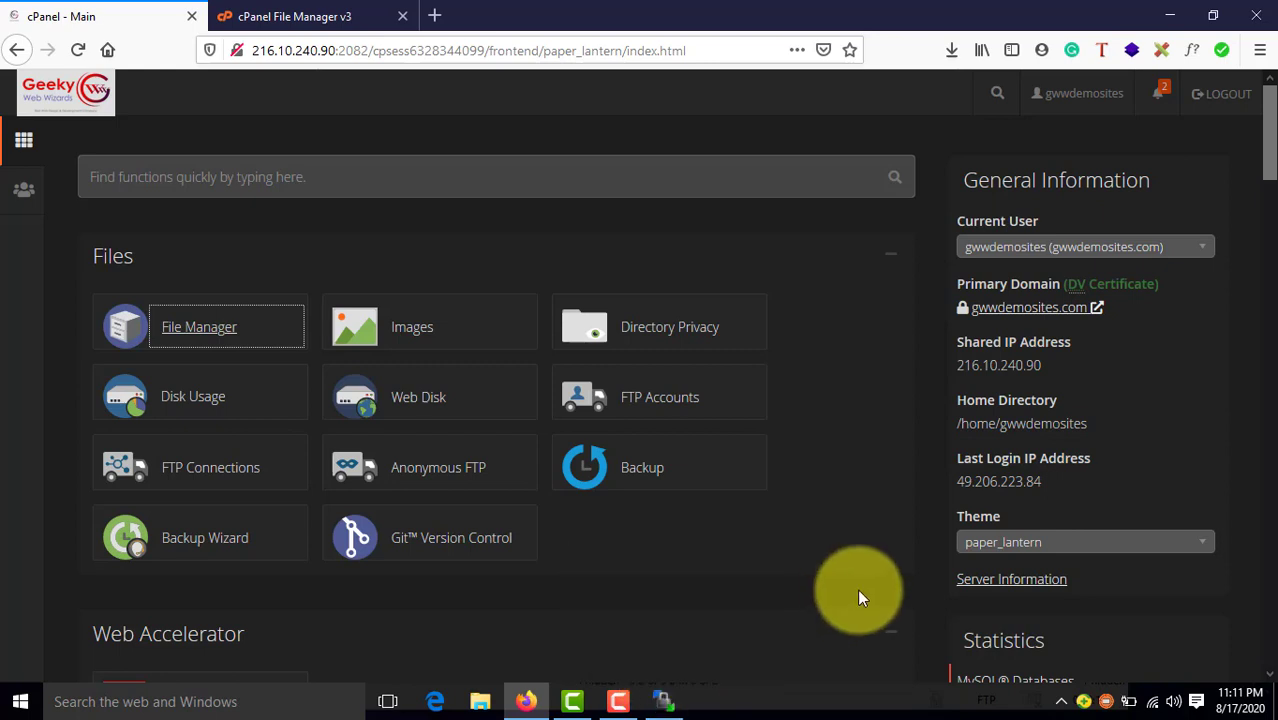